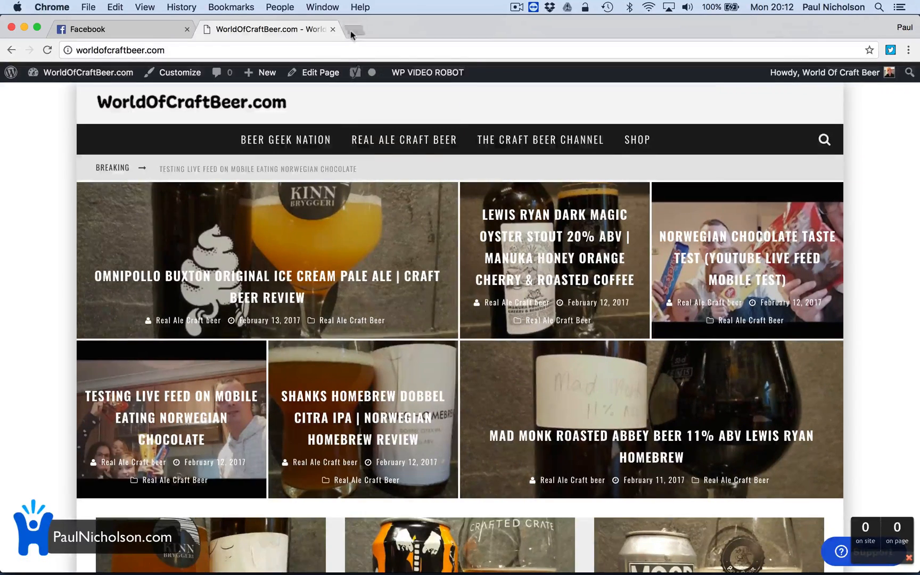
# - Go to hootsuite.com in a new tab and log out of the current account
pyautogui.click(350, 29)
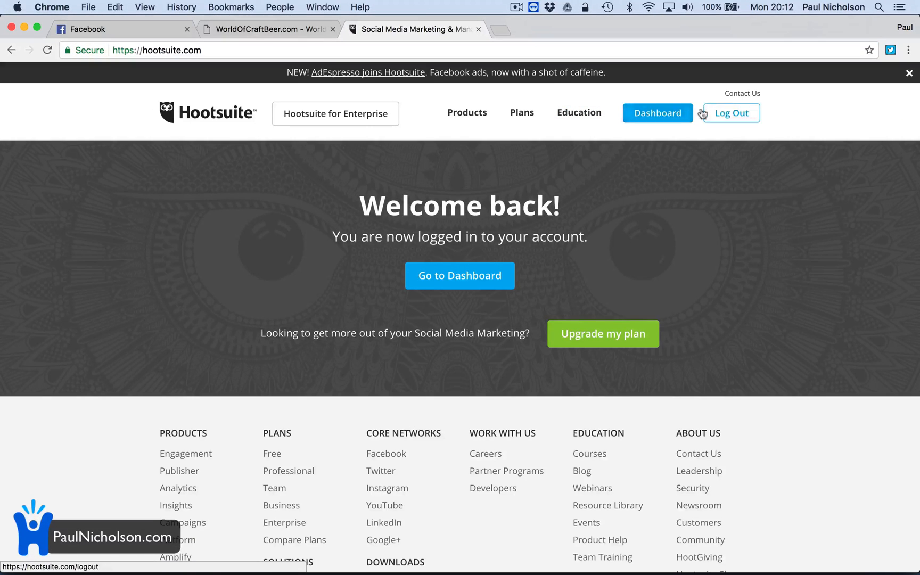
pyautogui.moveTo(631, 164)
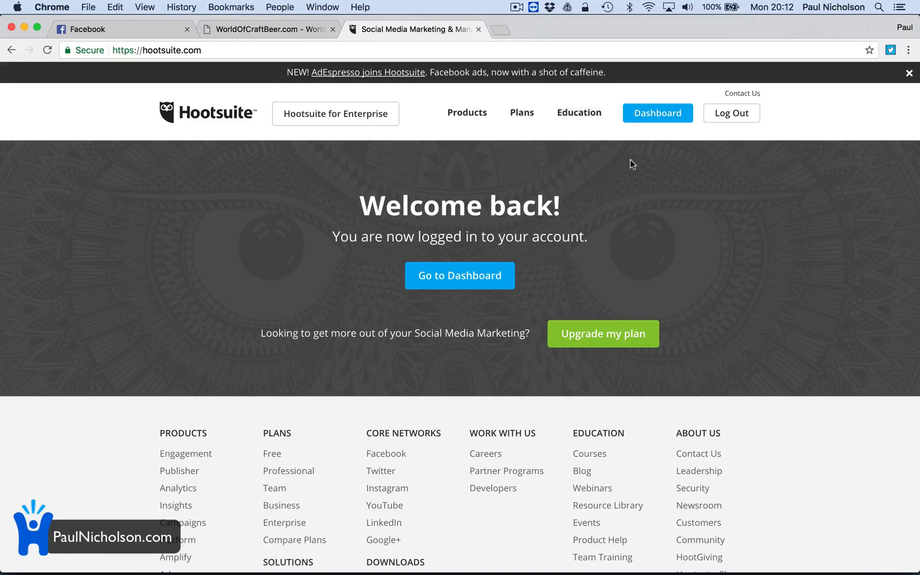
pyautogui.moveTo(667, 300)
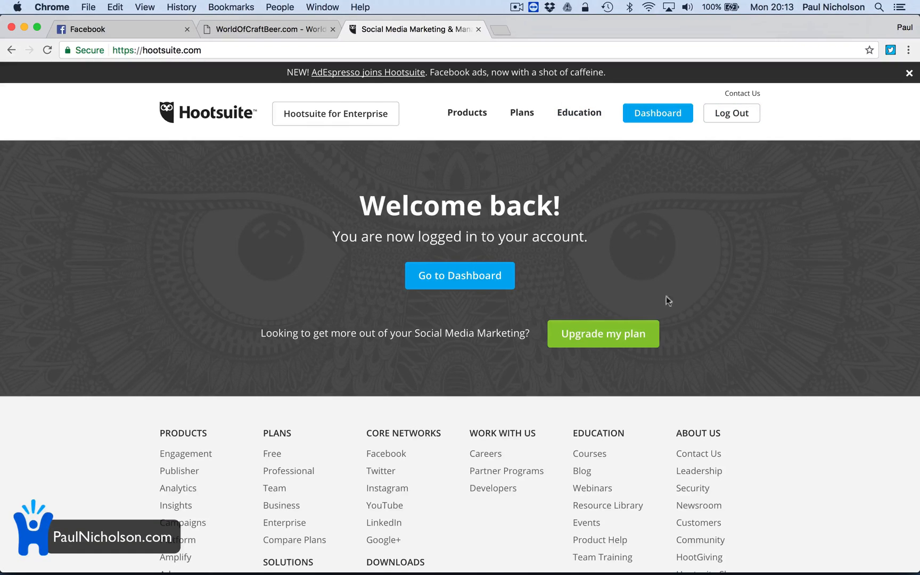
pyautogui.click(730, 113)
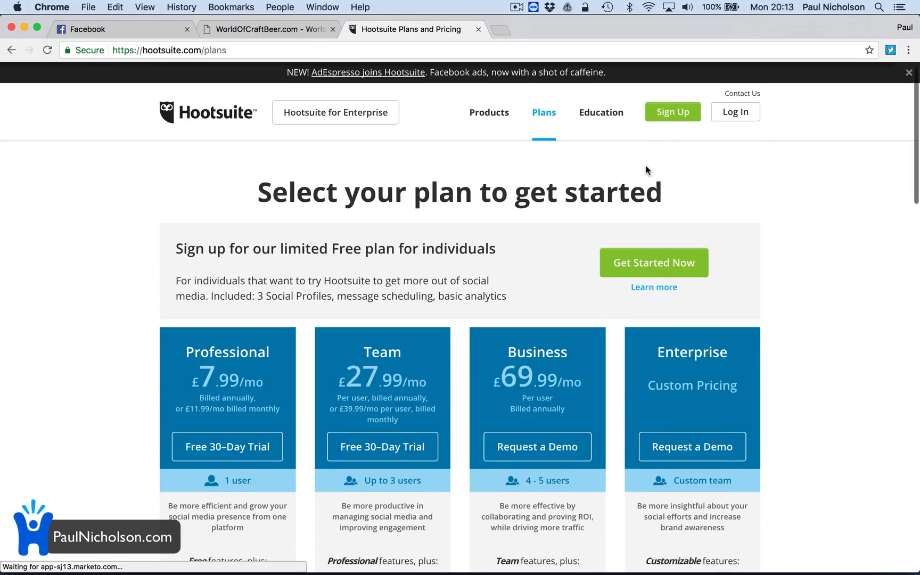
pyautogui.click(652, 262)
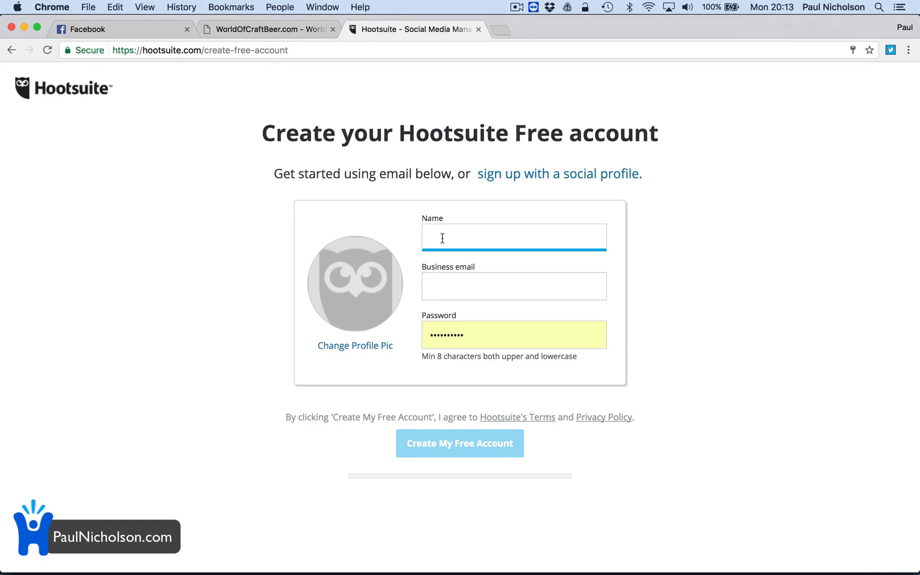
pyautogui.write('P')
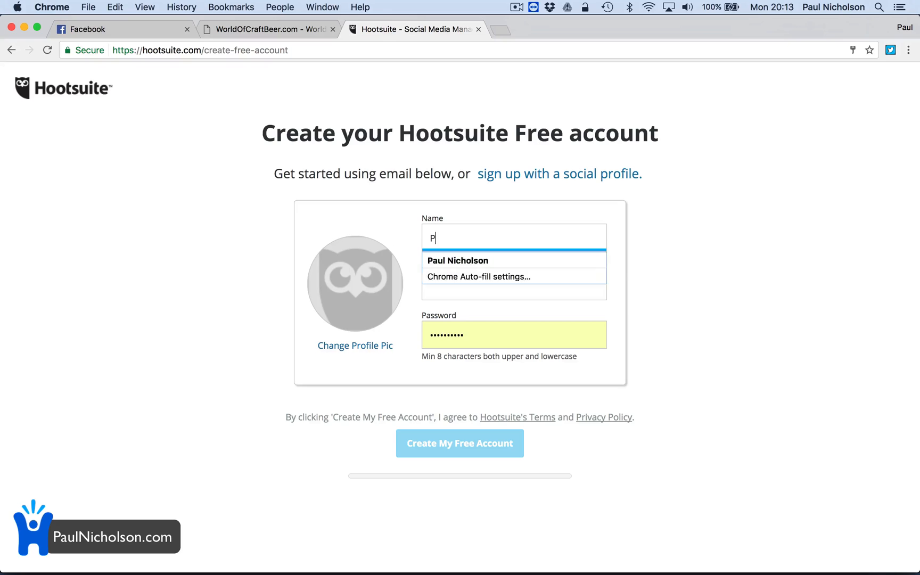
pyautogui.write('aul')
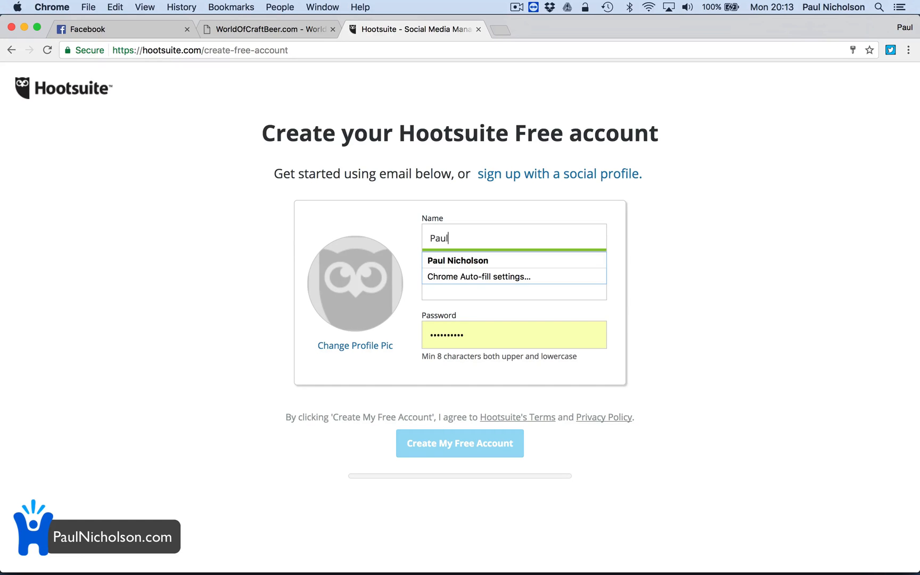
pyautogui.click(457, 260)
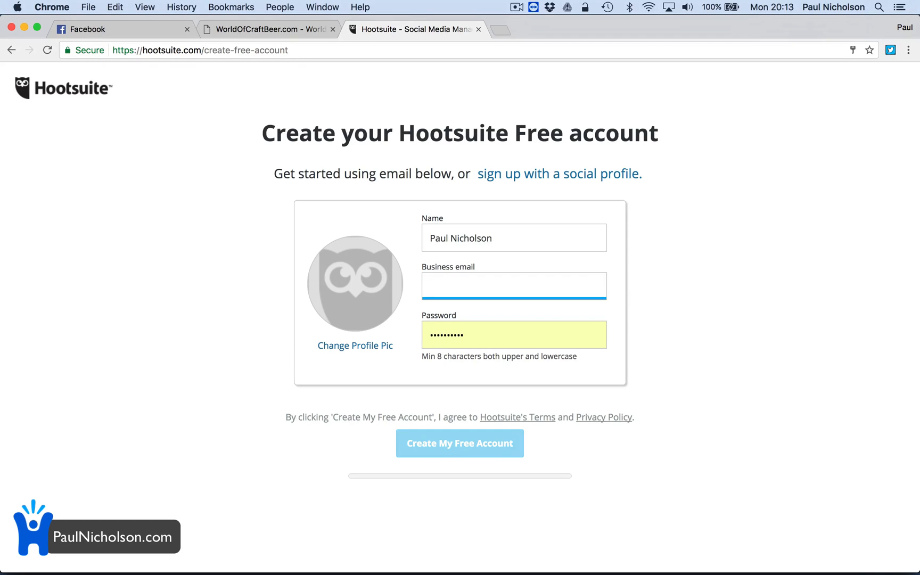
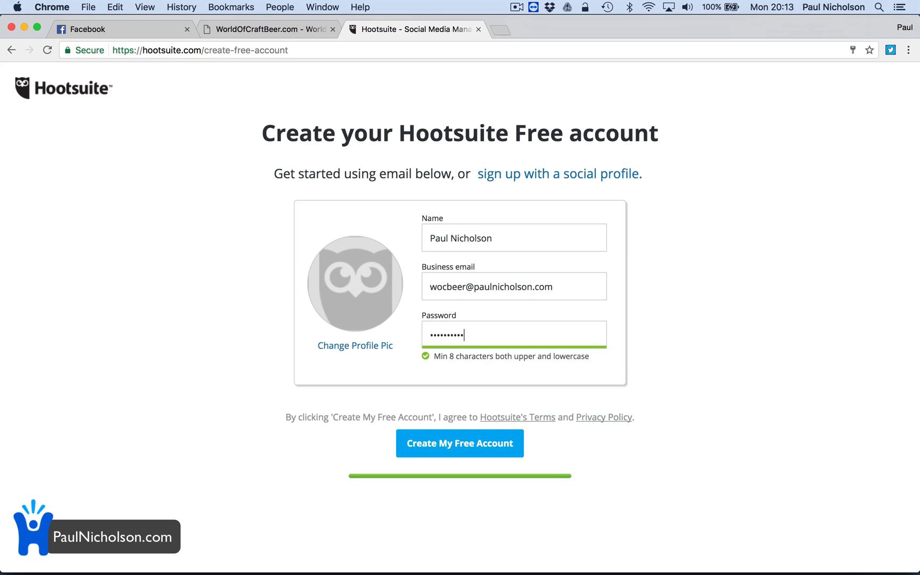
pyautogui.click(459, 443)
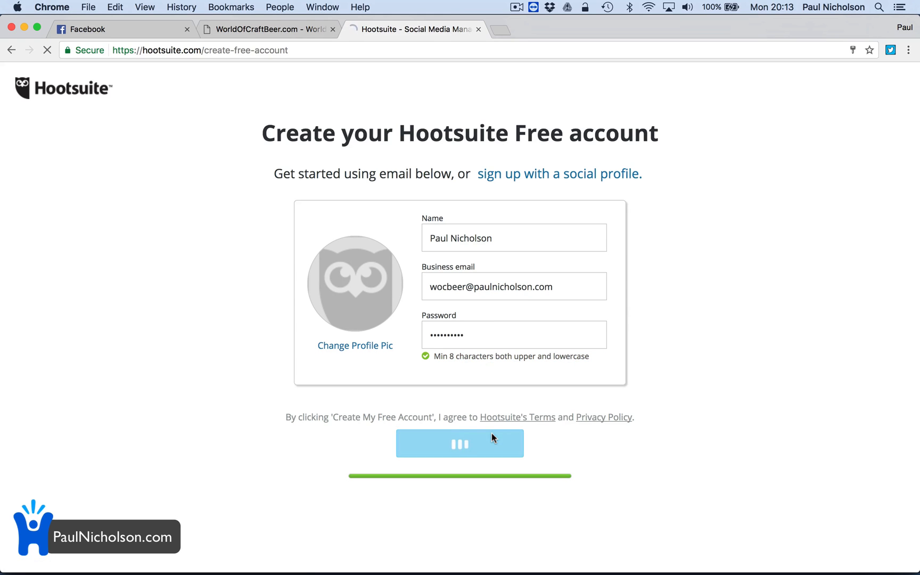
pyautogui.click(460, 443)
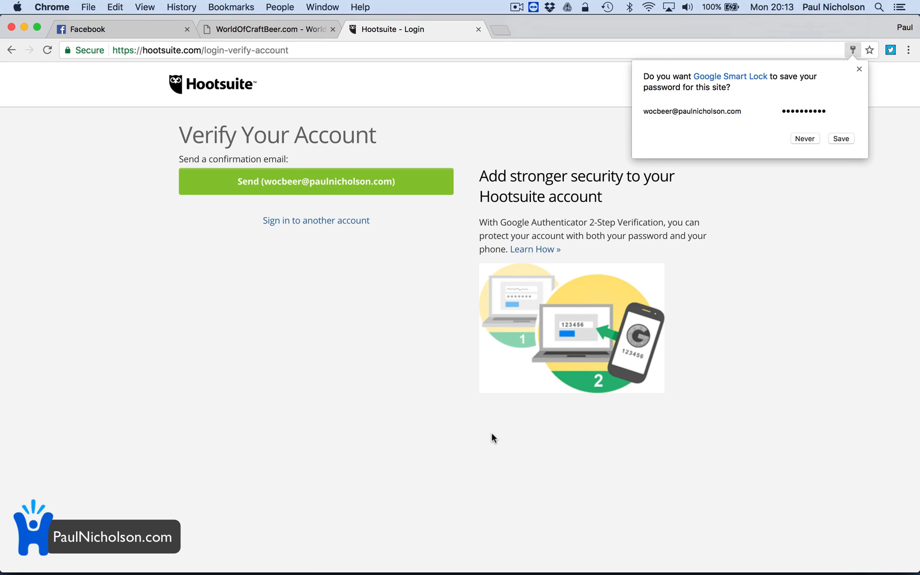
pyautogui.moveTo(424, 369)
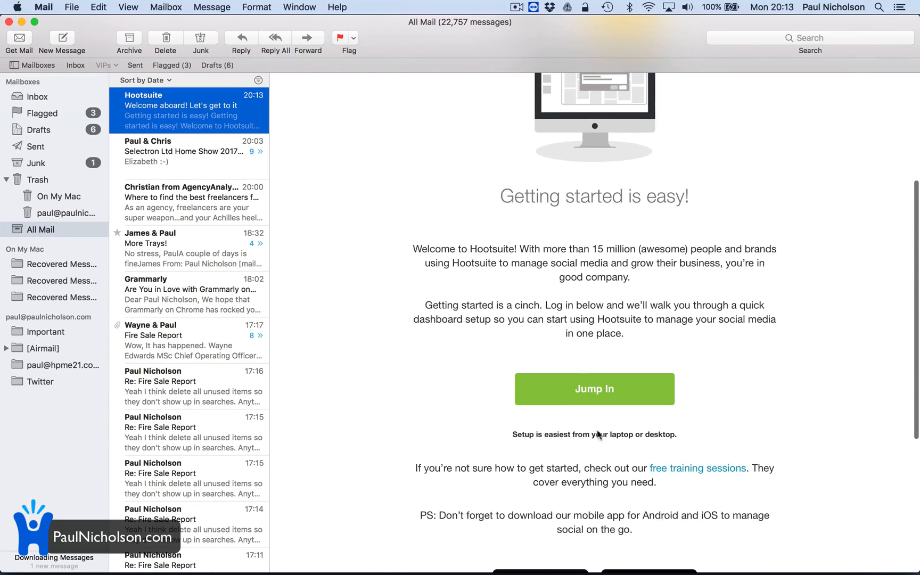
pyautogui.click(594, 389)
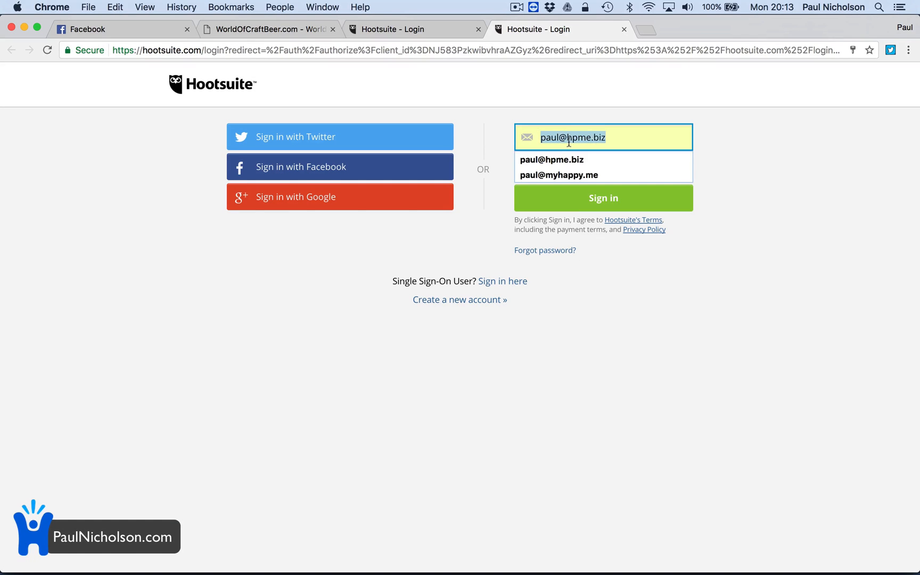
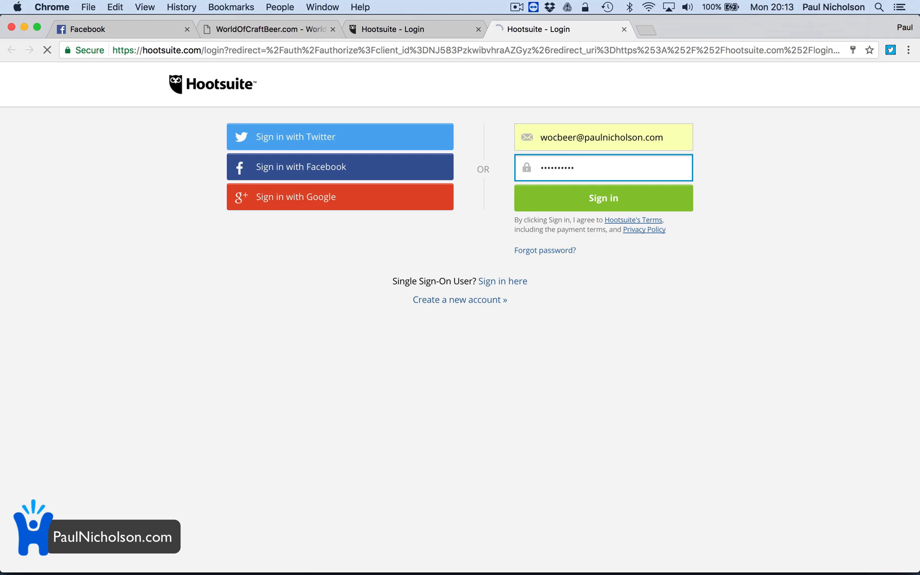
pyautogui.click(603, 198)
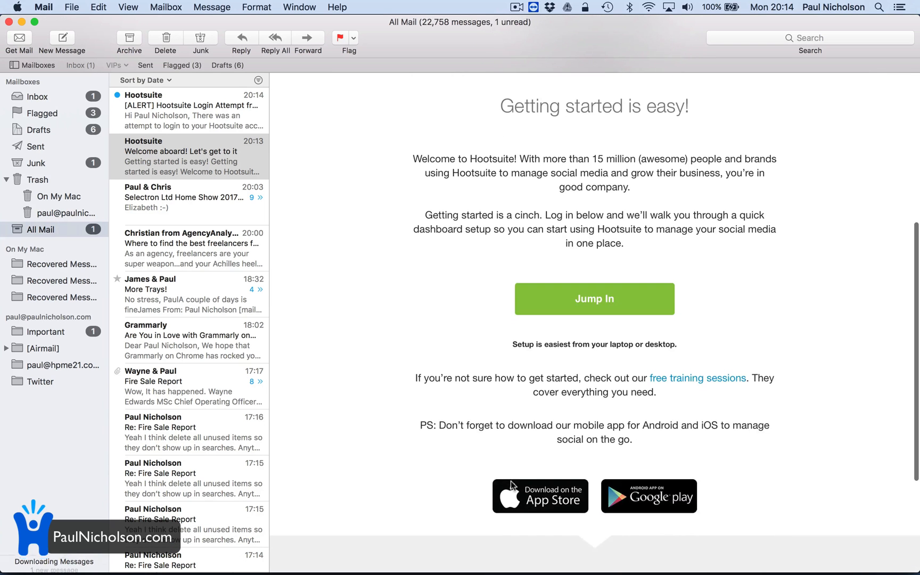
pyautogui.click(187, 110)
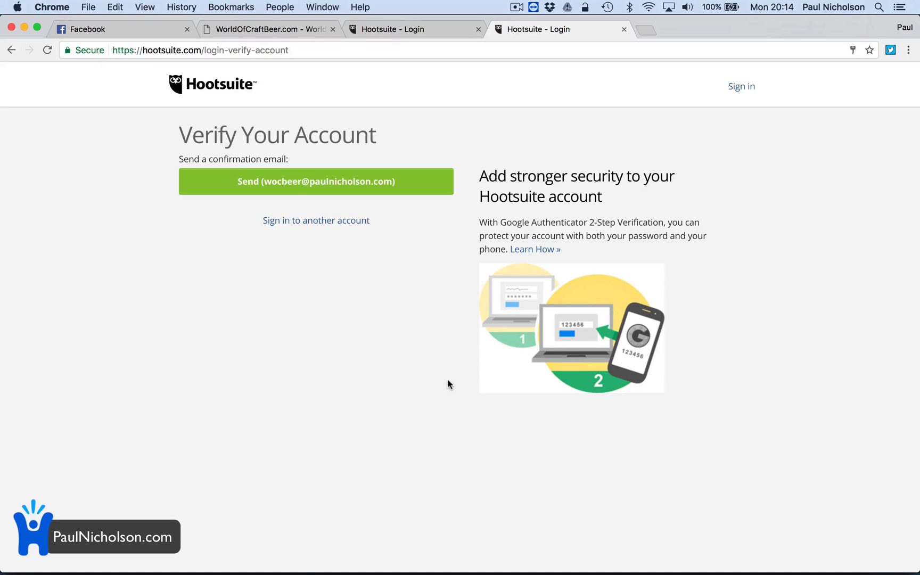
# - Send the confirmation email and submit the emailed code to verify the account
pyautogui.click(315, 181)
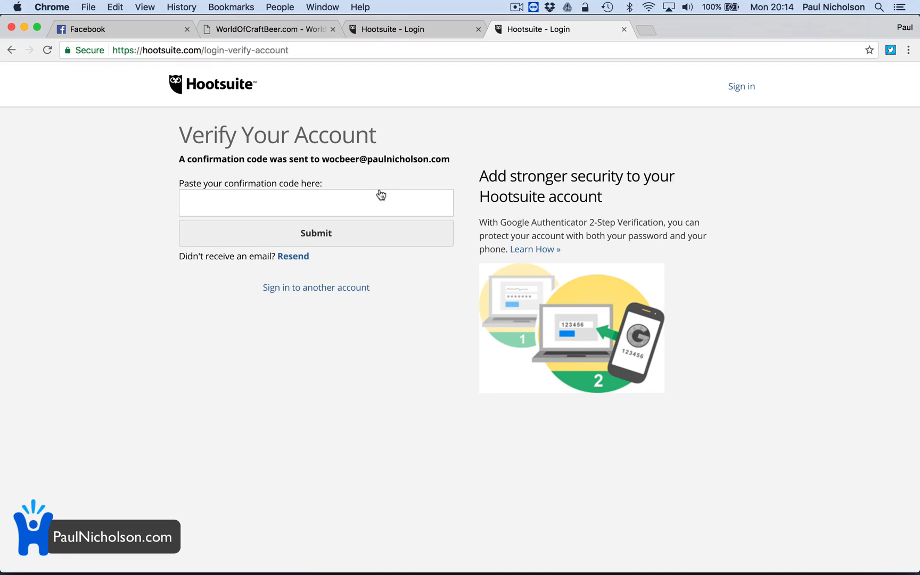
pyautogui.click(315, 202)
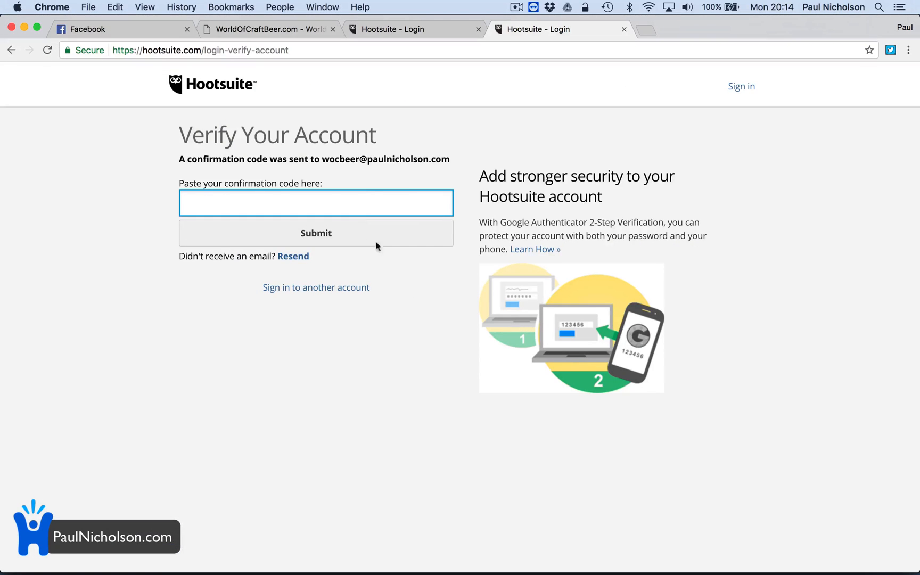
pyautogui.click(316, 233)
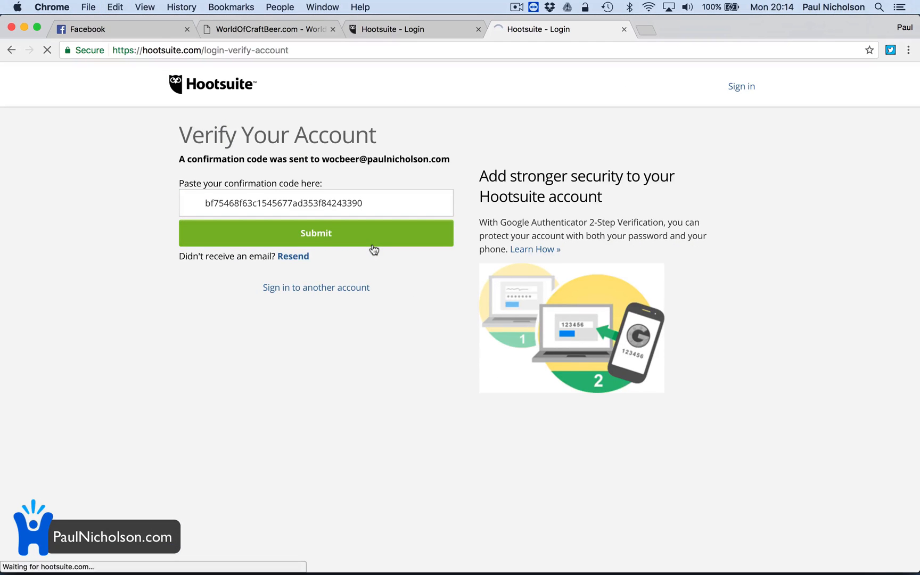
pyautogui.click(315, 233)
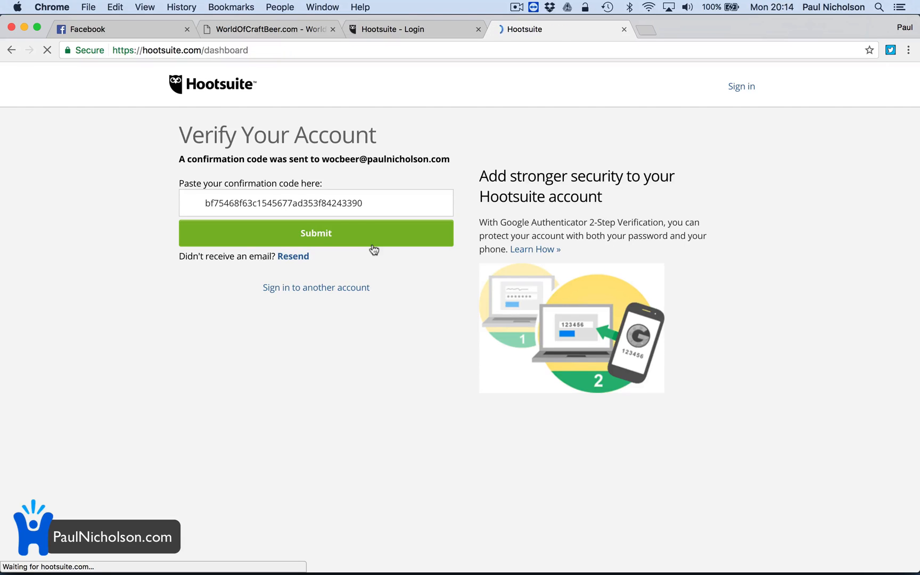
pyautogui.click(315, 234)
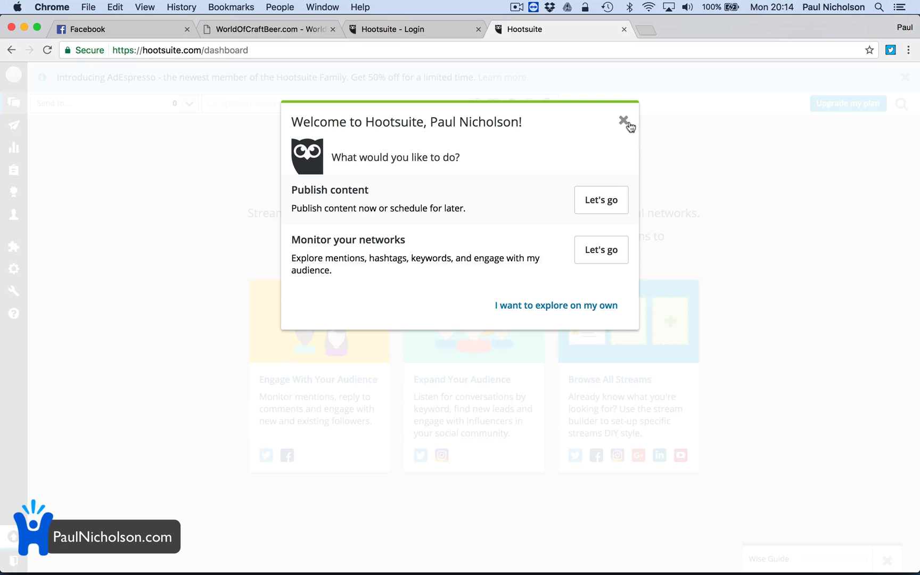
# - Dismiss the welcome popup and Wise Guide, then start Add a Social Network on Twitter
pyautogui.click(624, 121)
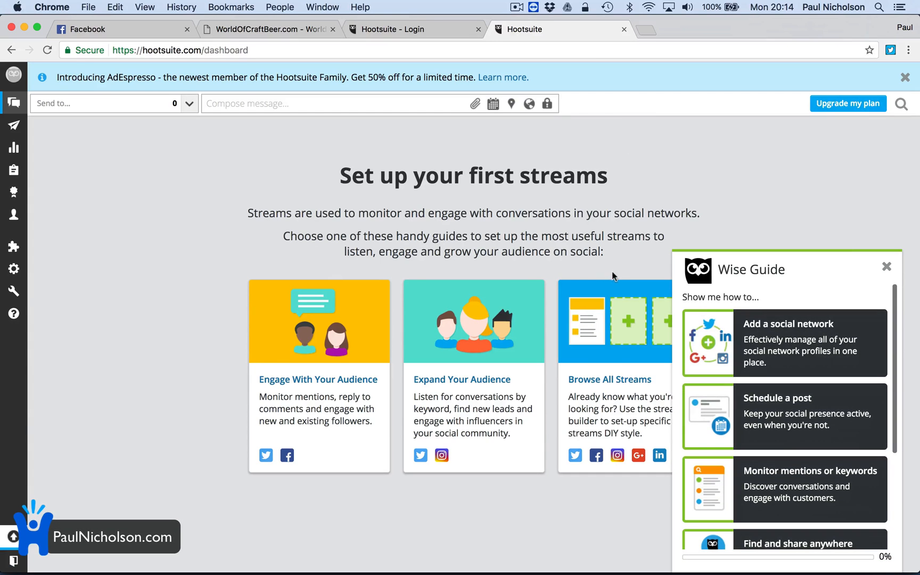
pyautogui.click(887, 266)
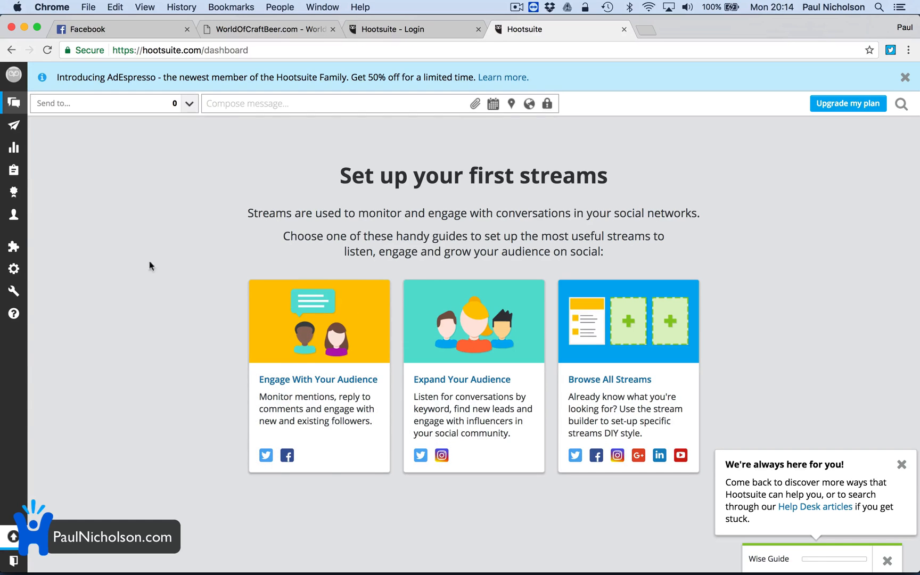
pyautogui.click(14, 215)
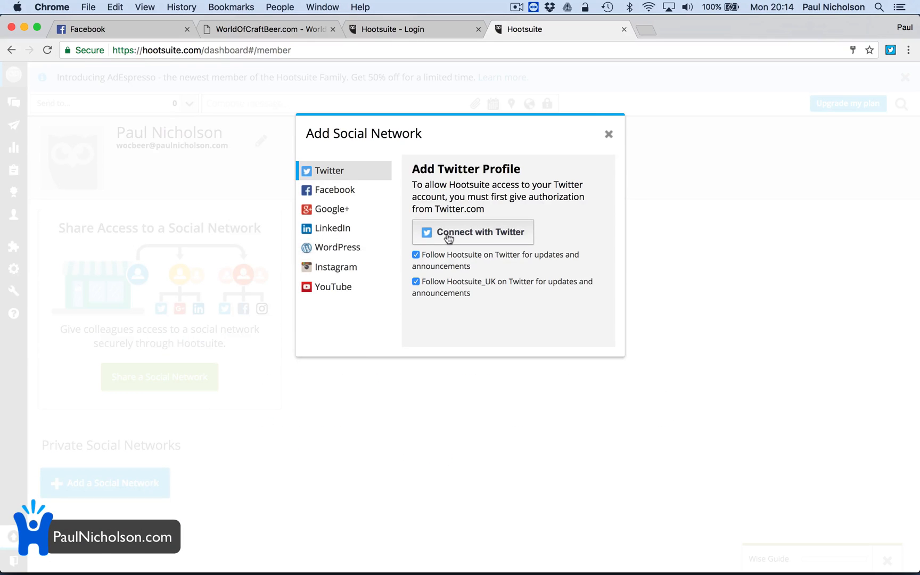
# - Authorize the wocBeer Twitter account, then begin connecting Facebook
pyautogui.click(472, 232)
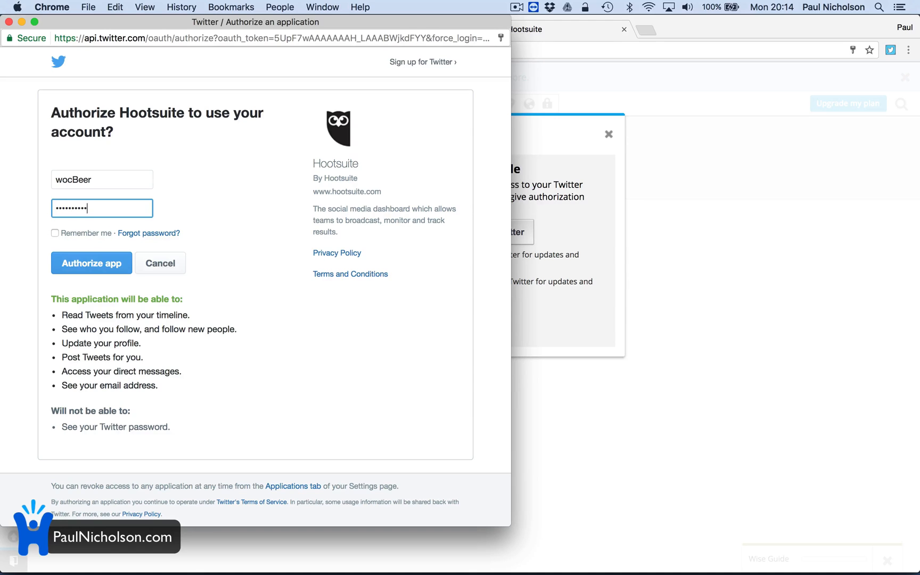
pyautogui.click(90, 263)
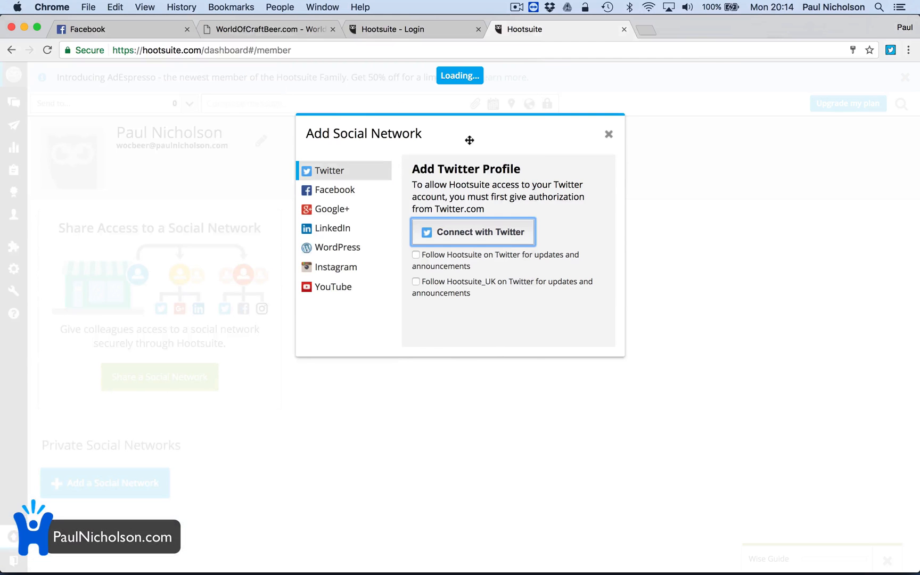
pyautogui.click(472, 232)
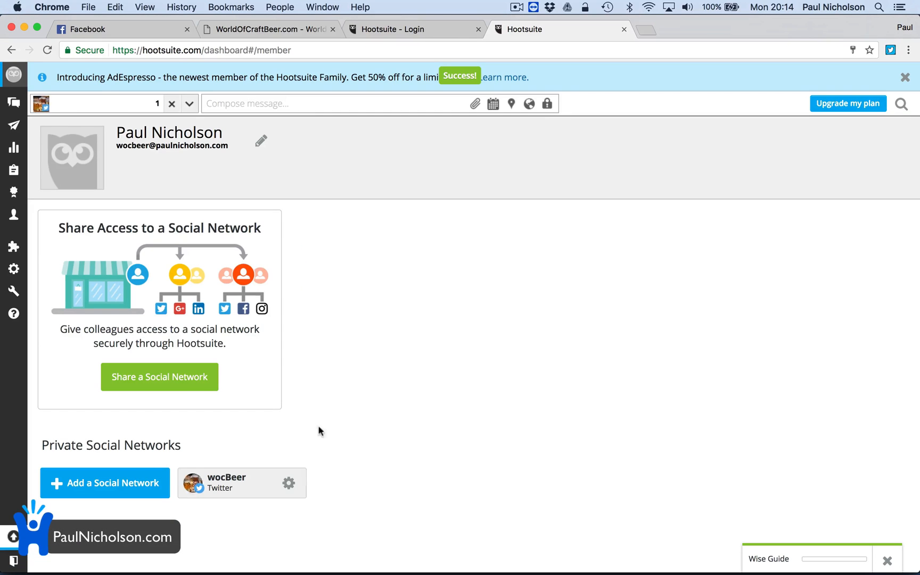
pyautogui.click(104, 482)
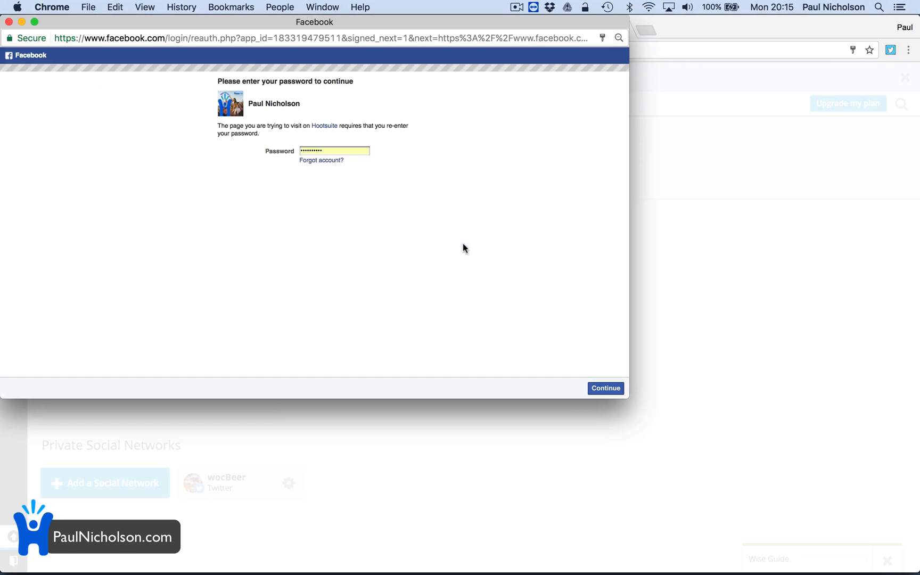
# - Confirm the Facebook password and add the World Of Craft Beer page
pyautogui.click(605, 387)
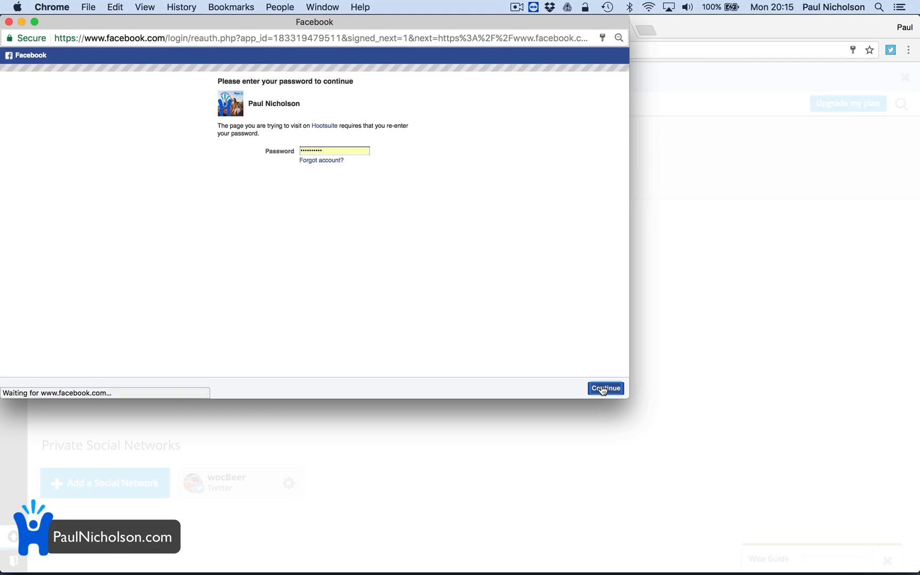
pyautogui.click(605, 388)
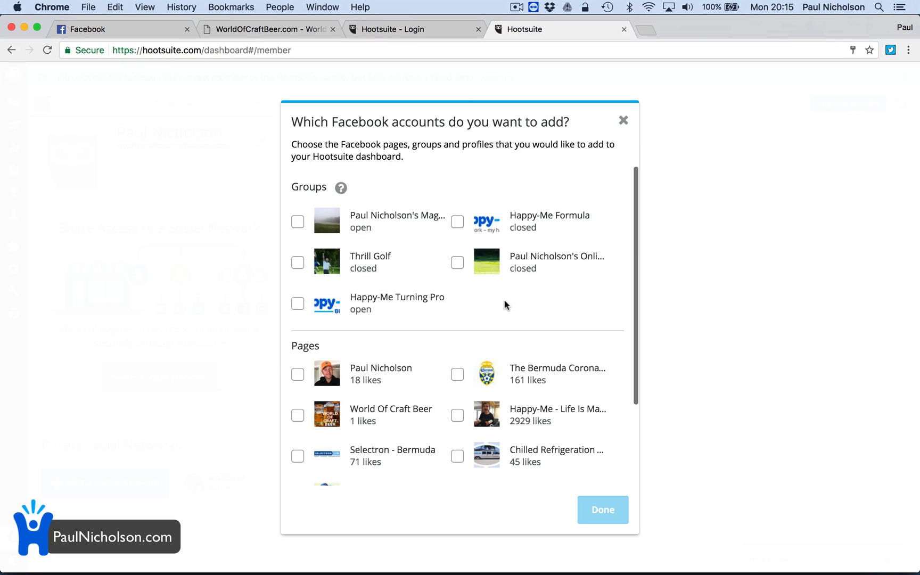
pyautogui.scroll(-3)
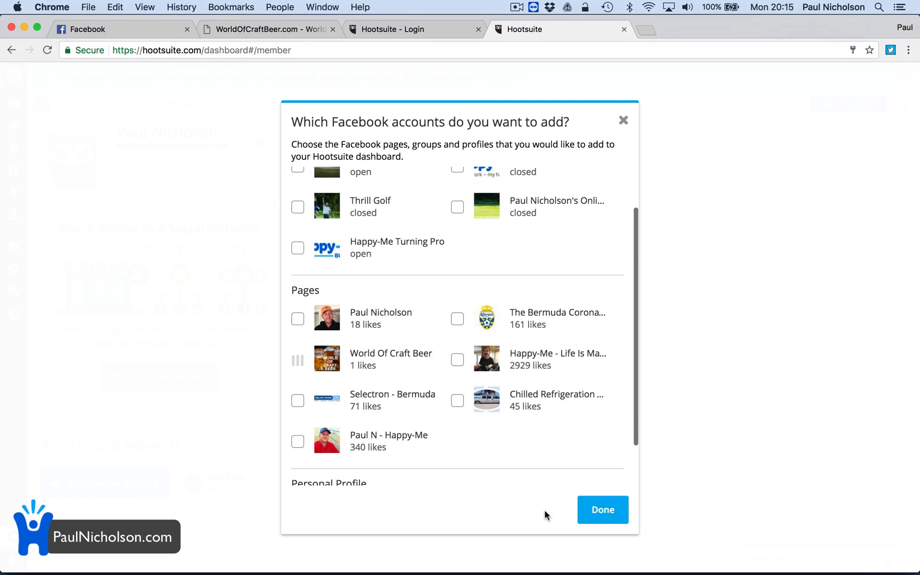
pyautogui.click(601, 509)
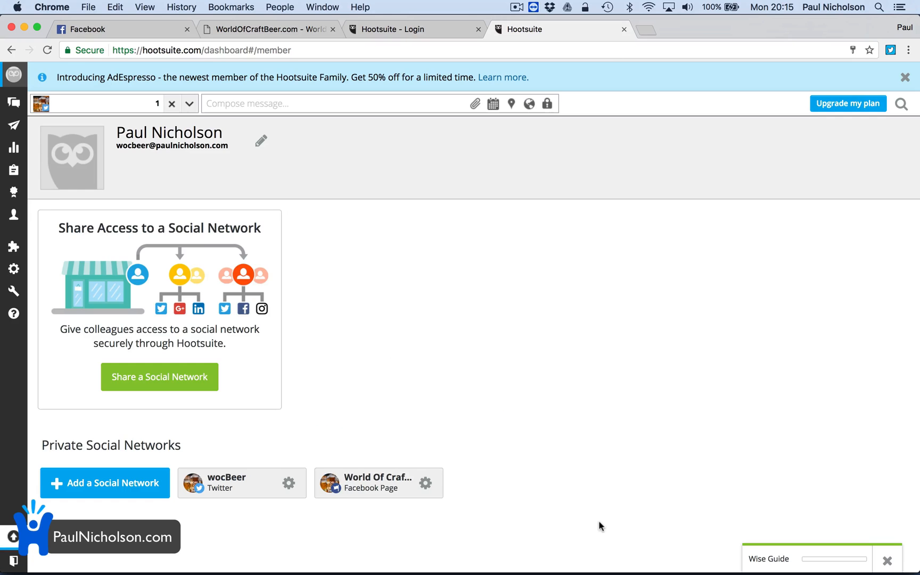
# - Connect the 'wocbeer' Instagram account by logging in and authorizing Hootsuite
pyautogui.click(106, 482)
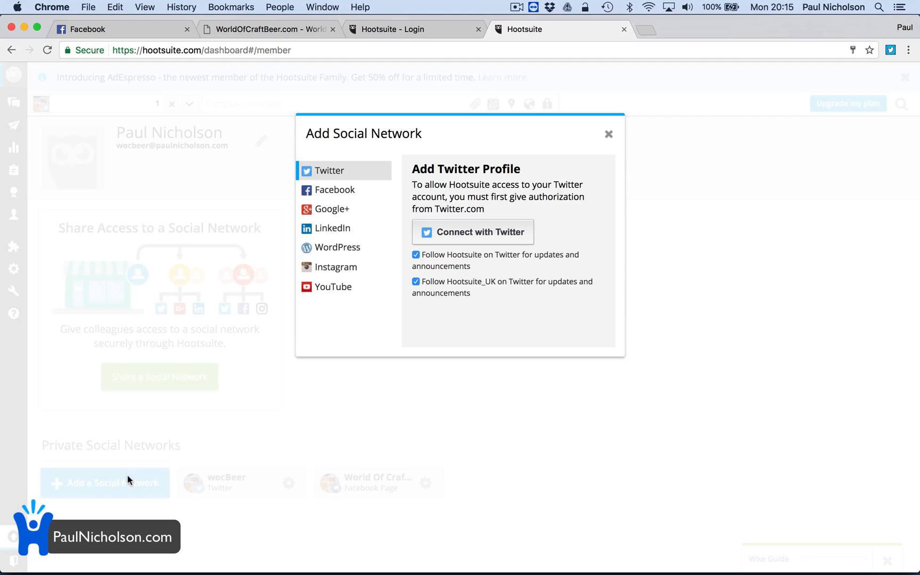
pyautogui.click(337, 267)
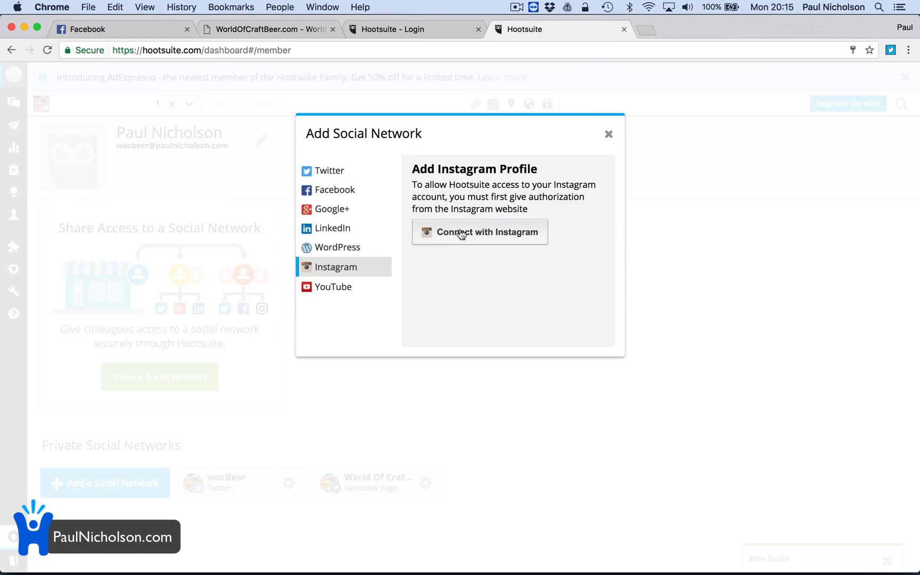
pyautogui.click(479, 232)
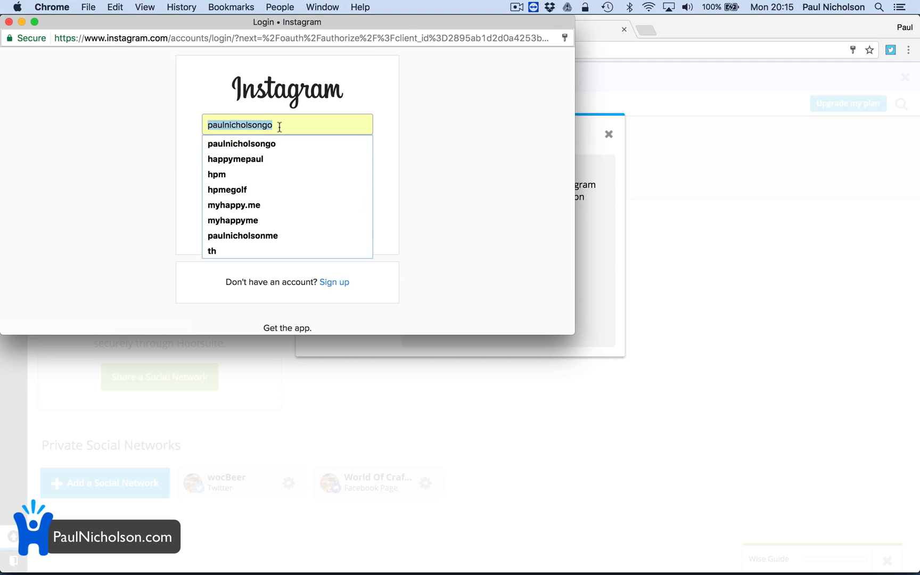
pyautogui.write('wocbeer')
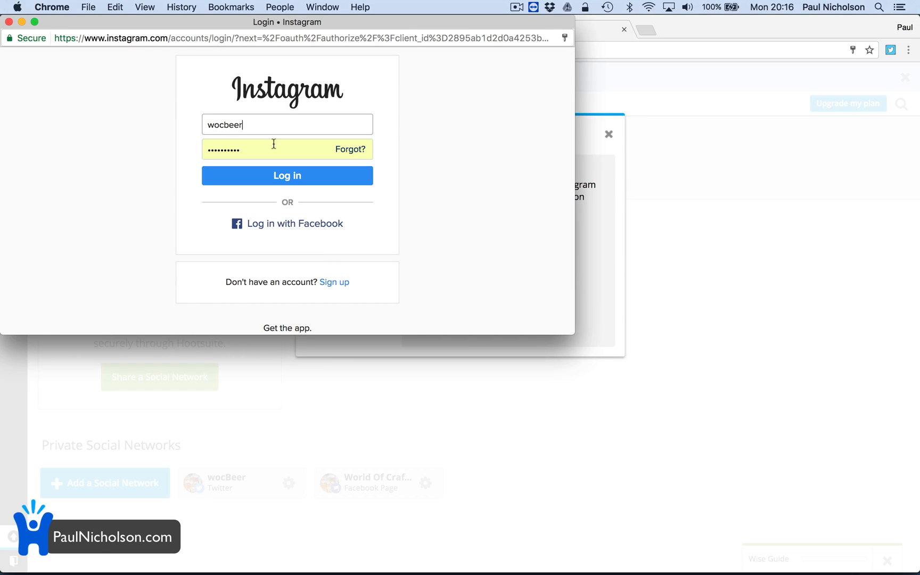
pyautogui.click(286, 124)
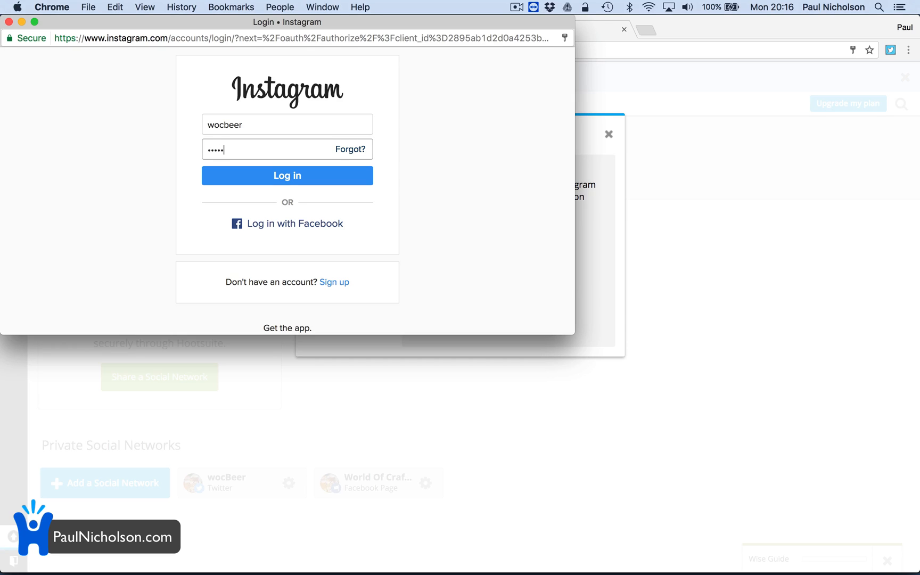
pyautogui.click(286, 175)
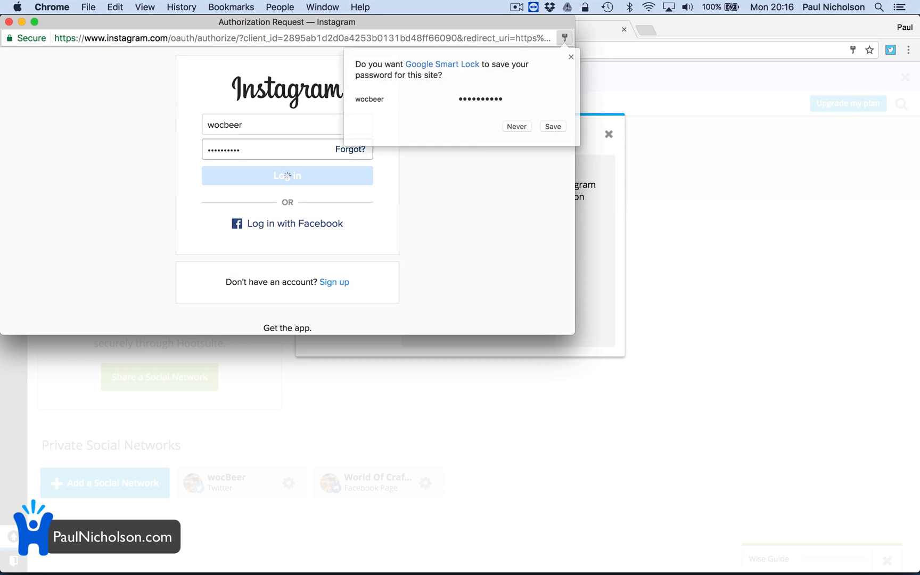
pyautogui.click(286, 174)
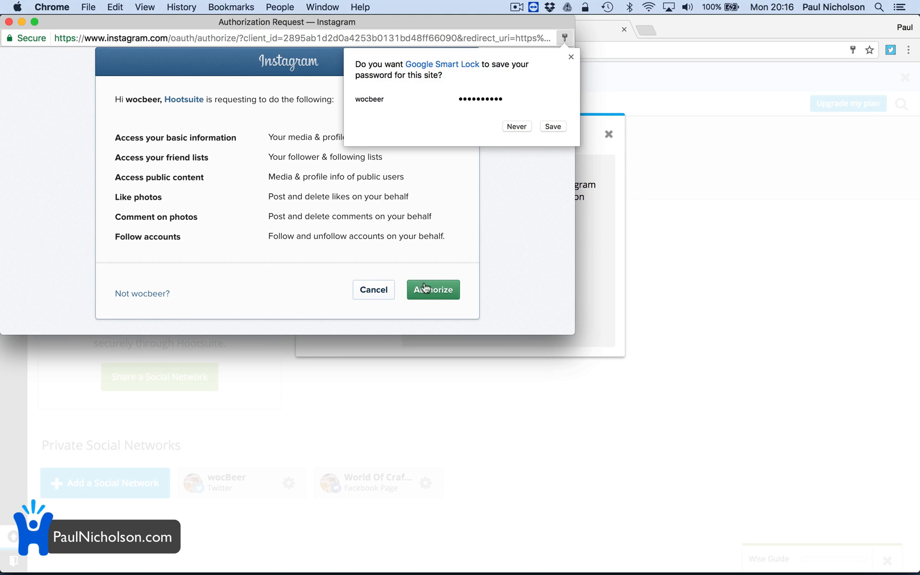
pyautogui.click(432, 290)
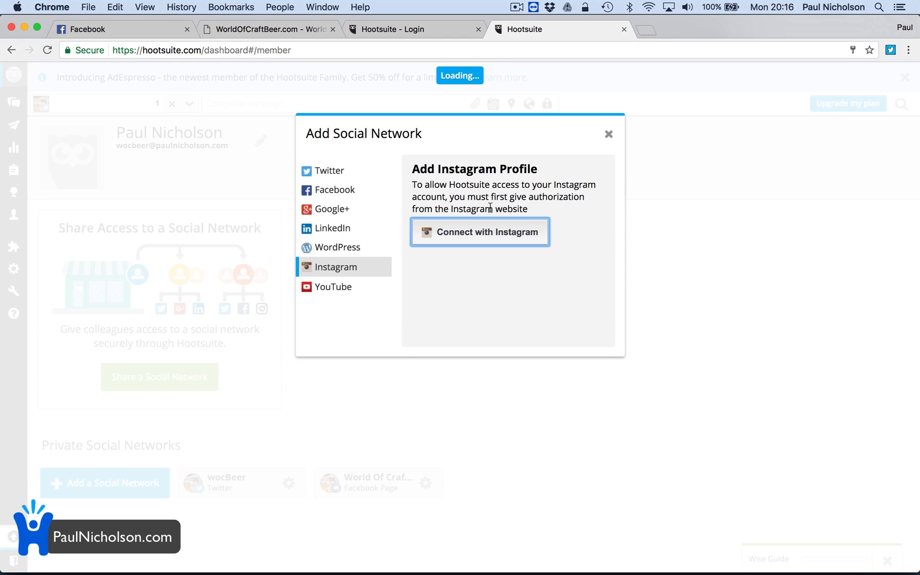
pyautogui.click(479, 232)
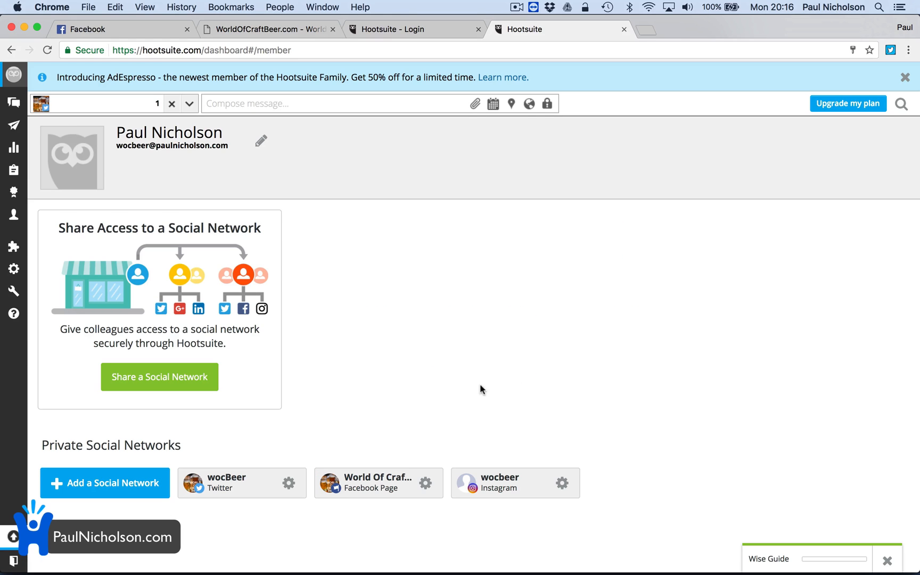
pyautogui.moveTo(332, 310)
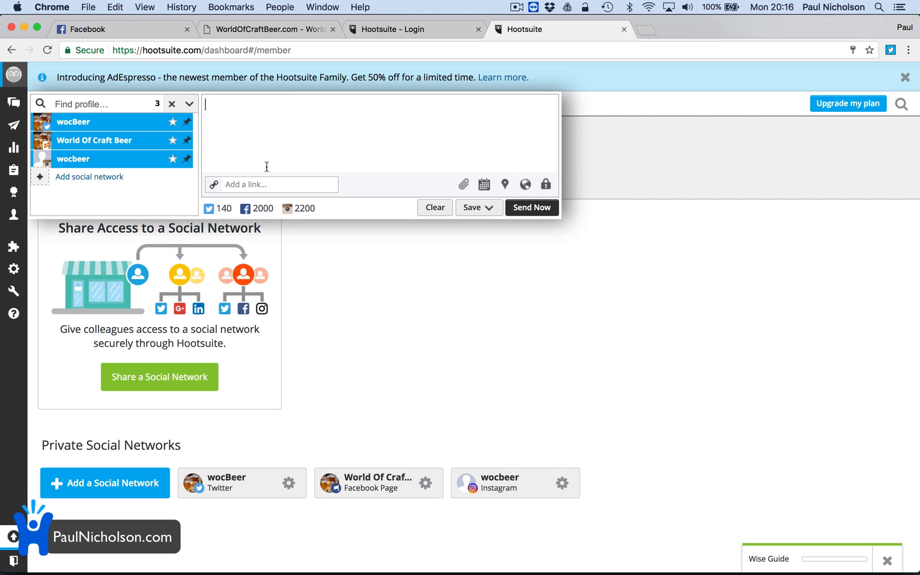
pyautogui.moveTo(136, 159)
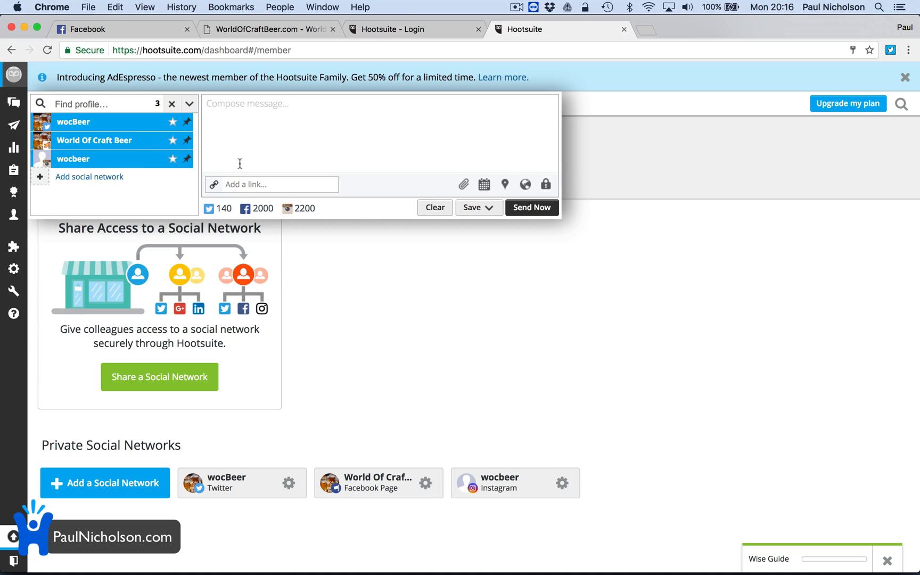
# - Untick the Instagram profile in the composer, close it and expand the main navigation
pyautogui.click(88, 158)
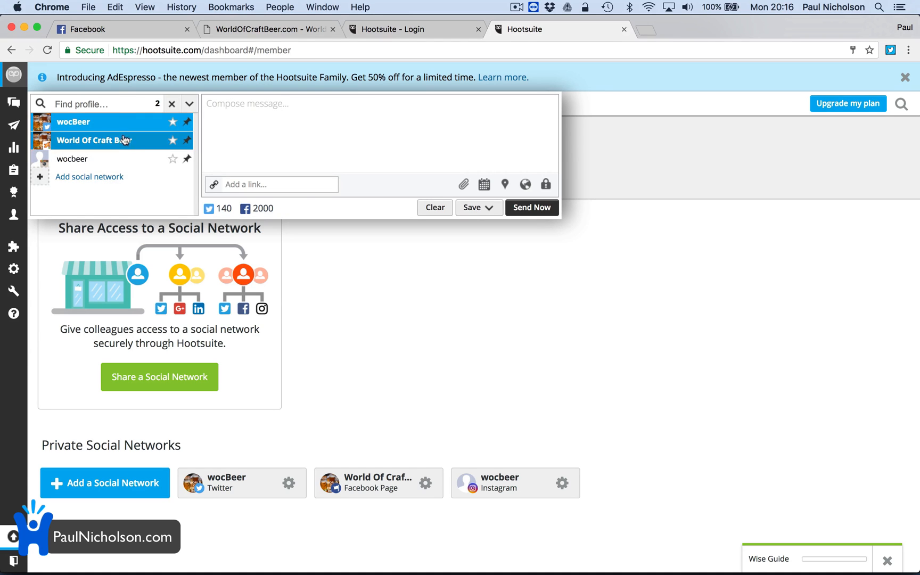
pyautogui.click(189, 104)
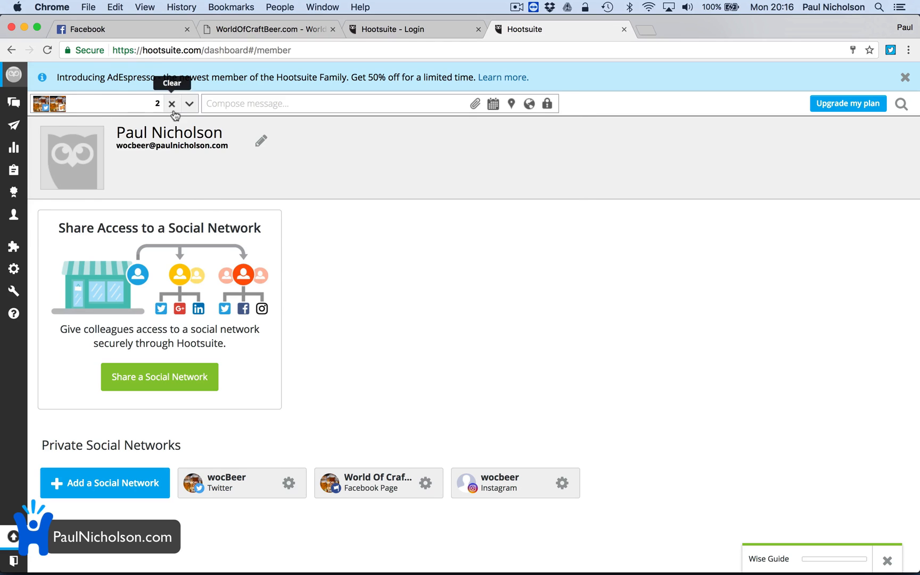
pyautogui.click(14, 76)
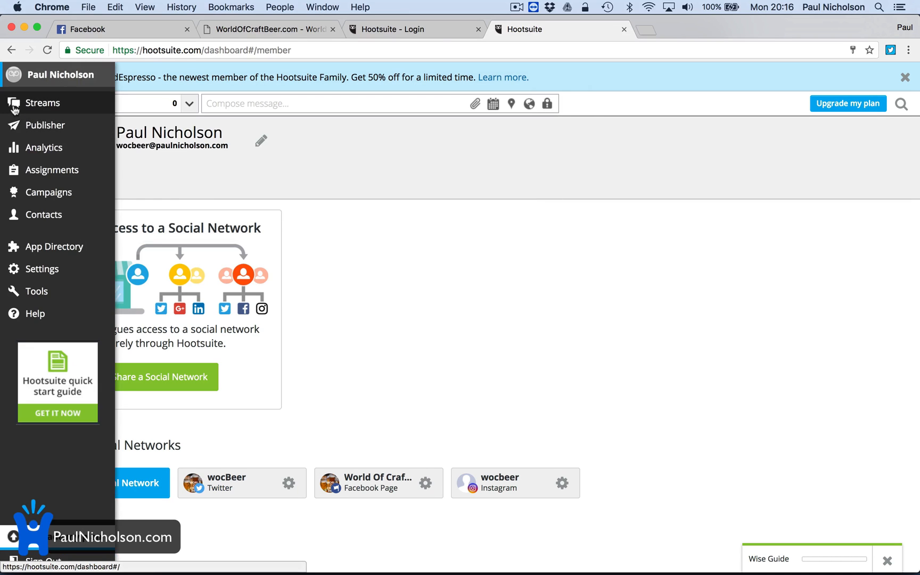
pyautogui.click(43, 103)
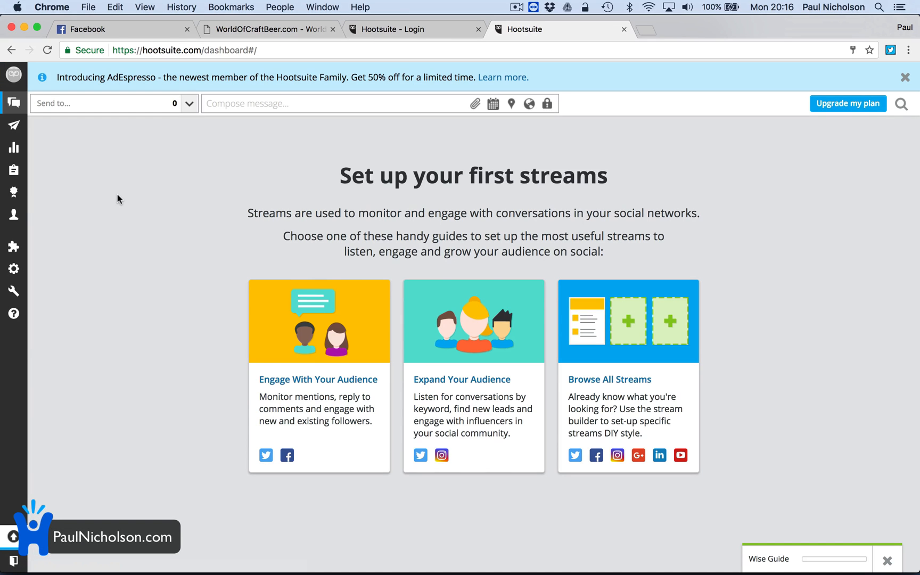
pyautogui.moveTo(461, 437)
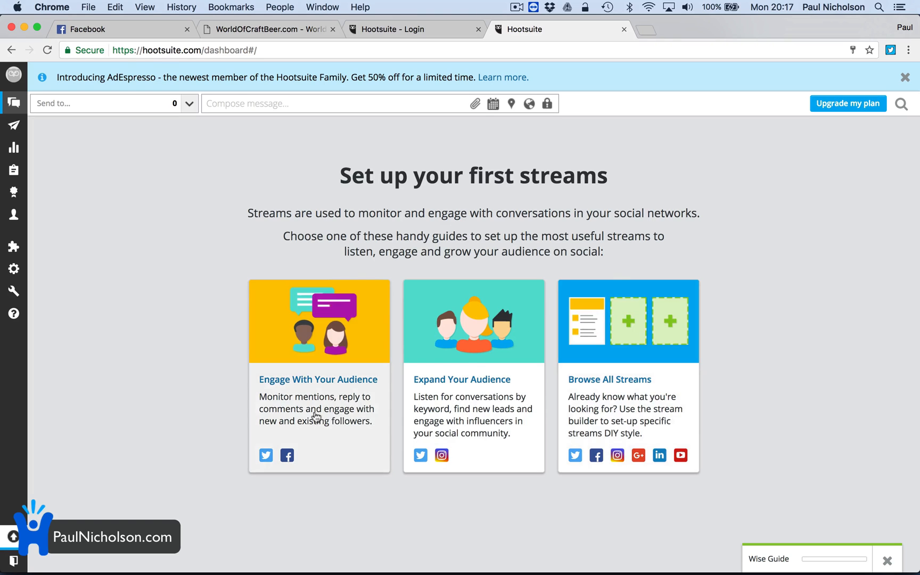
pyautogui.click(319, 380)
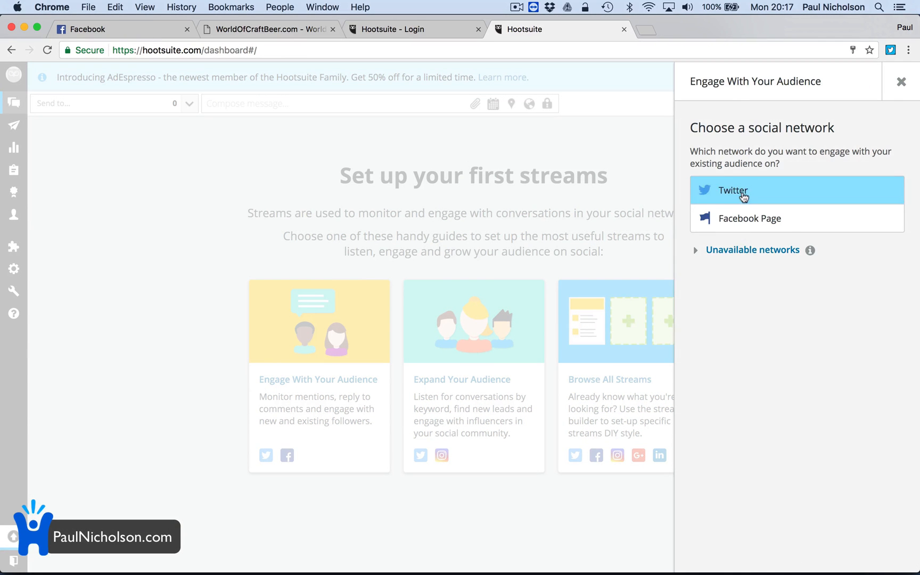
pyautogui.click(732, 191)
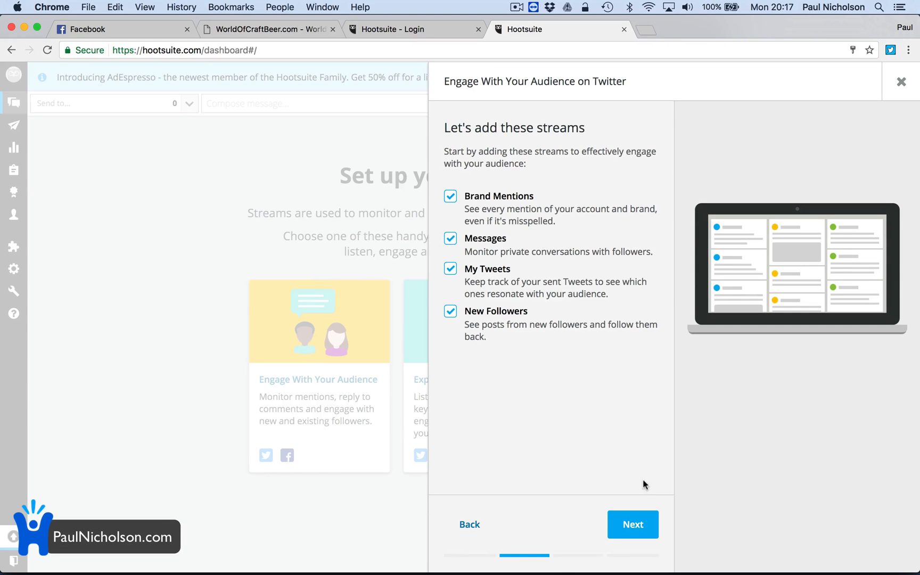
pyautogui.click(632, 524)
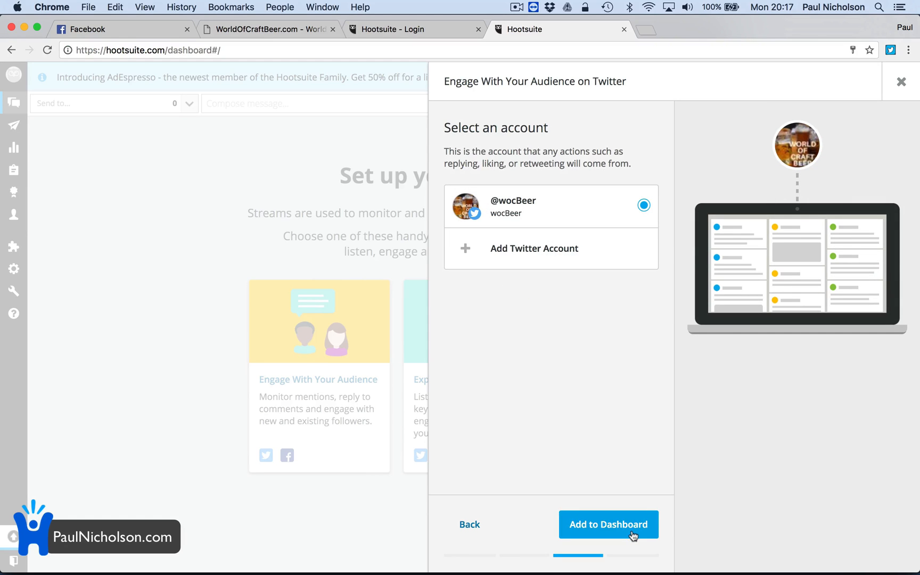
pyautogui.click(608, 524)
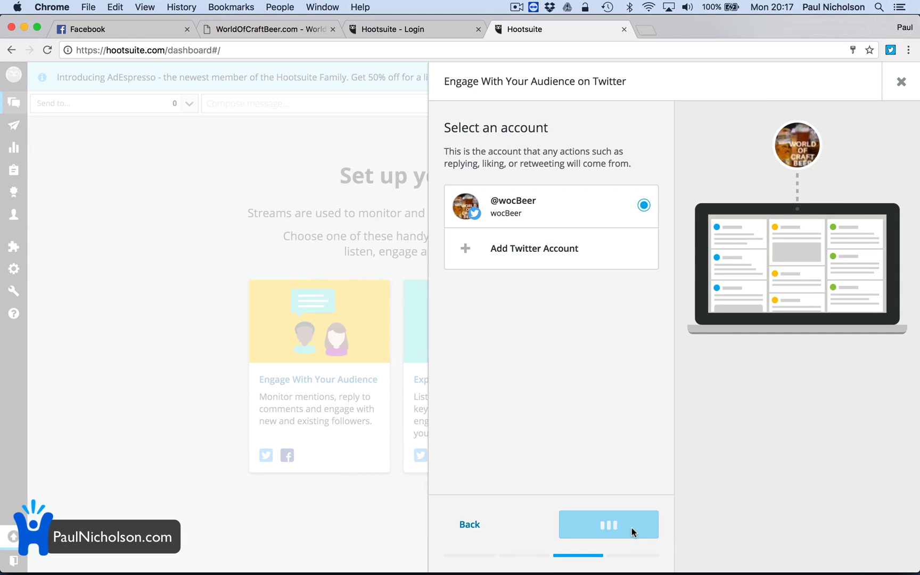
pyautogui.click(608, 525)
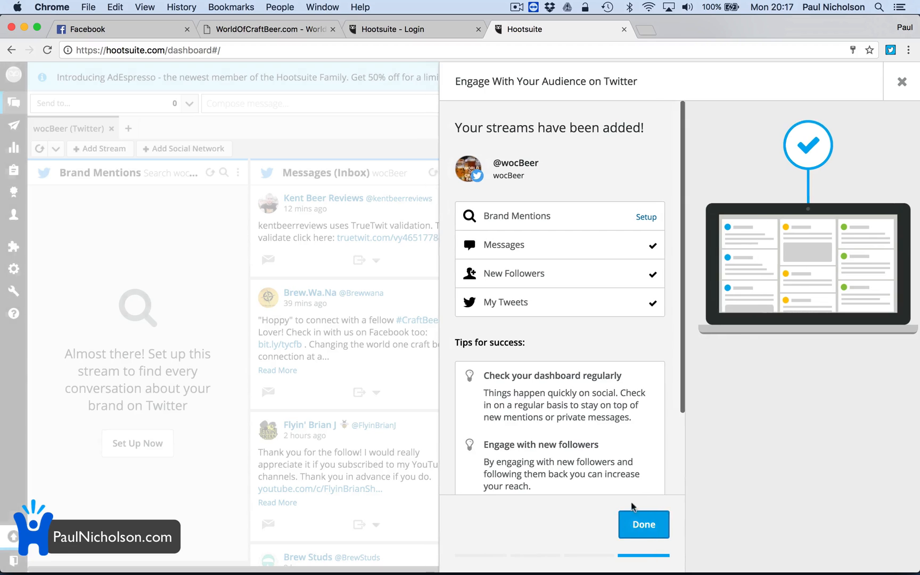
# - Finish the setup guide, add a Retweets stream for wocBeer and dismiss the organising-streams tip
pyautogui.click(643, 524)
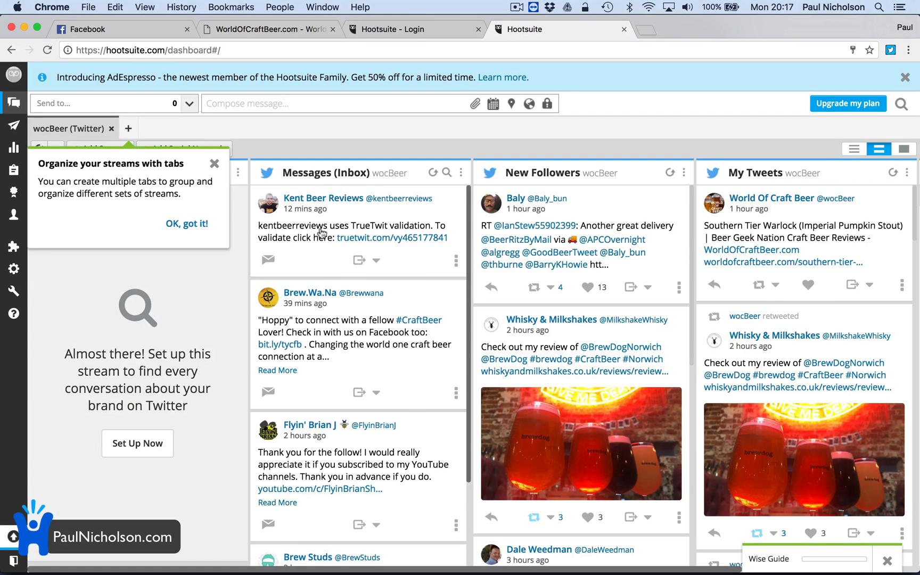
pyautogui.moveTo(576, 303)
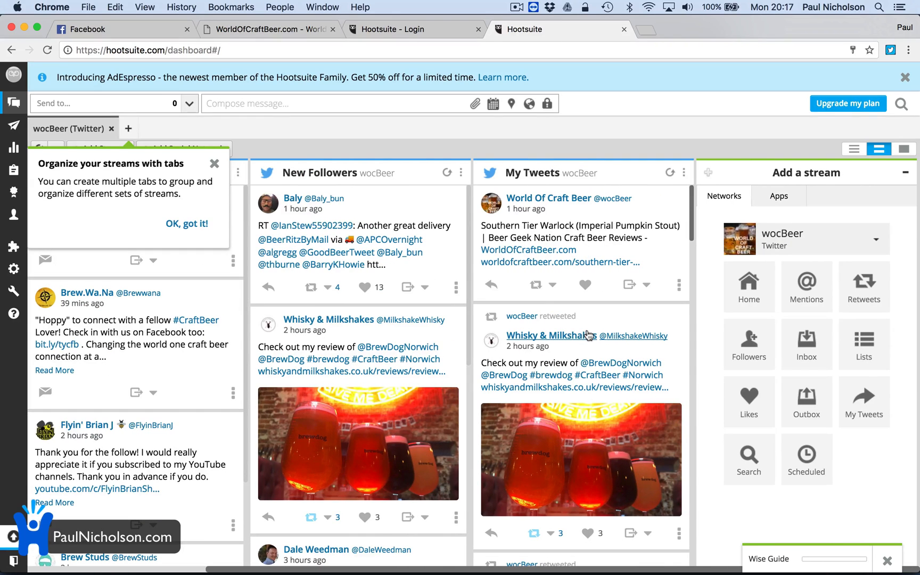
pyautogui.click(864, 285)
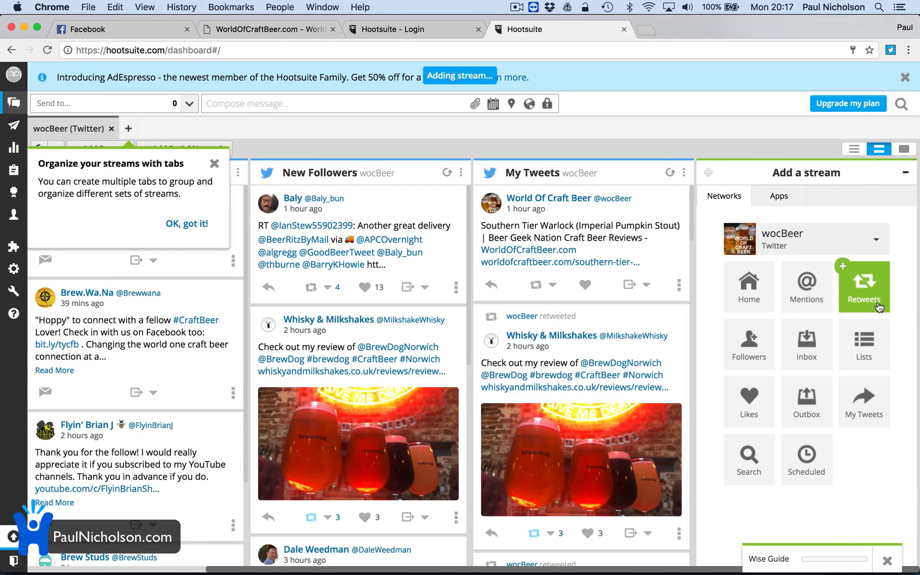
pyautogui.click(863, 287)
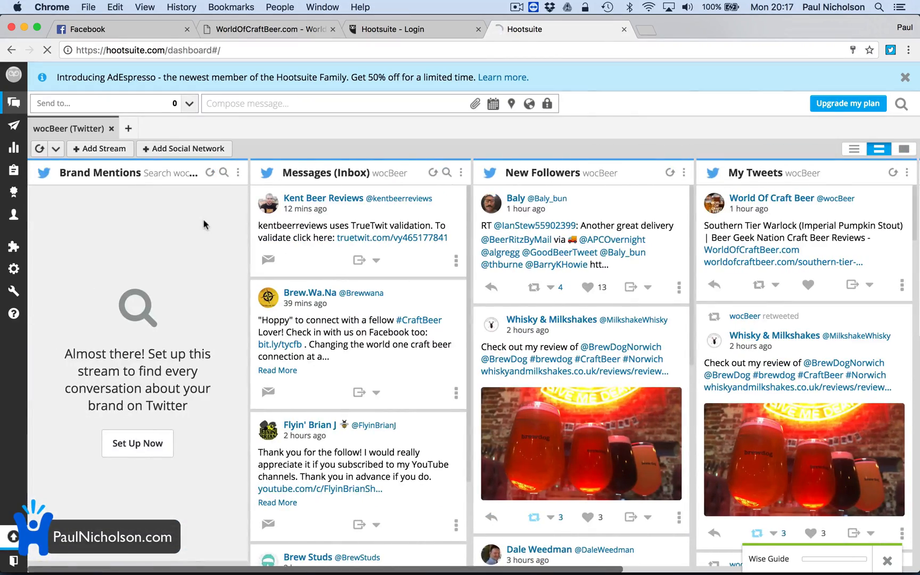
# - Create a dashboard tab named Search and save a #CraftBeer Twitter quick search as a stream
pyautogui.click(128, 128)
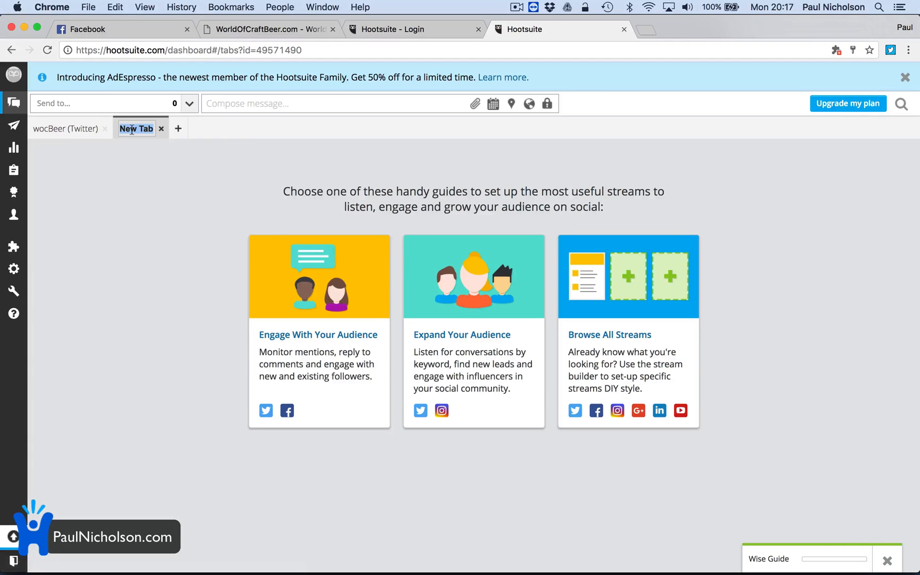
pyautogui.write('Search')
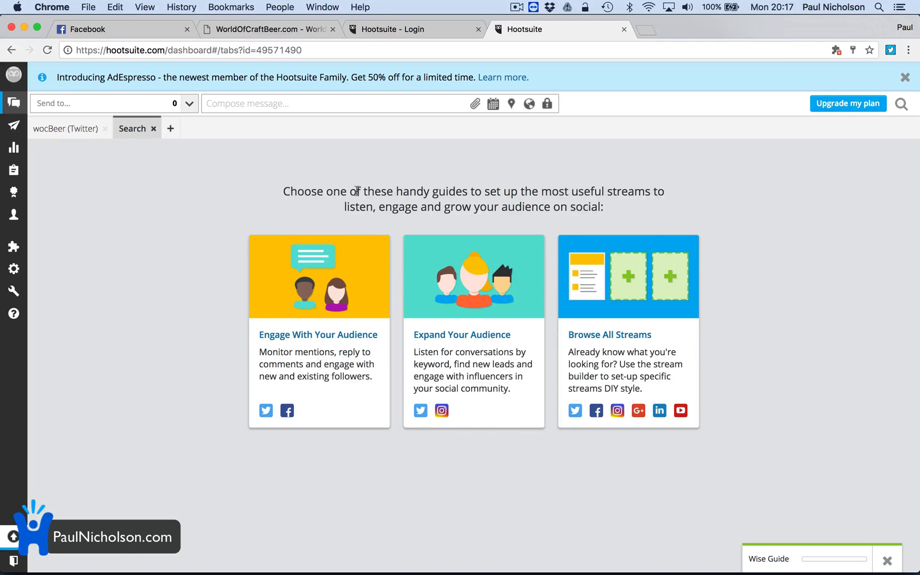
pyautogui.click(900, 104)
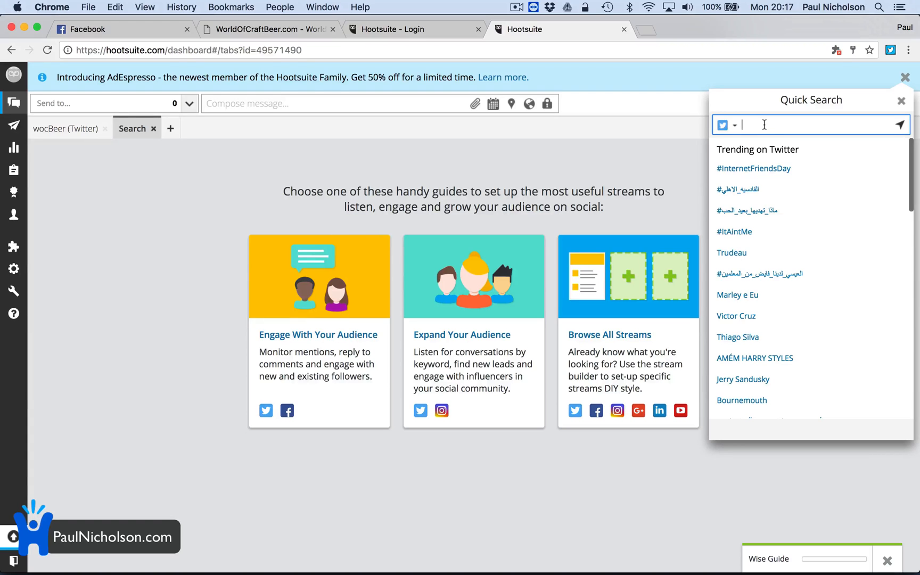
pyautogui.write('#CraftBeer')
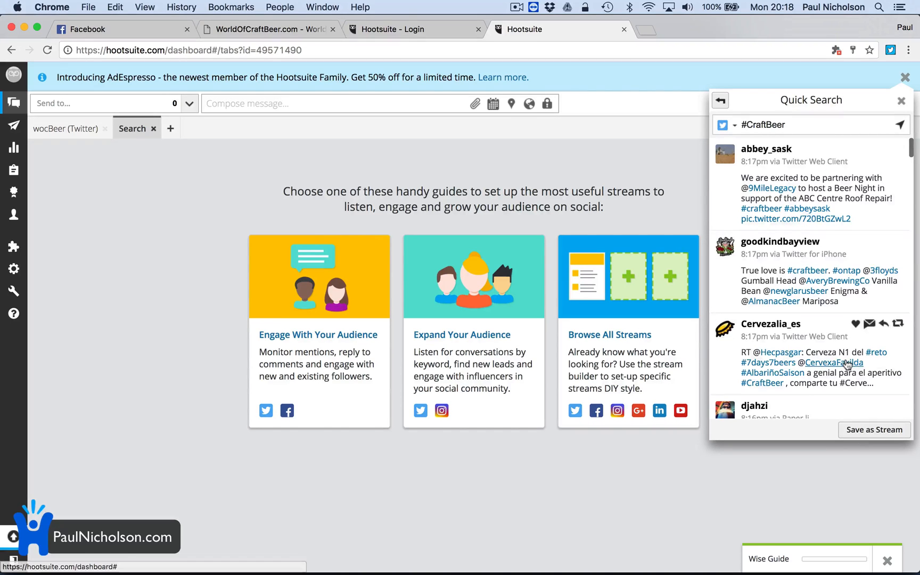
pyautogui.click(809, 125)
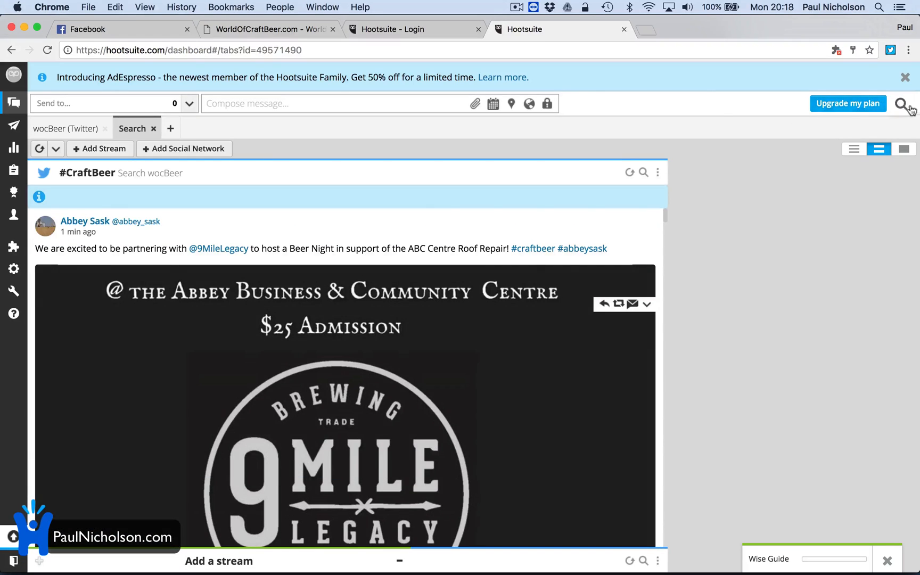
# - Save a #RealAle Twitter quick search as a stream and delete the duplicate #CraftBeer stream
pyautogui.click(907, 104)
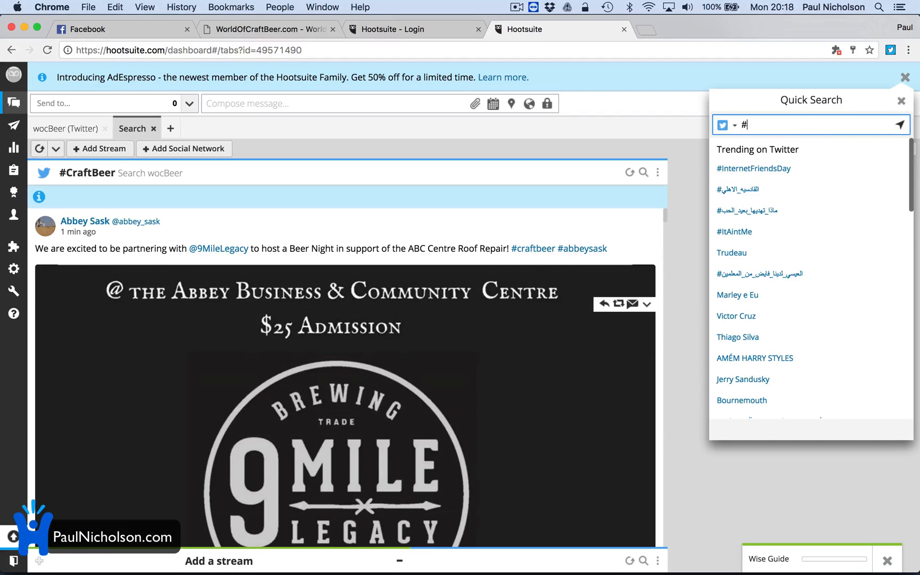
pyautogui.write('RealAle')
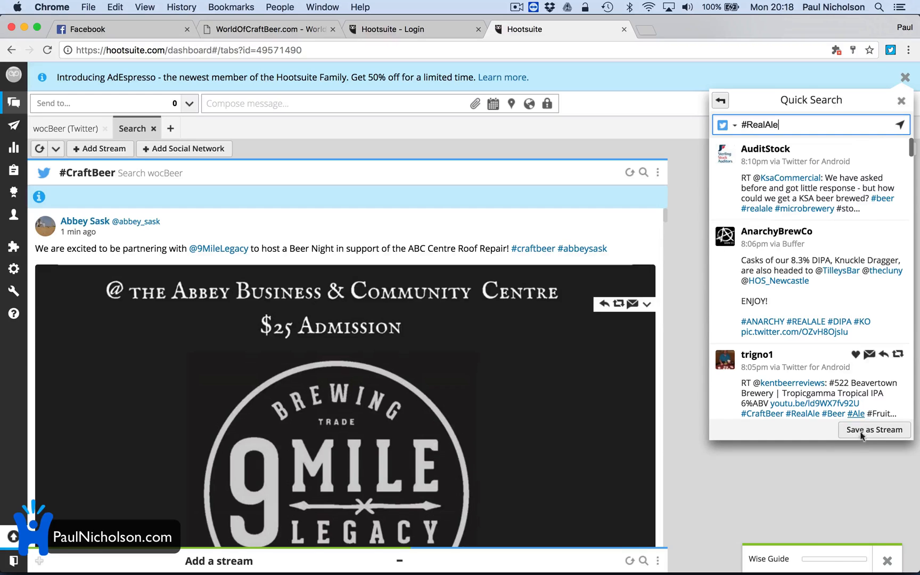
pyautogui.click(873, 429)
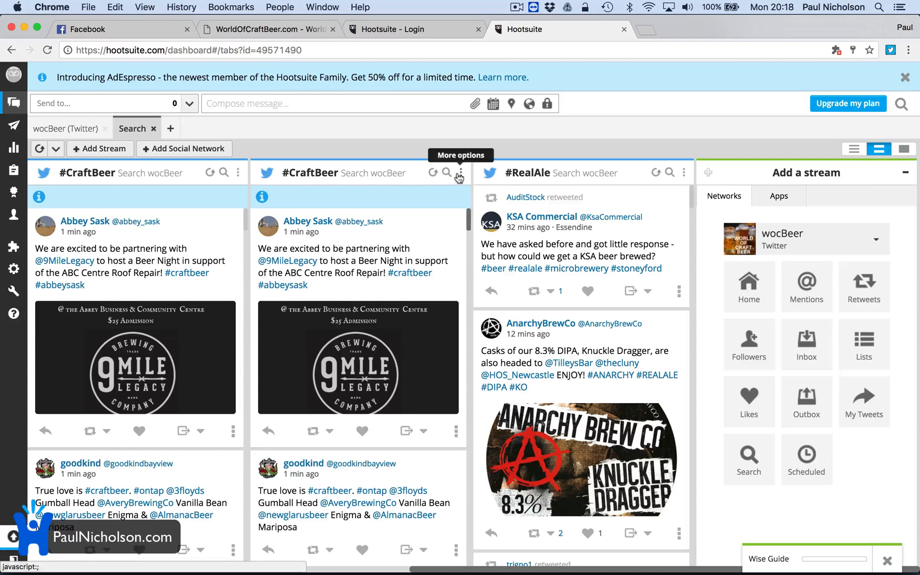
pyautogui.click(458, 172)
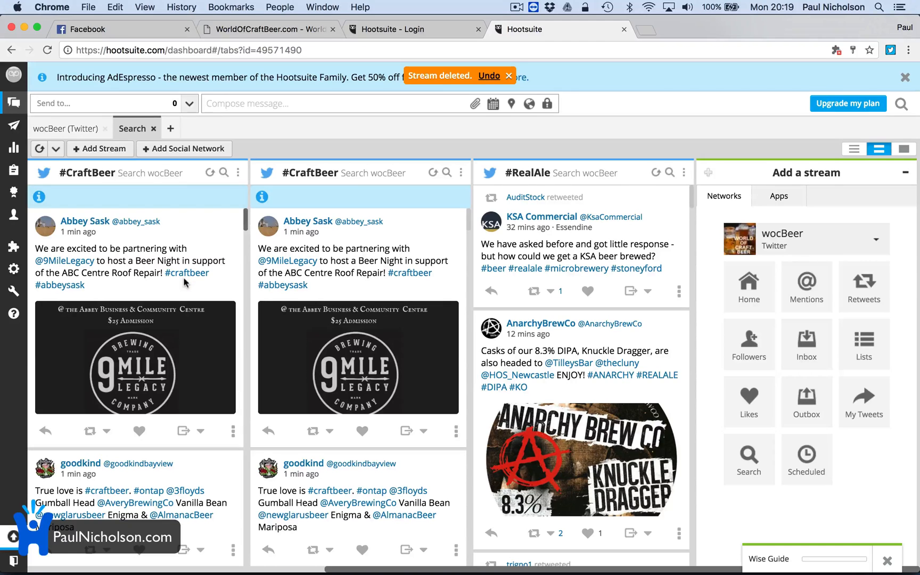
pyautogui.moveTo(195, 284)
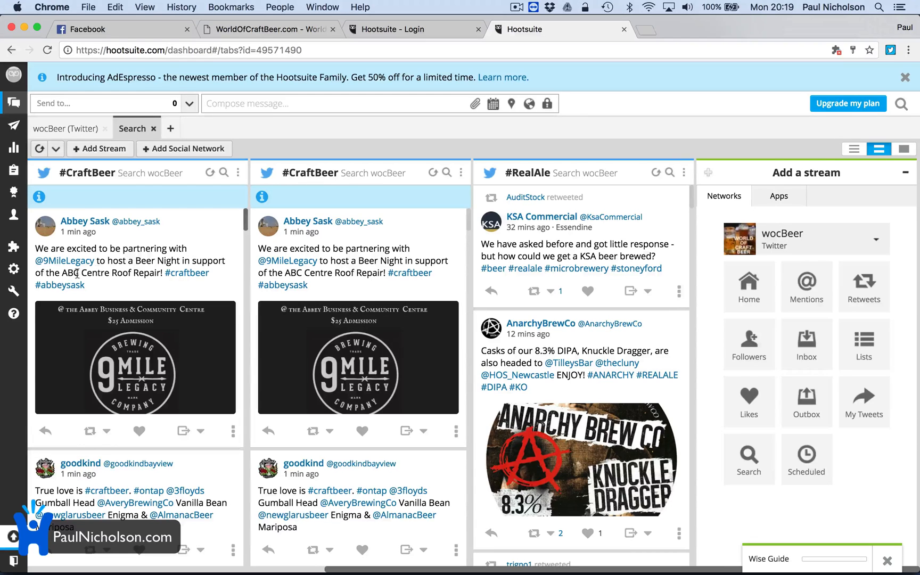
pyautogui.moveTo(88, 285)
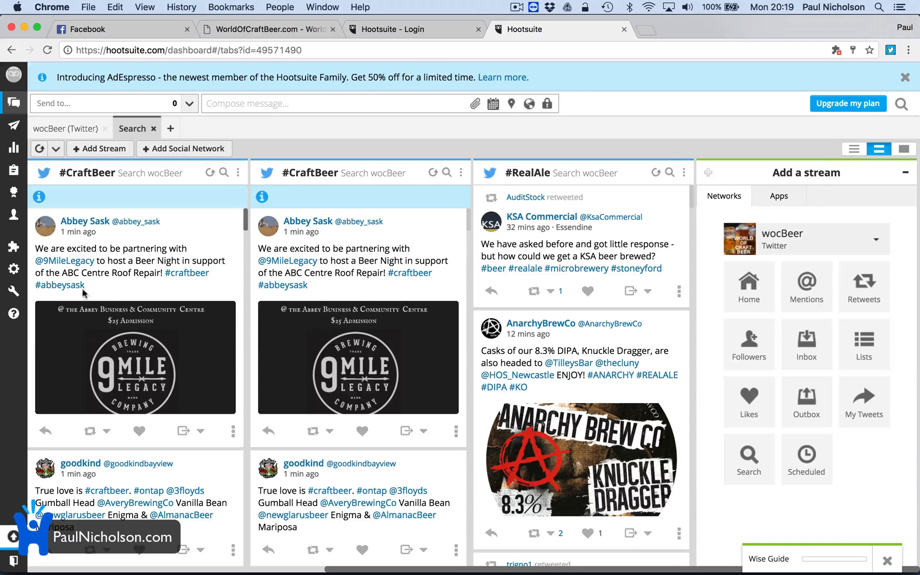
pyautogui.click(89, 430)
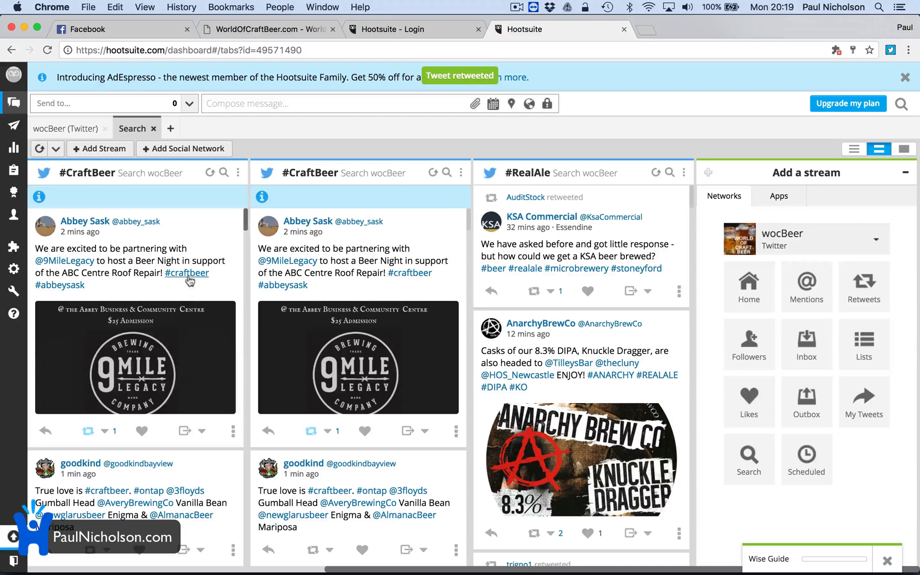
pyautogui.moveTo(178, 286)
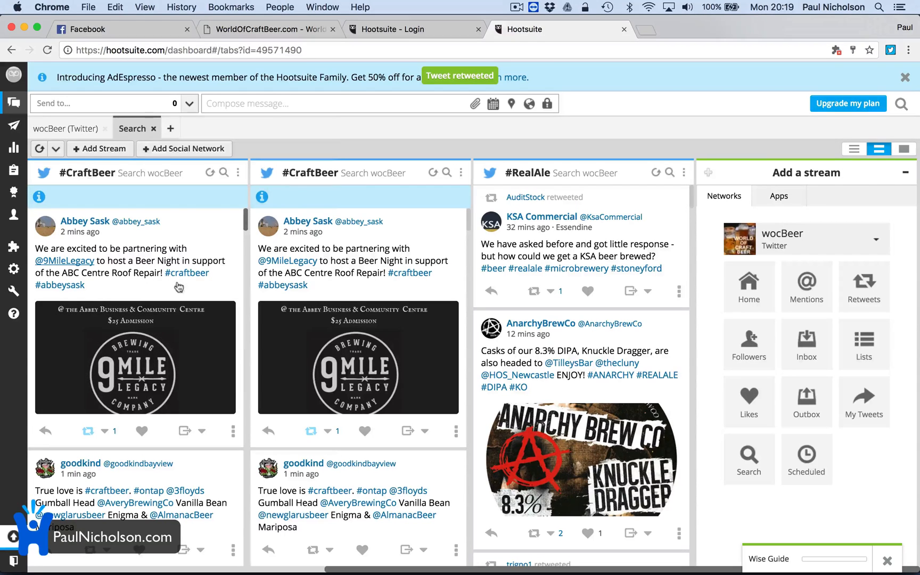
pyautogui.click(65, 261)
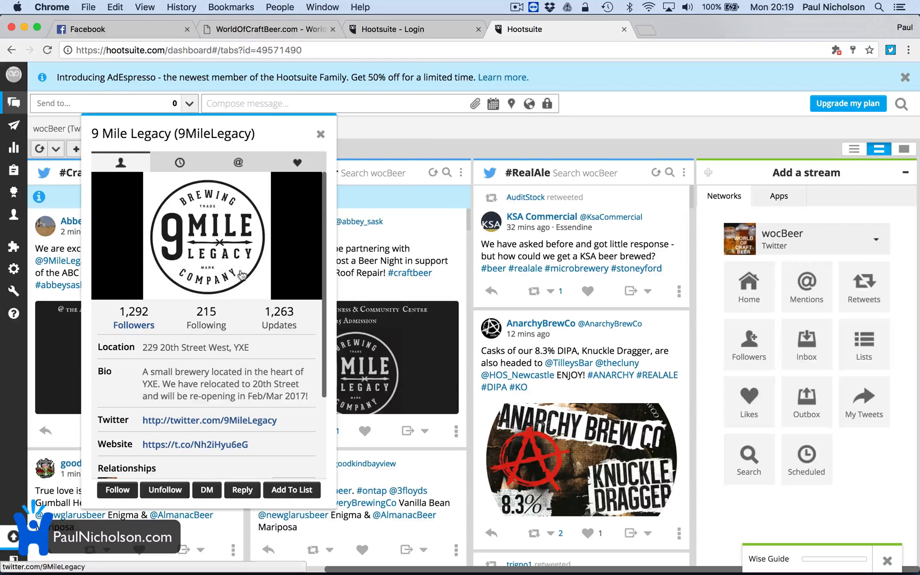
pyautogui.scroll(-3)
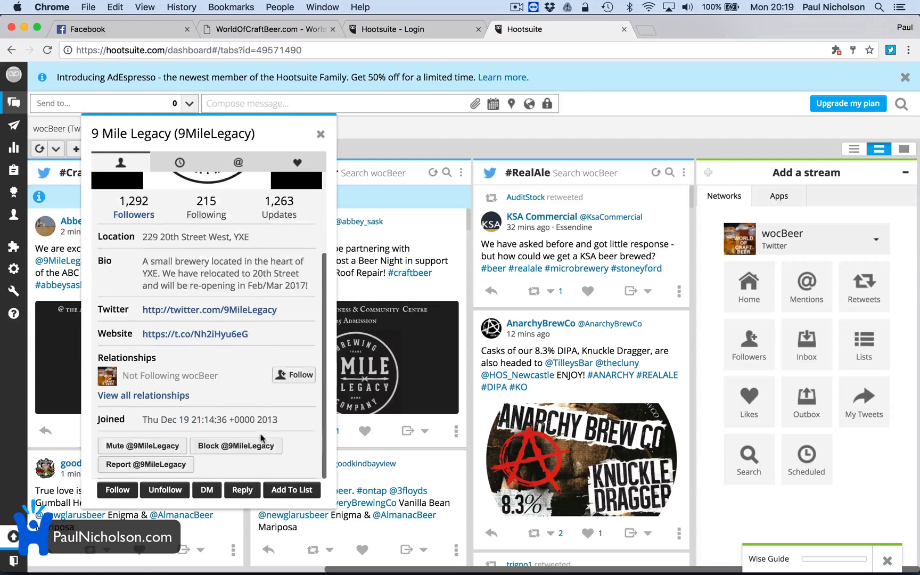
pyautogui.click(294, 374)
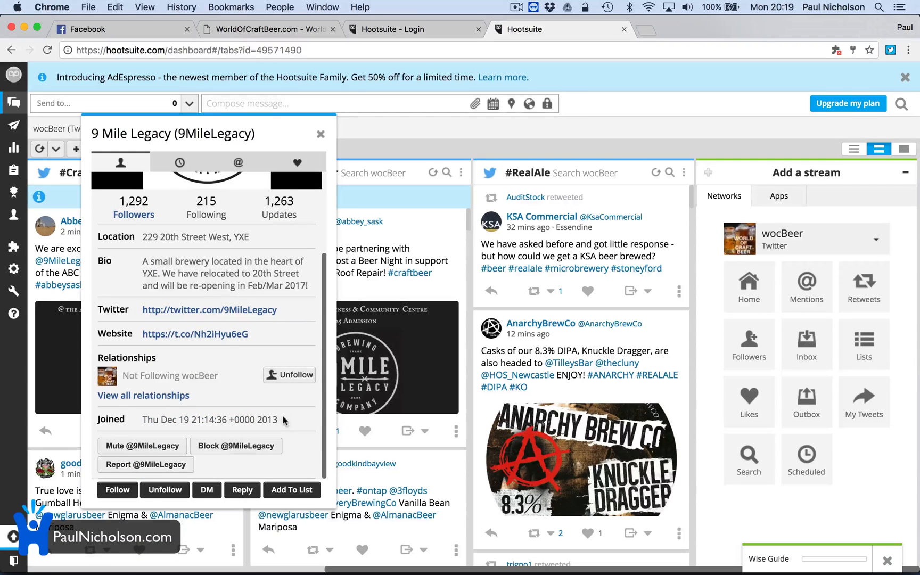
pyautogui.click(320, 135)
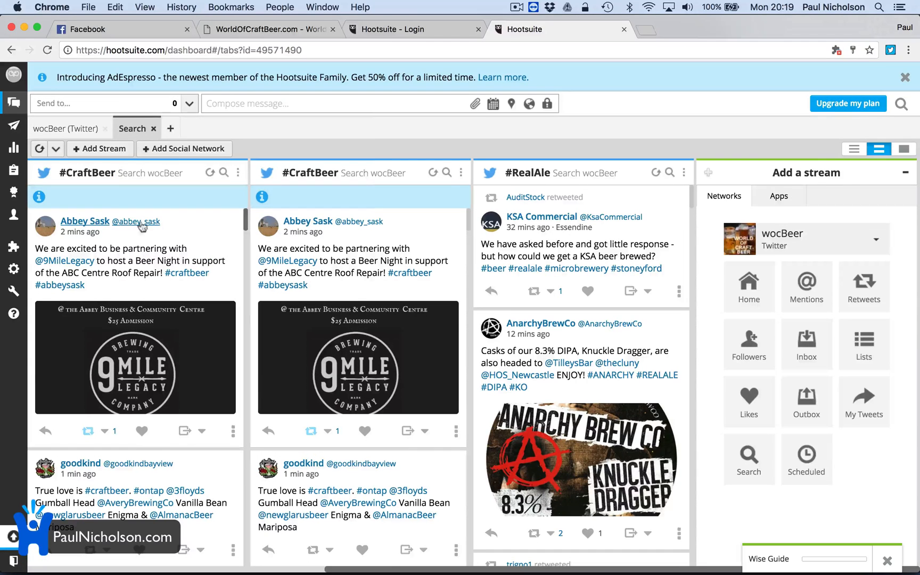
pyautogui.click(84, 222)
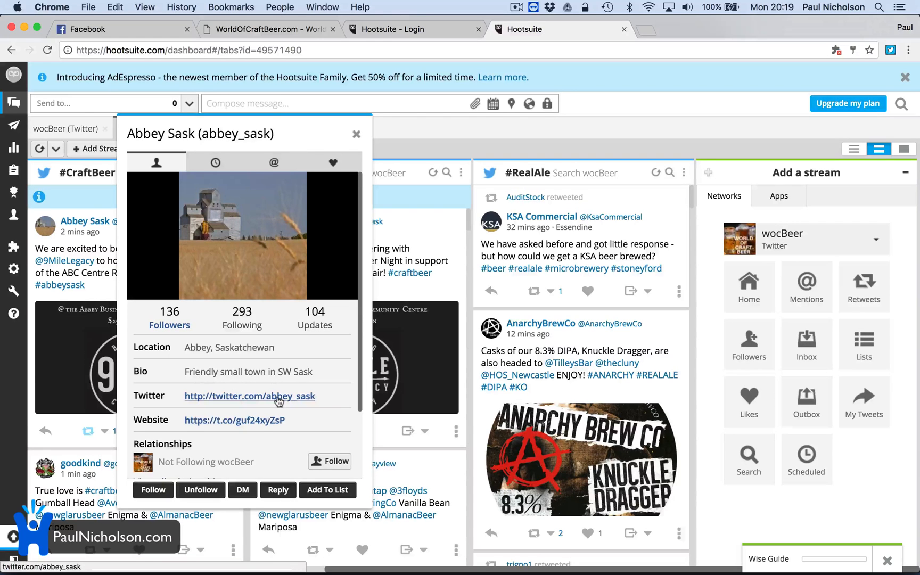
pyautogui.scroll(-3)
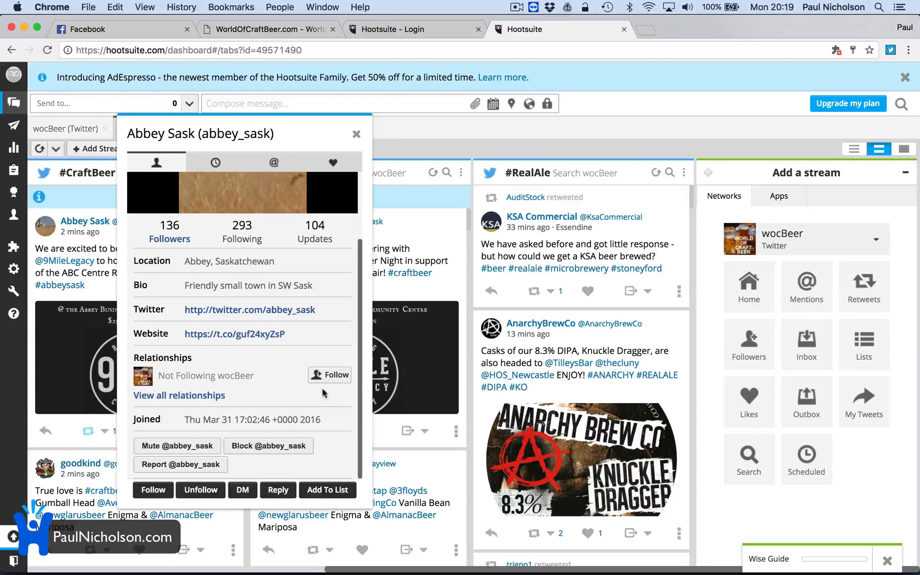
pyautogui.click(330, 375)
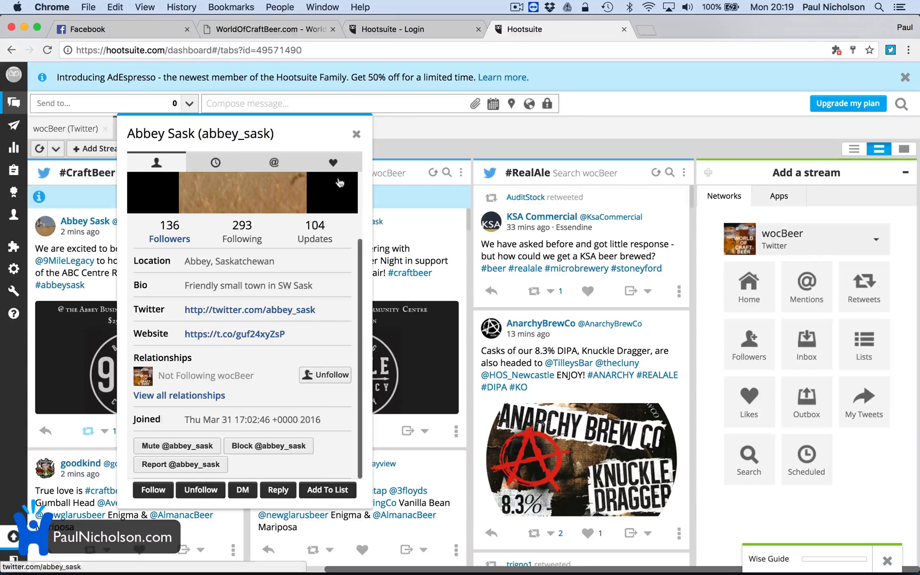
pyautogui.click(355, 134)
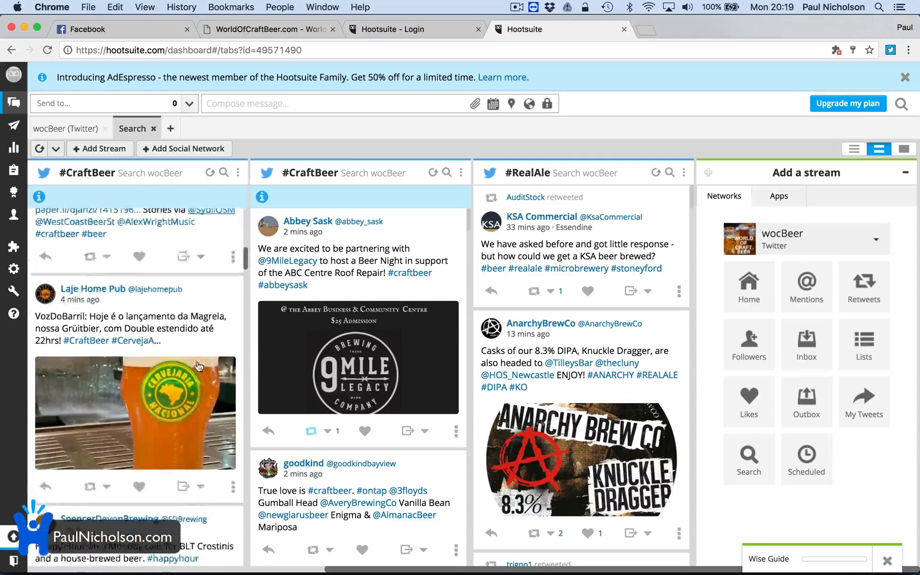
pyautogui.scroll(-3)
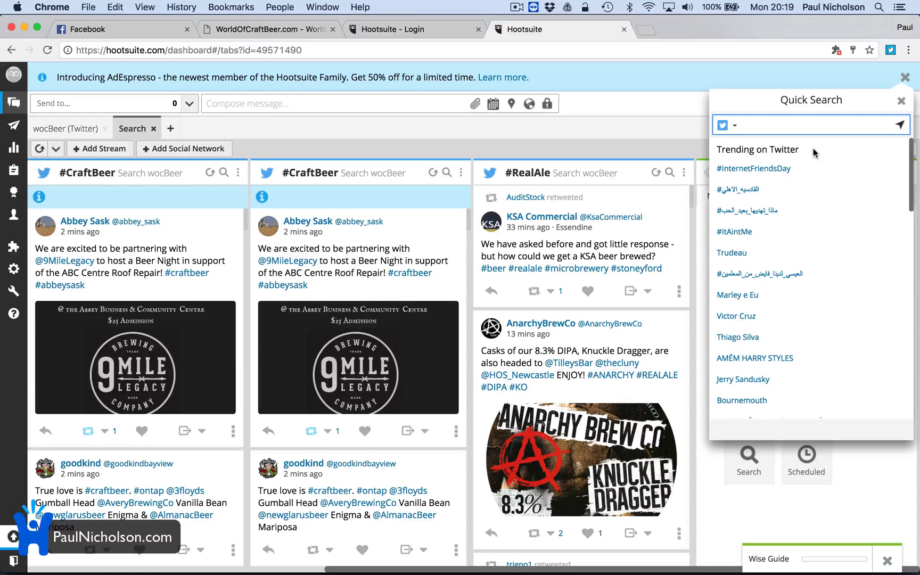
pyautogui.write('woc')
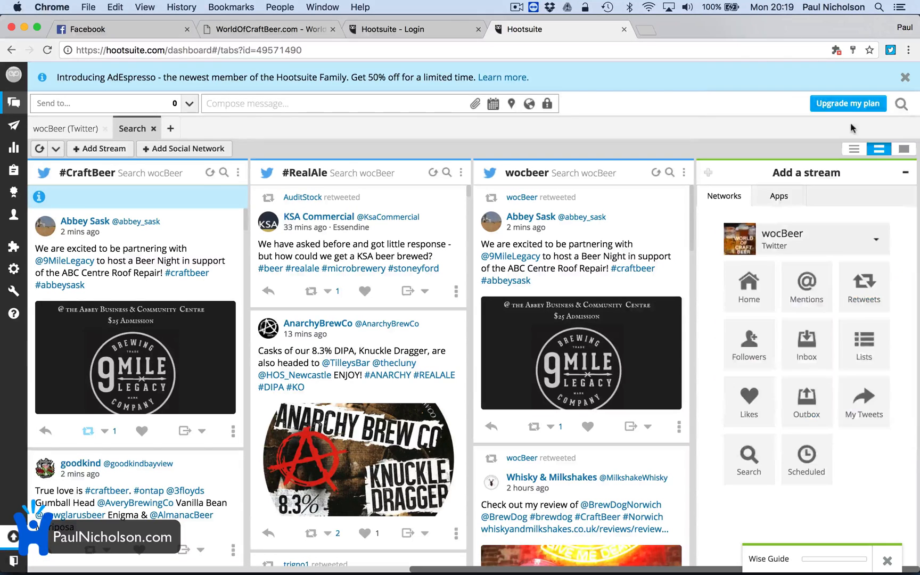
pyautogui.moveTo(485, 294)
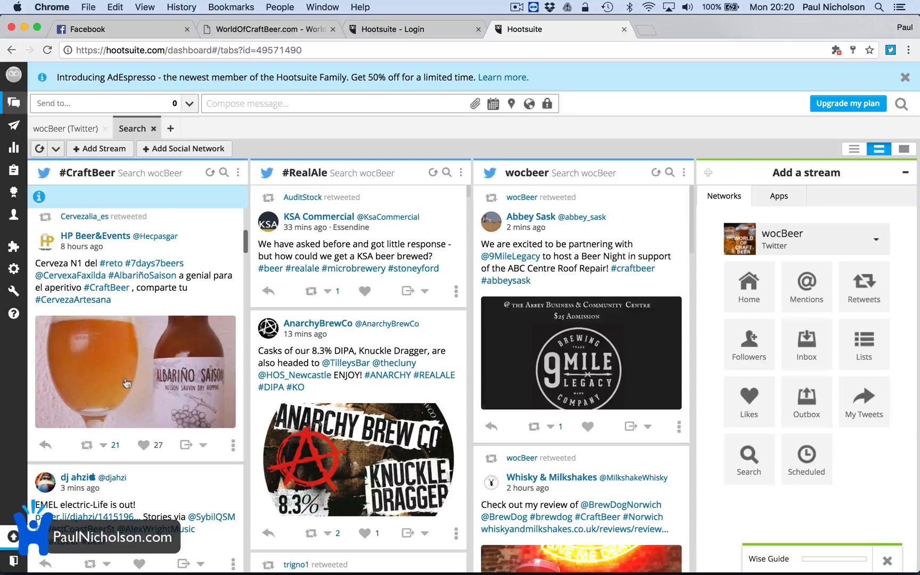
pyautogui.scroll(-3)
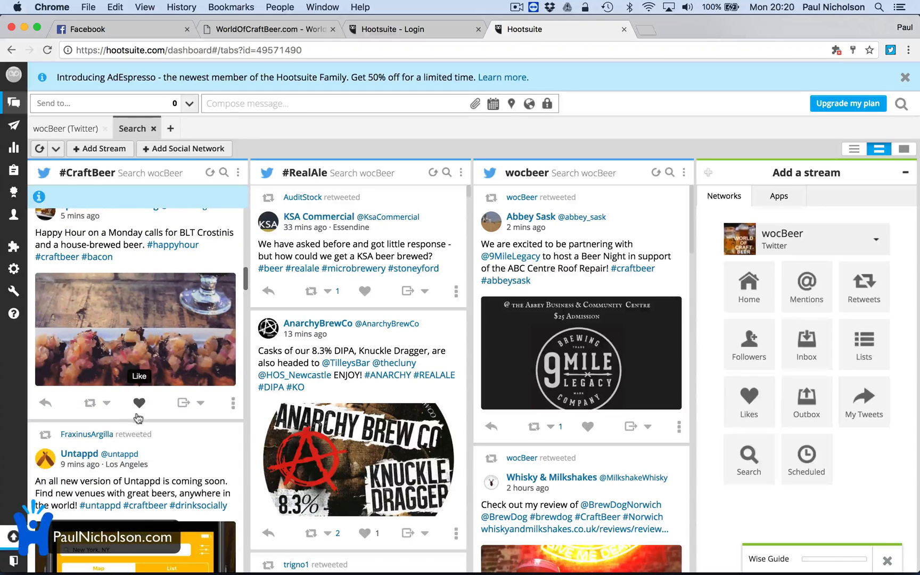
pyautogui.click(139, 404)
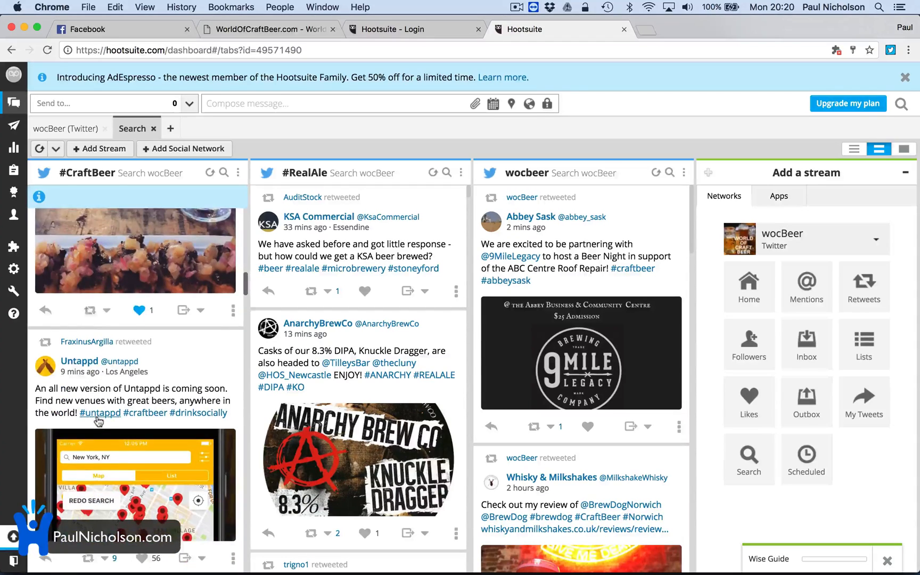
pyautogui.scroll(-3)
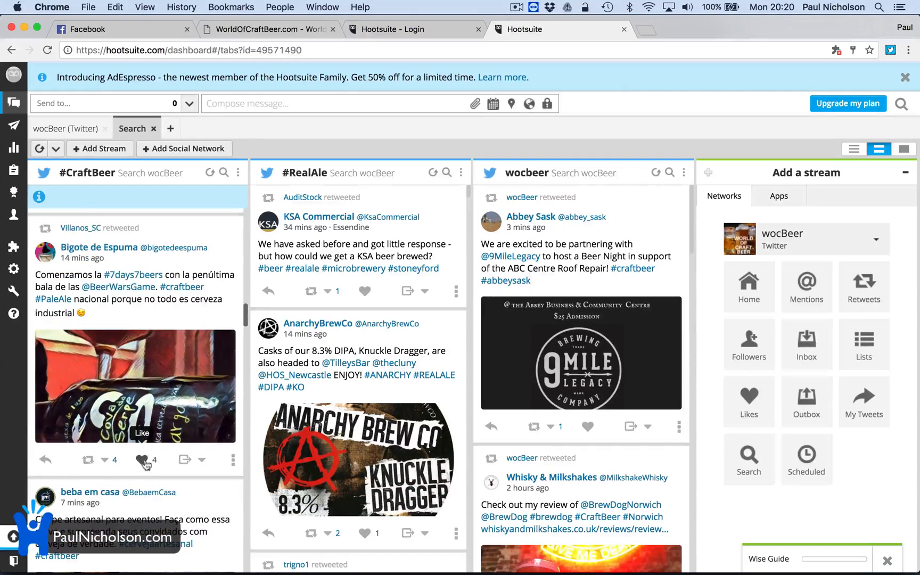
pyautogui.scroll(-3)
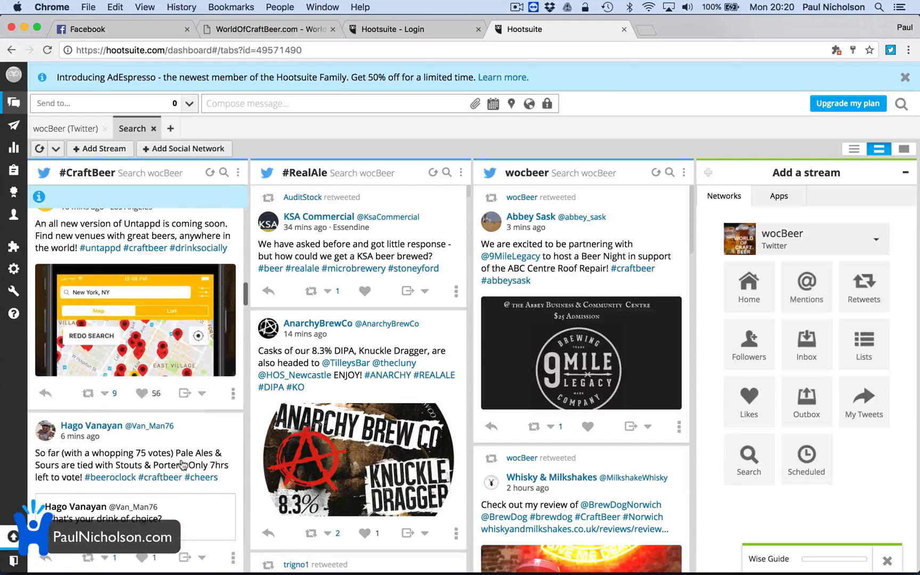
pyautogui.scroll(-3)
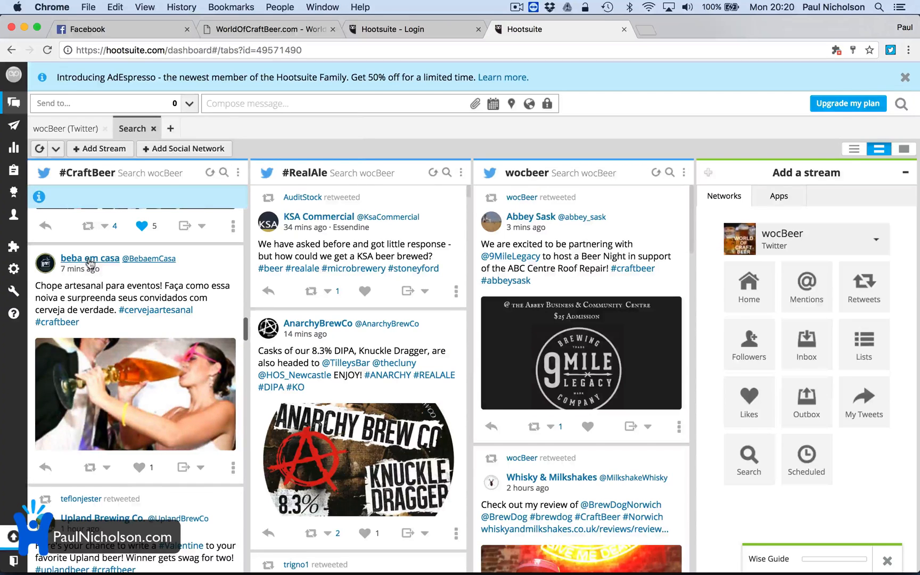
pyautogui.click(89, 258)
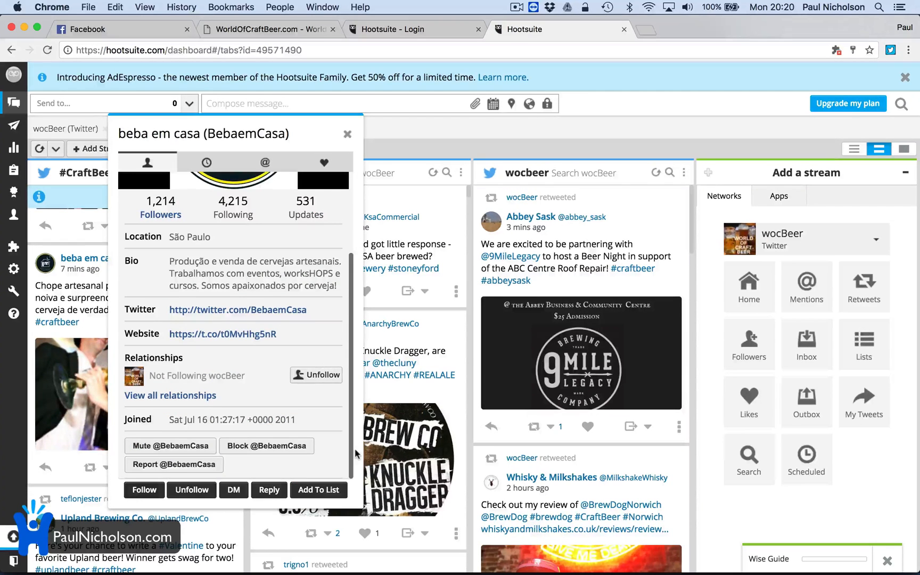
pyautogui.click(347, 134)
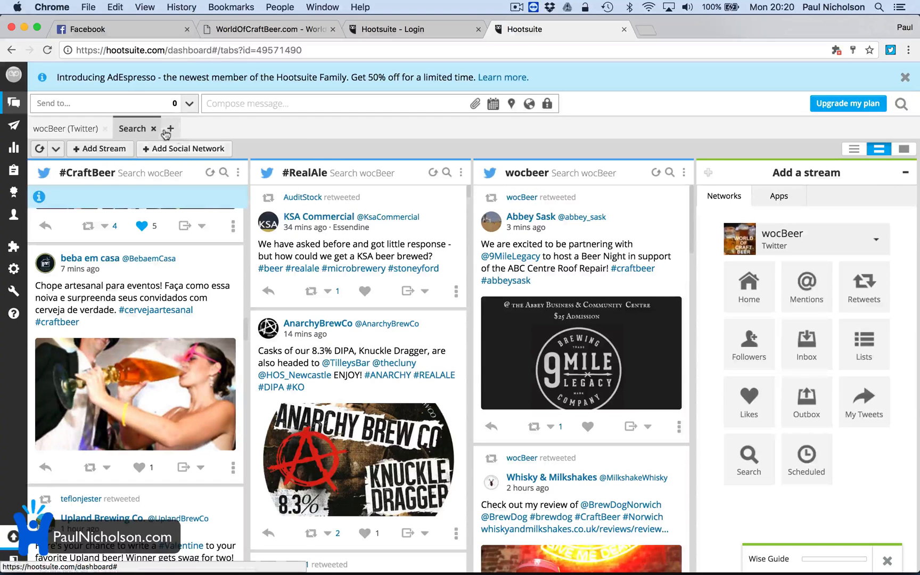
# - Create an Instagram search tab and add an Instagram #CraftBeer hashtag stream for wocbeer
pyautogui.click(169, 129)
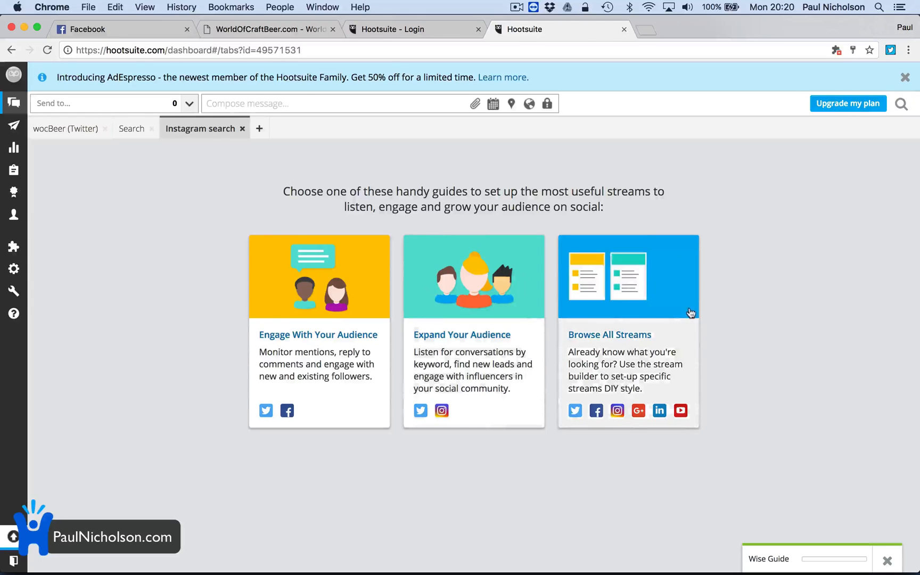
pyautogui.click(99, 148)
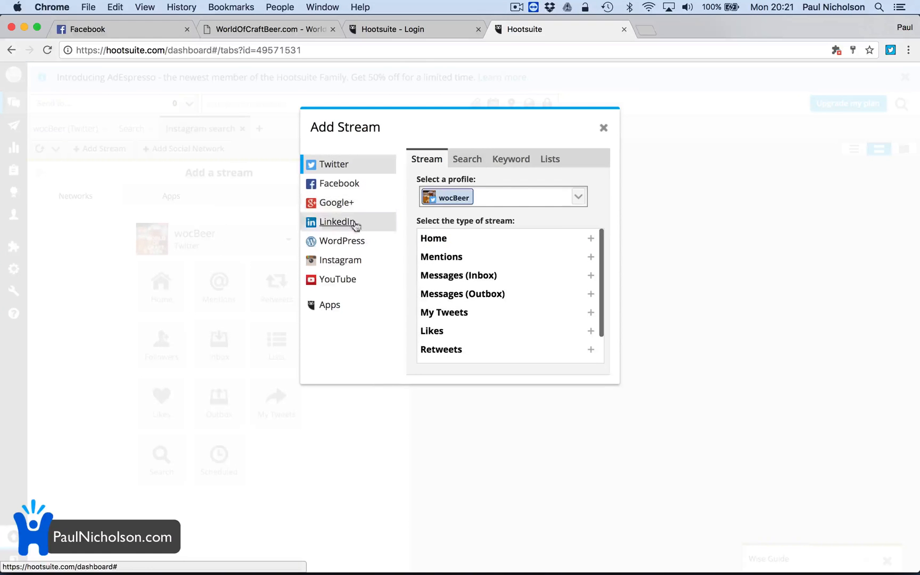
pyautogui.click(340, 260)
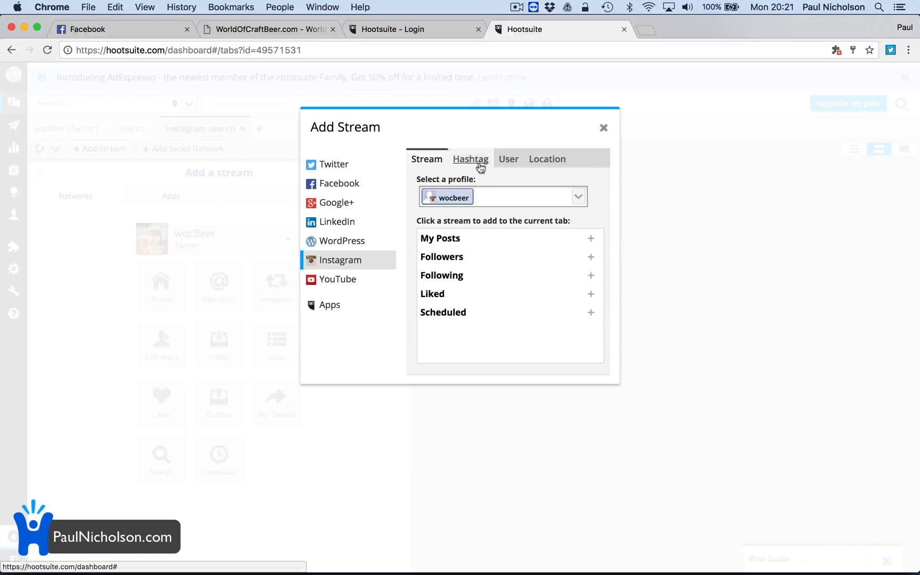
pyautogui.click(470, 158)
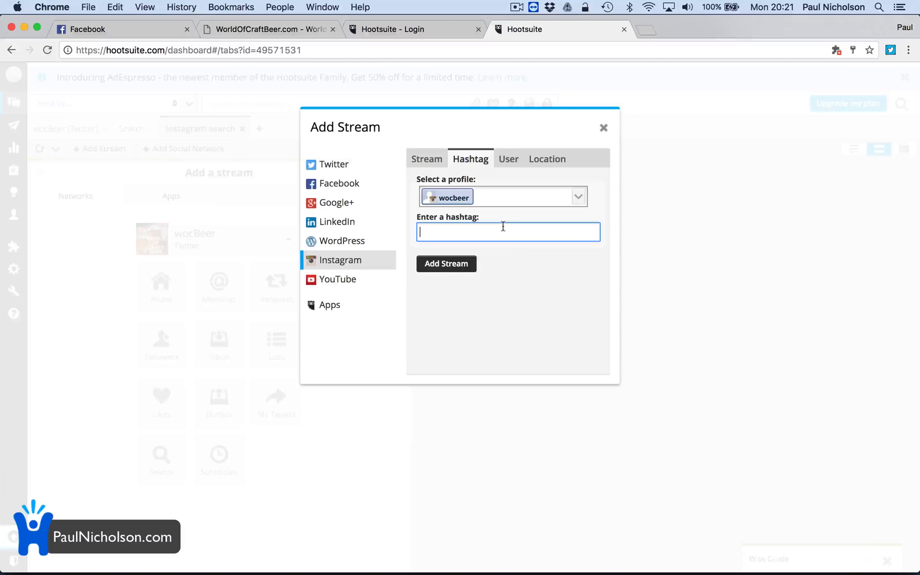
pyautogui.write('#Crafy')
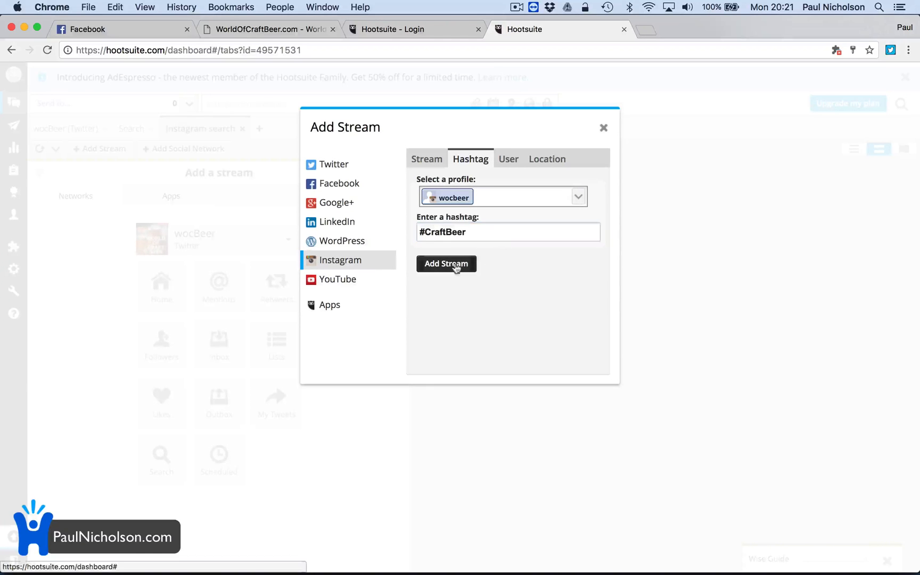
pyautogui.click(446, 263)
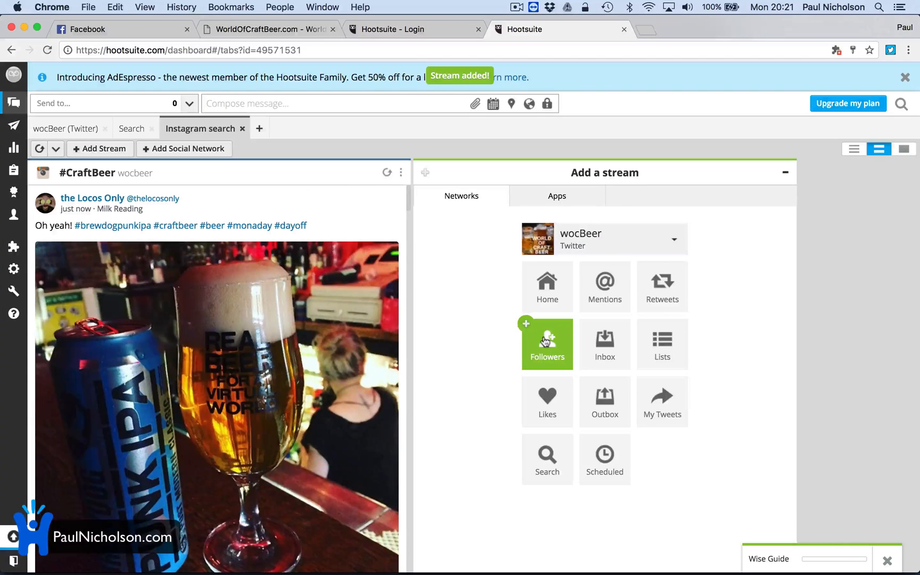
pyautogui.scroll(-3)
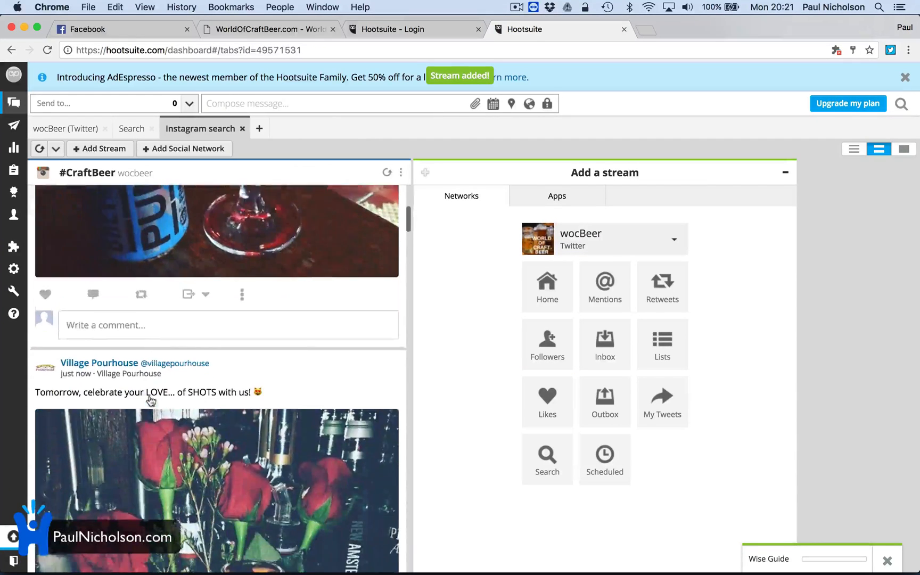
pyautogui.scroll(-3)
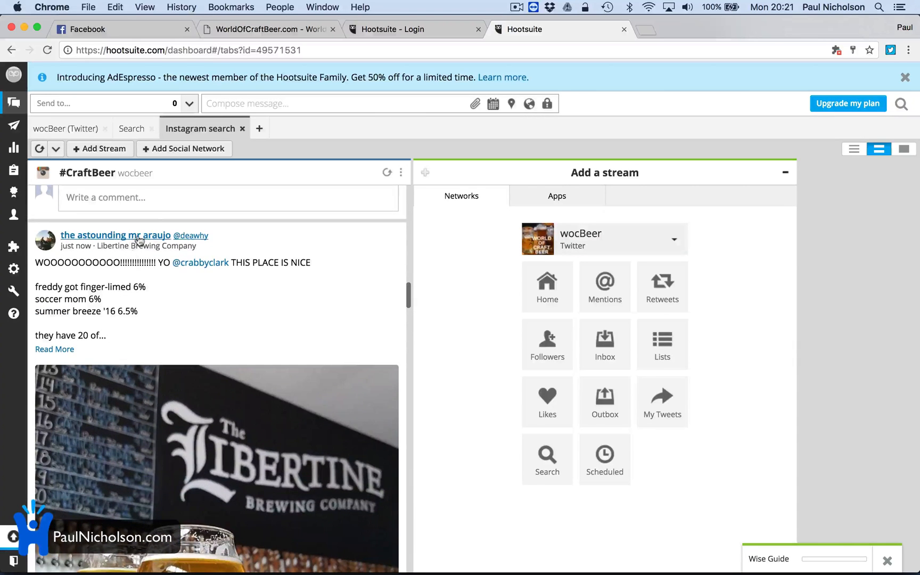
pyautogui.click(116, 234)
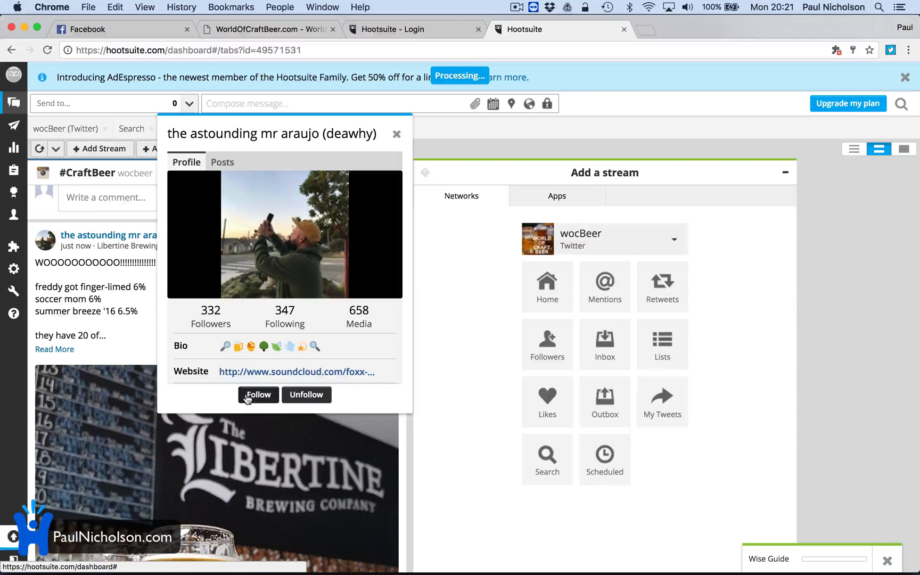
pyautogui.click(258, 394)
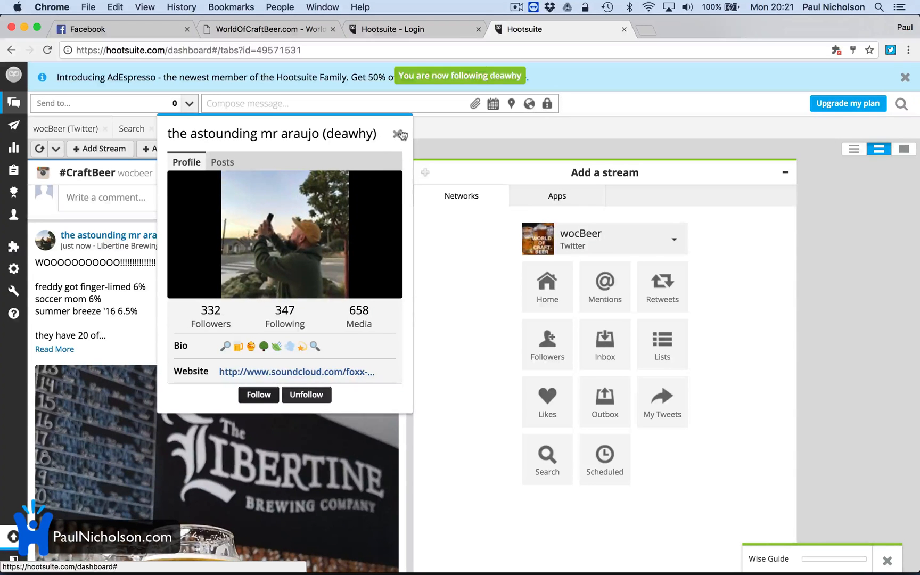
pyautogui.click(400, 134)
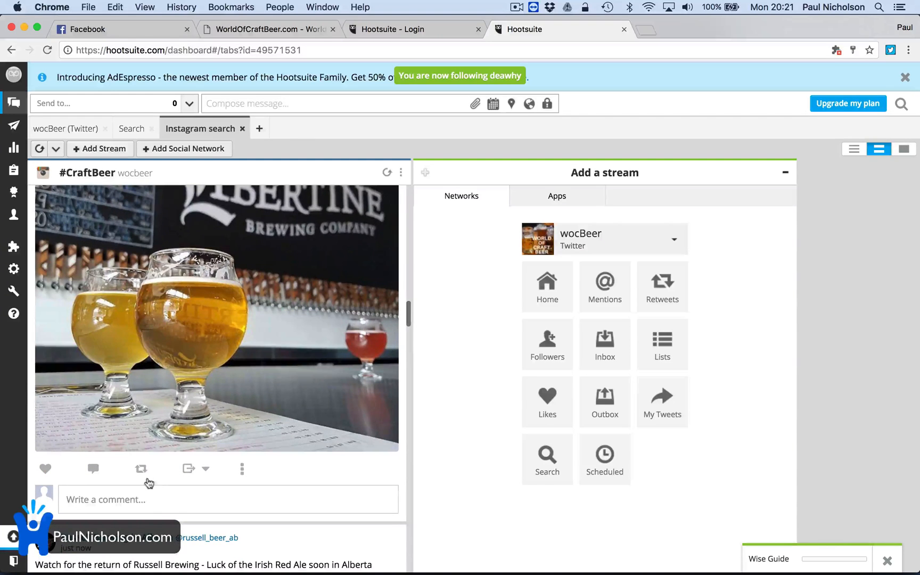
pyautogui.moveTo(141, 468)
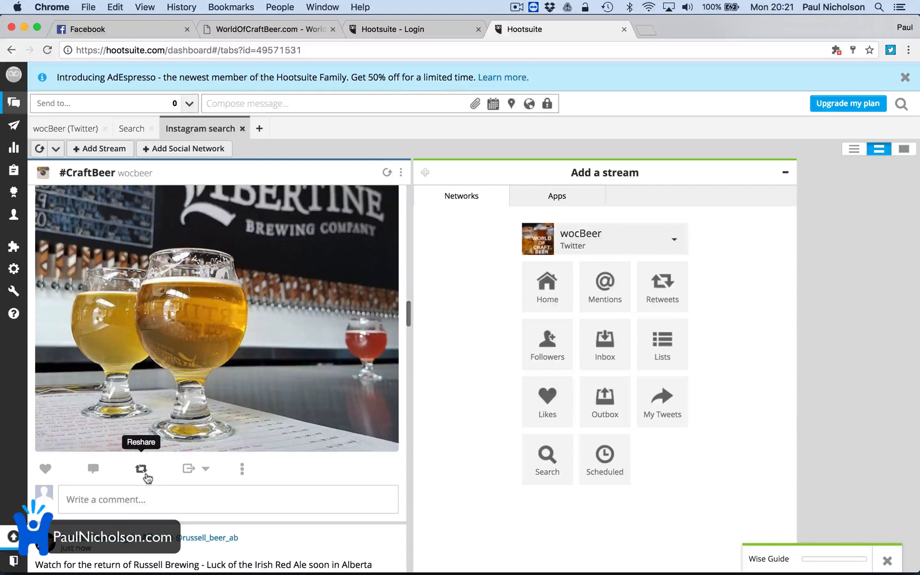
pyautogui.click(141, 469)
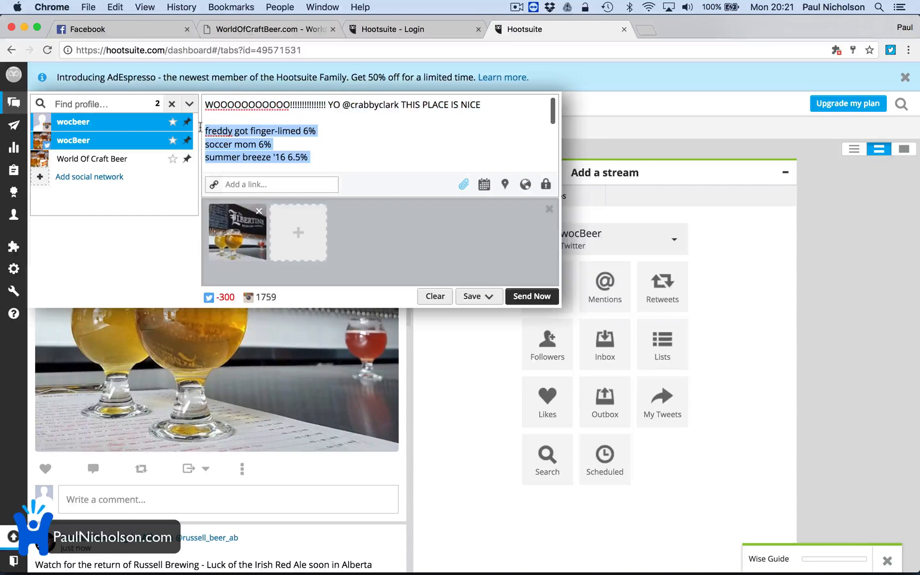
pyautogui.write('s 📷: @deawhy')
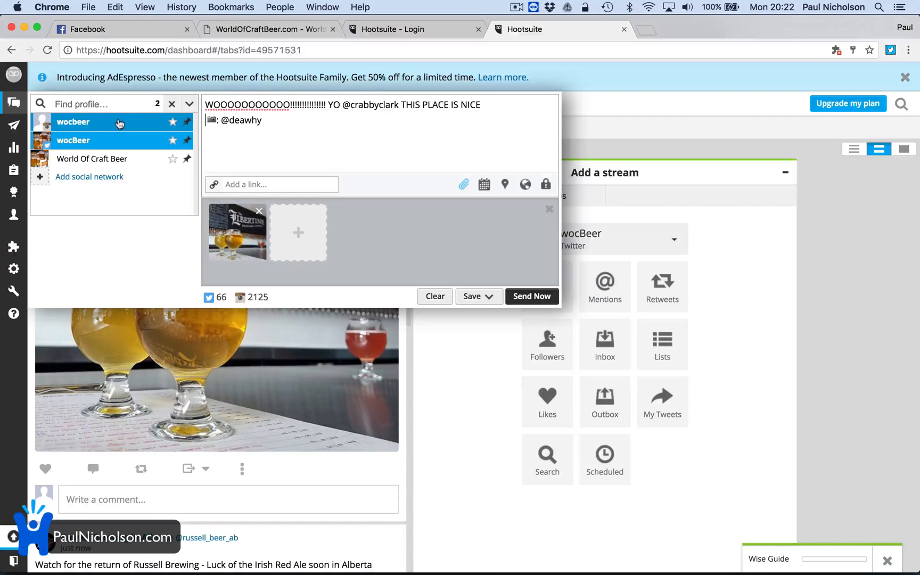
pyautogui.click(73, 141)
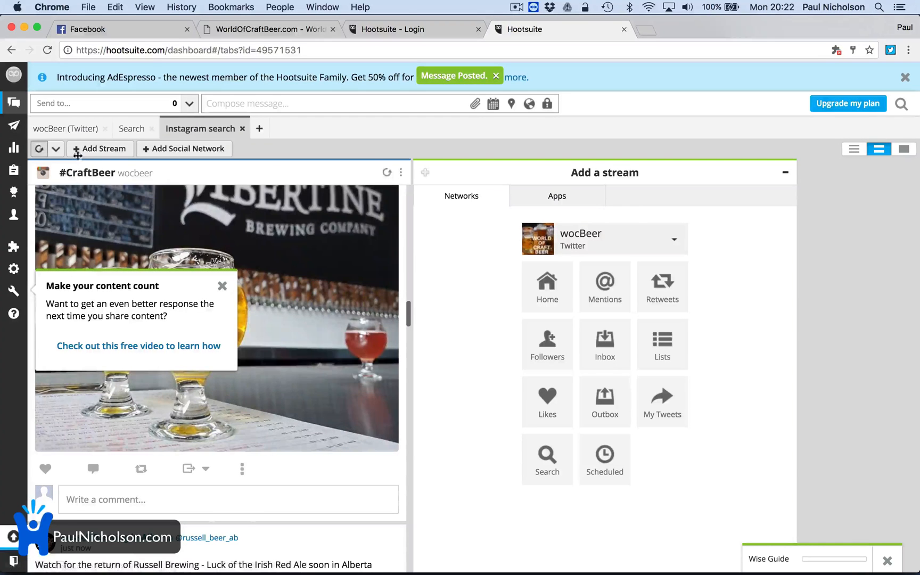
pyautogui.click(65, 128)
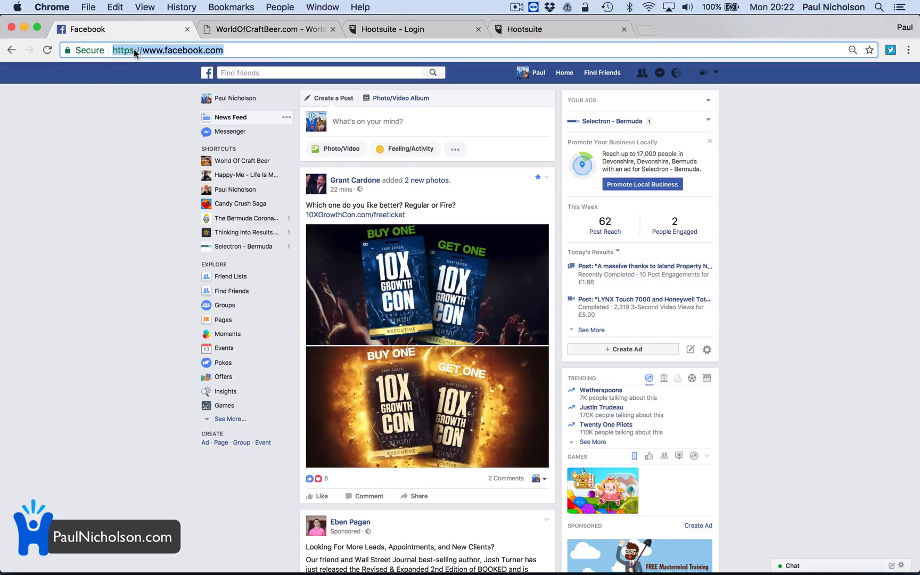
# - Load twitter.com to check the reshared Libertine Brewing tweet on the home timeline
pyautogui.write('twitter.com')
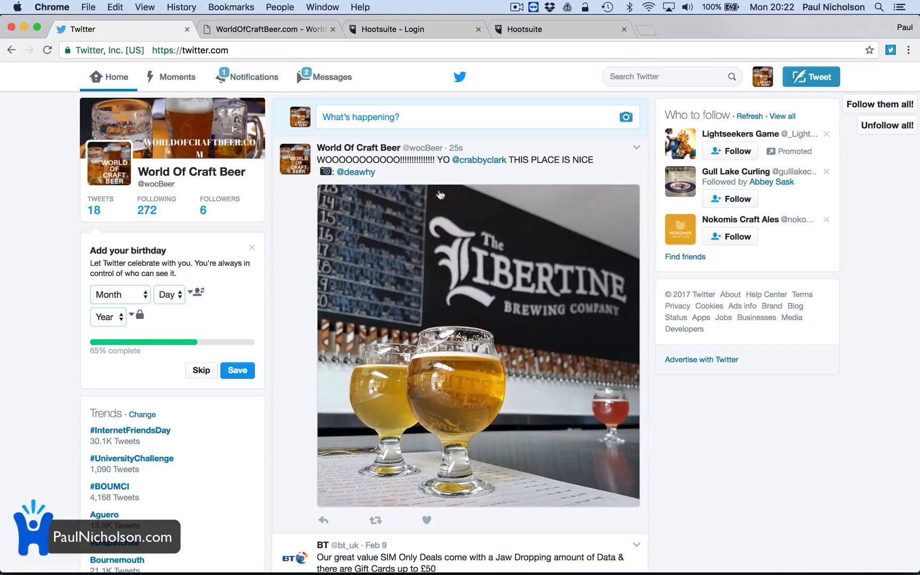
pyautogui.moveTo(354, 171)
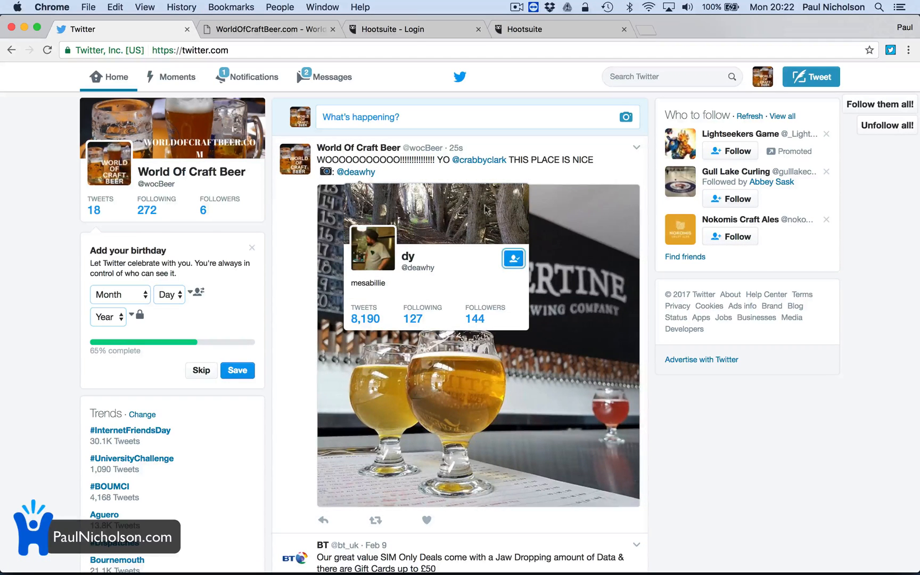
pyautogui.moveTo(478, 160)
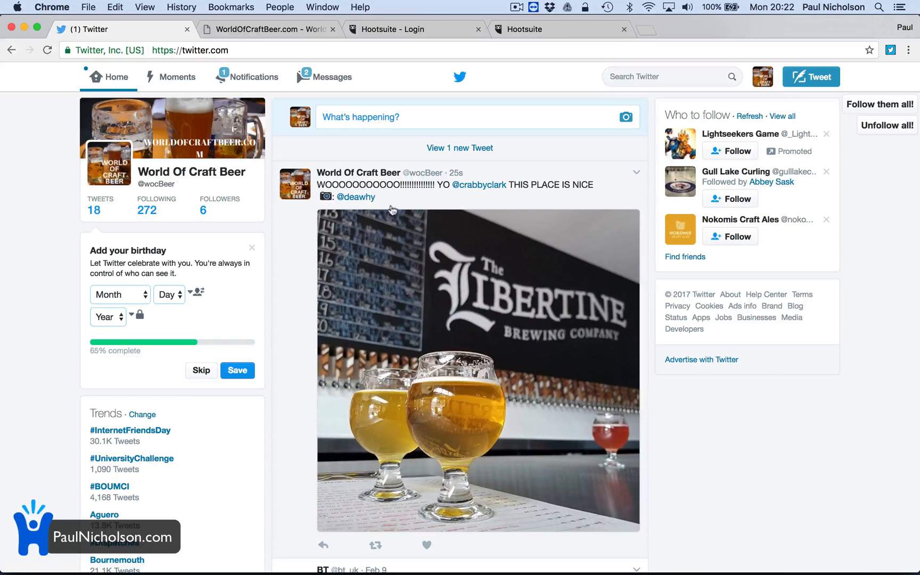
pyautogui.moveTo(457, 262)
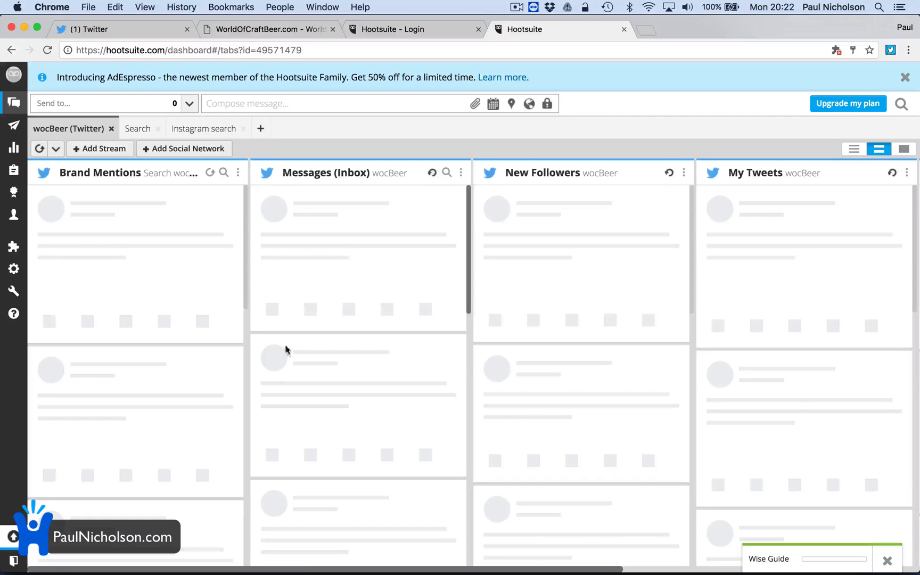
# - Start a reshare of the Punk IPA photo post from the Instagram #CraftBeer stream into the composer
pyautogui.click(199, 129)
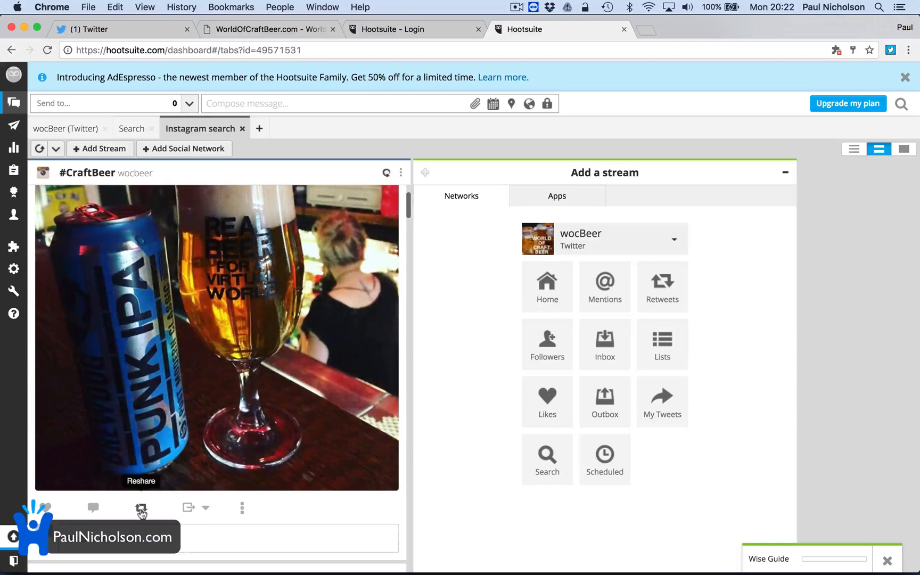
pyautogui.click(141, 506)
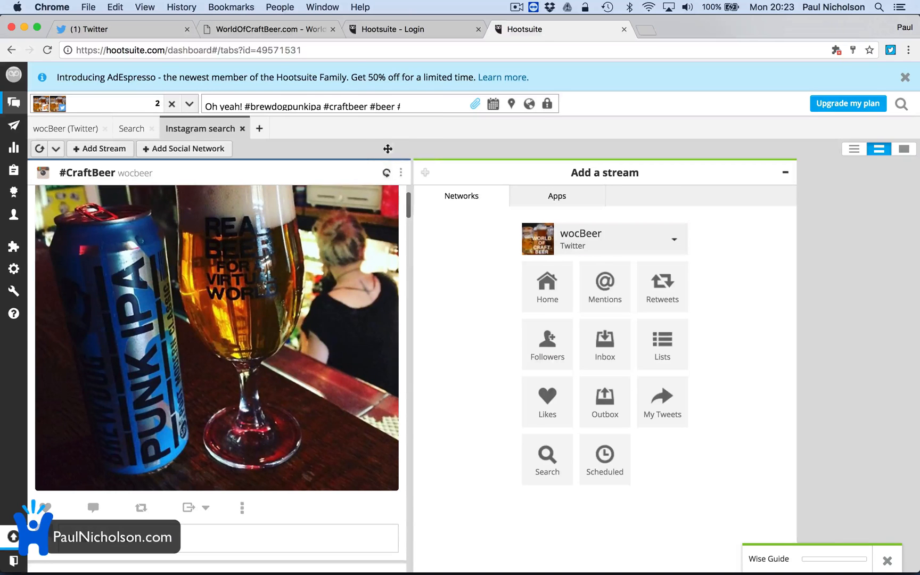
pyautogui.click(268, 29)
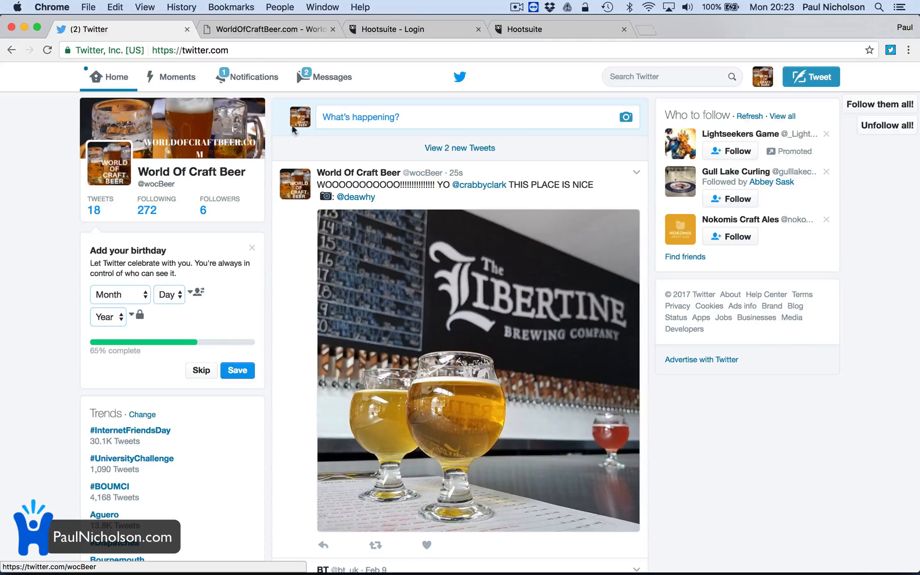
pyautogui.click(459, 148)
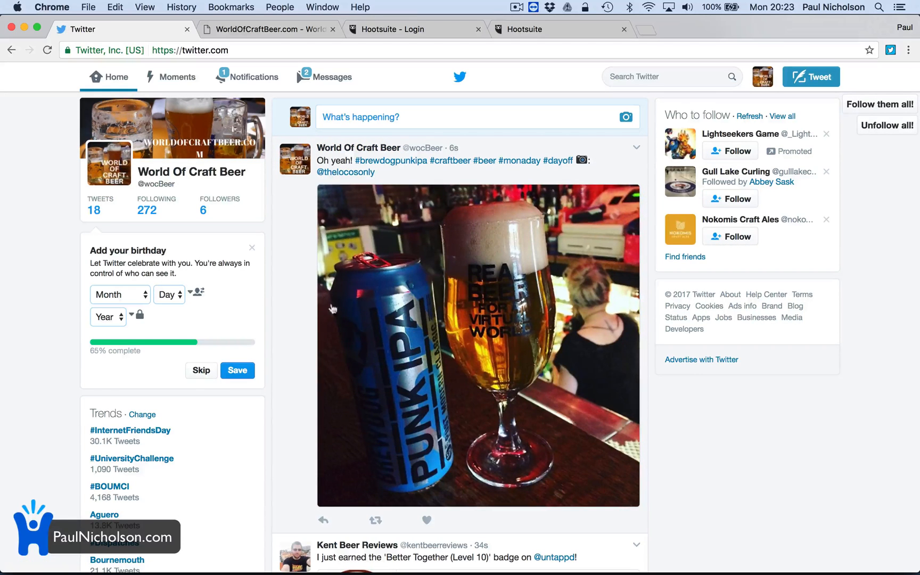
pyautogui.moveTo(346, 172)
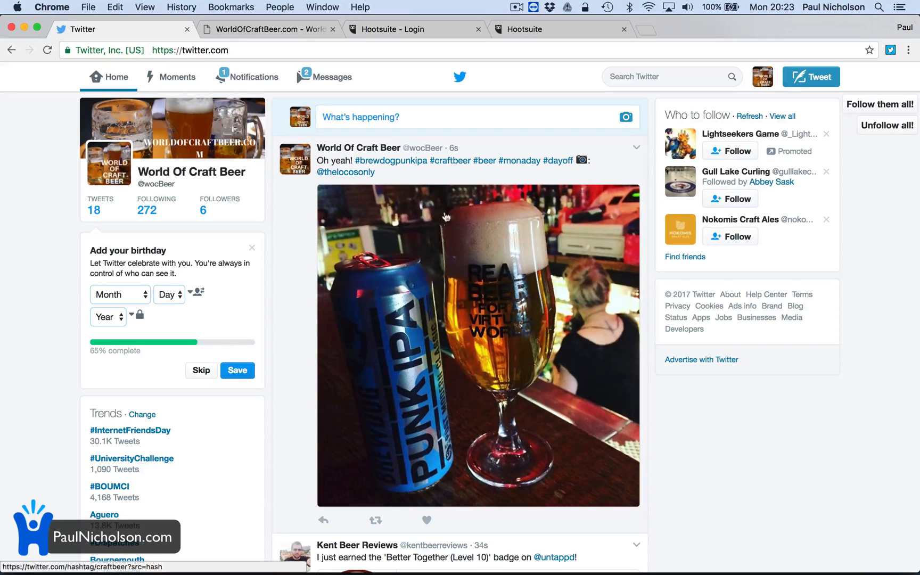
pyautogui.scroll(-3)
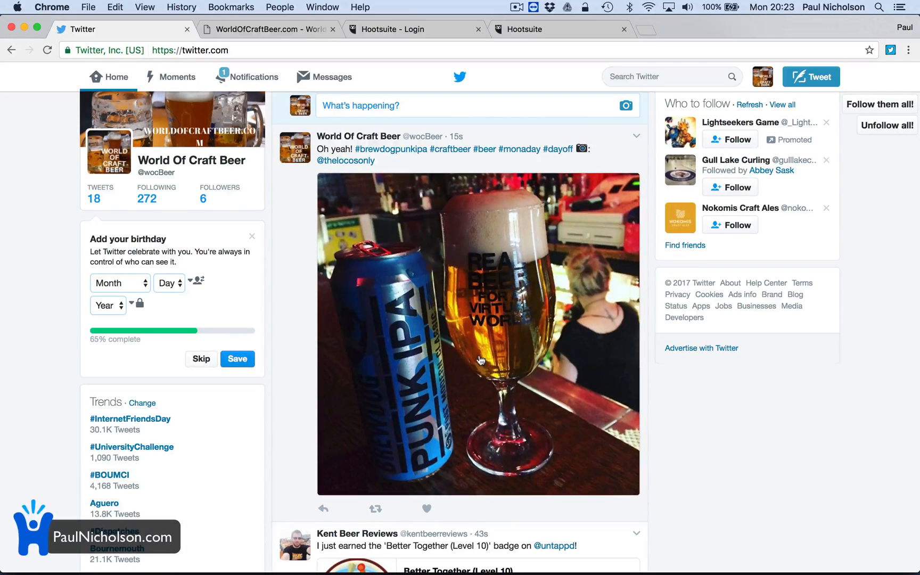
pyautogui.click(253, 77)
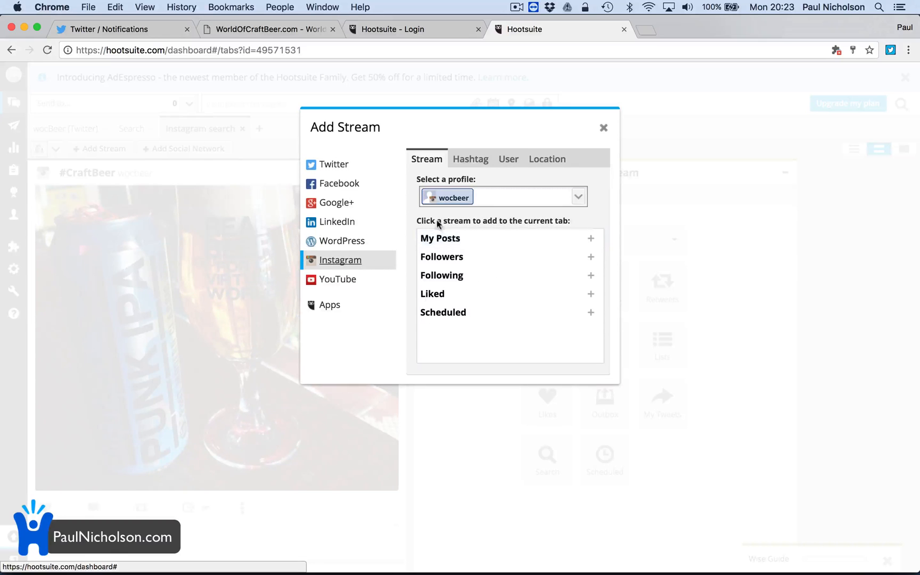
# - Create an Instagram hashtag stream for #RealAle on the wocbeer profile
pyautogui.click(470, 158)
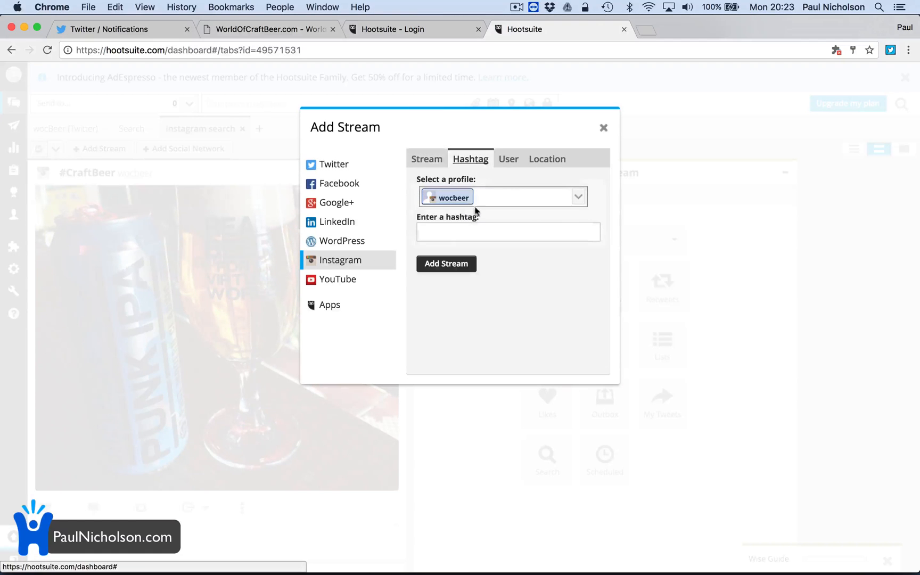
pyautogui.click(506, 231)
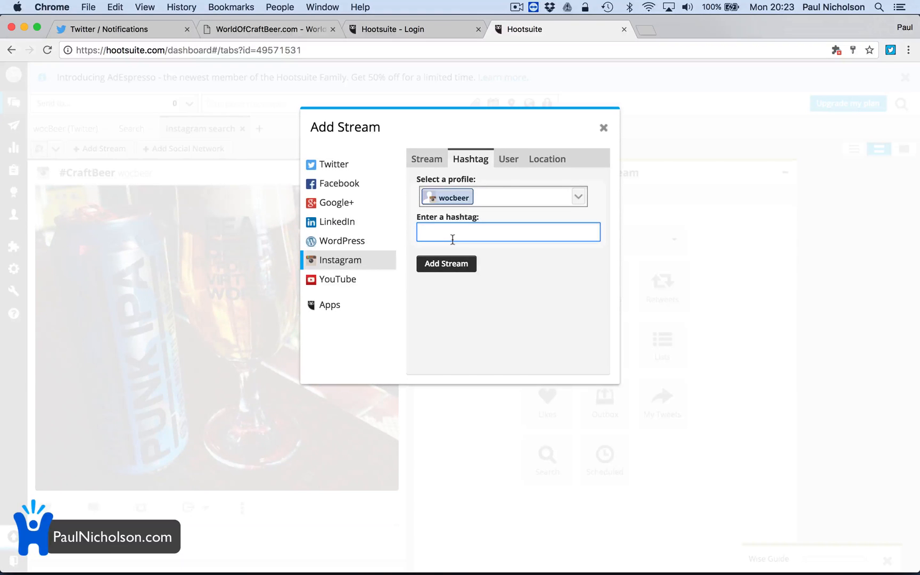
pyautogui.write('#RealAle')
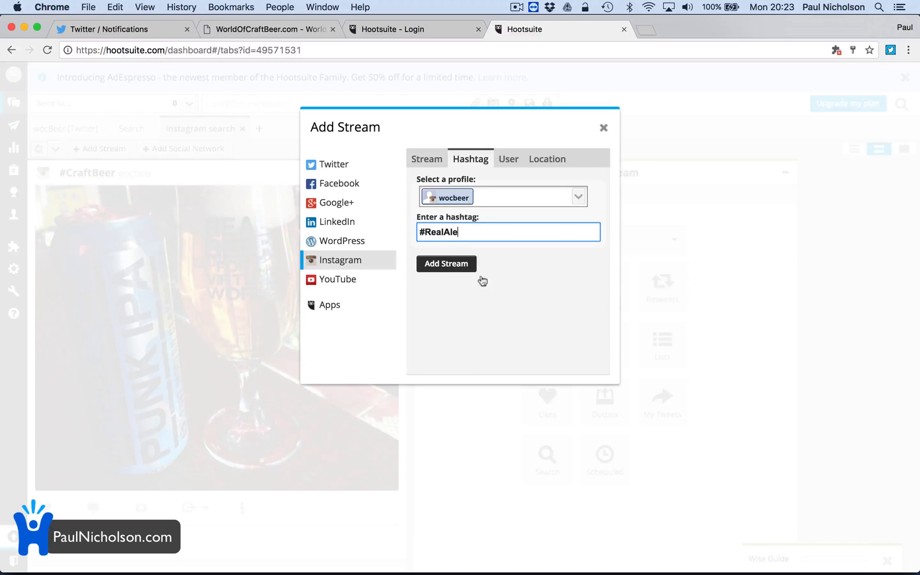
pyautogui.click(446, 263)
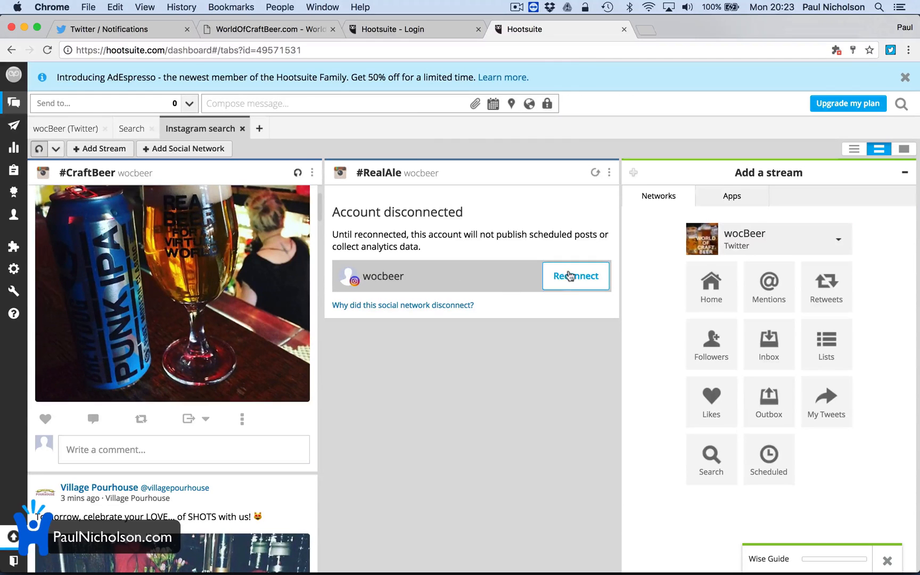
pyautogui.click(576, 276)
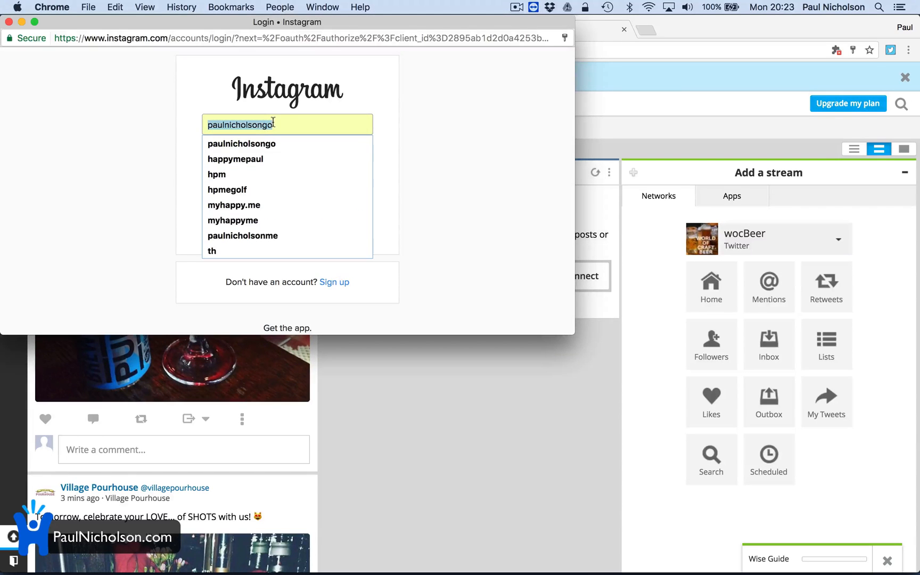
pyautogui.write('wocbeer')
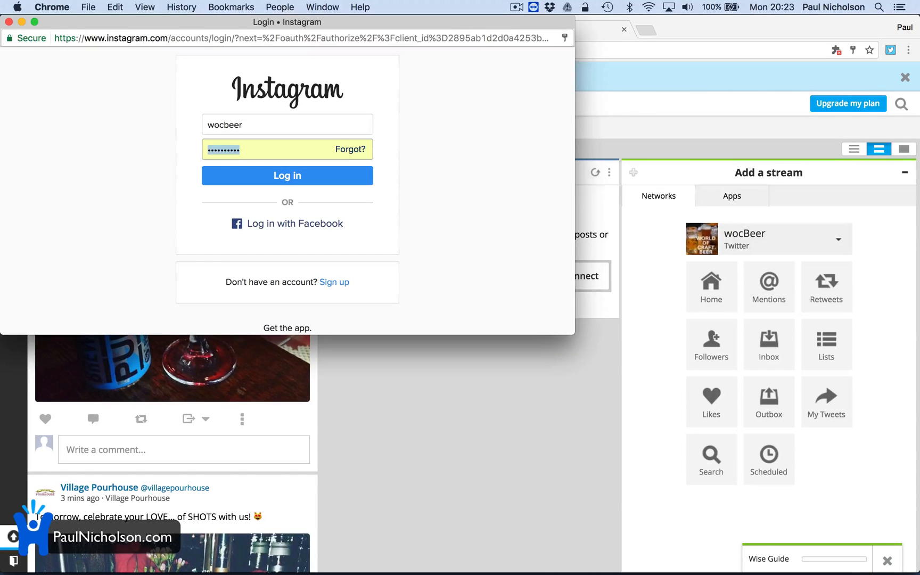
pyautogui.click(286, 174)
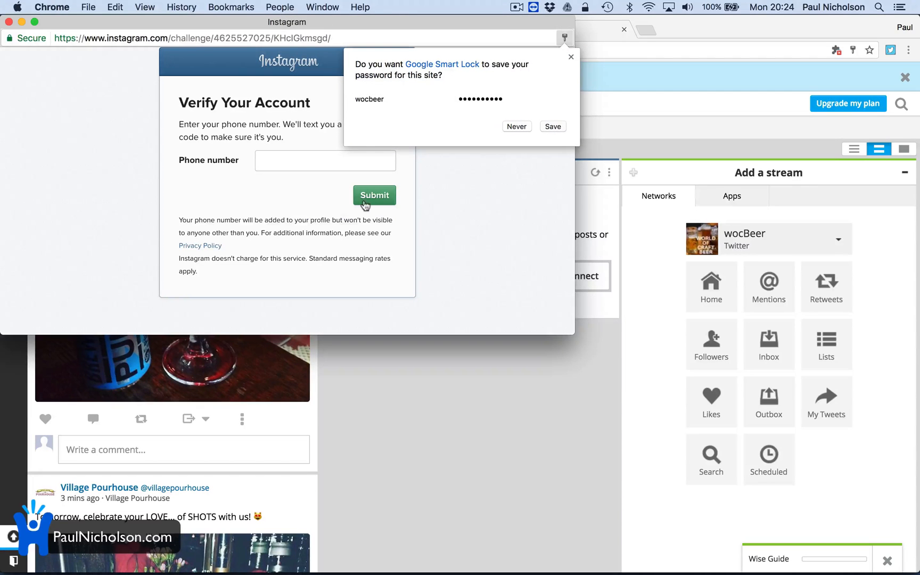
pyautogui.moveTo(480, 170)
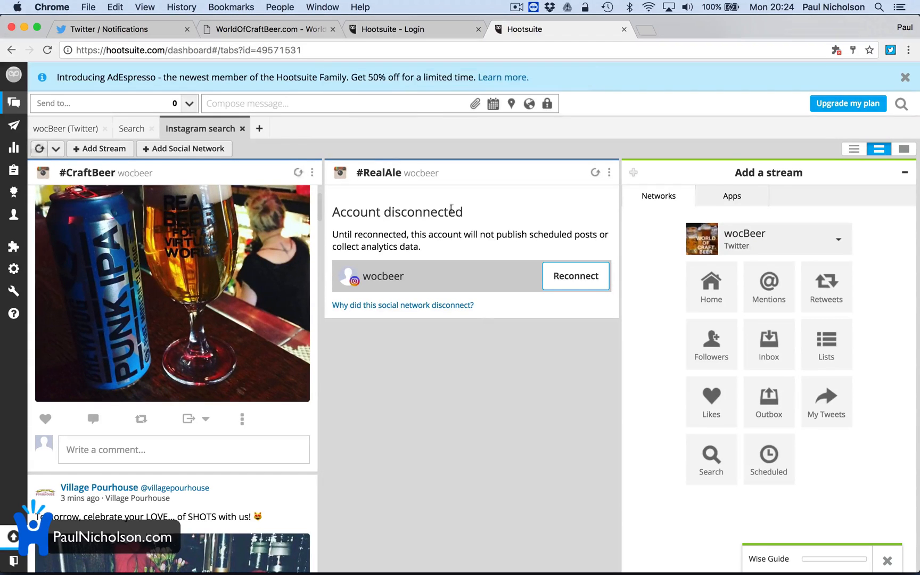
# - Switch to the Twitter Search tab and close the AdEspresso banner
pyautogui.click(131, 129)
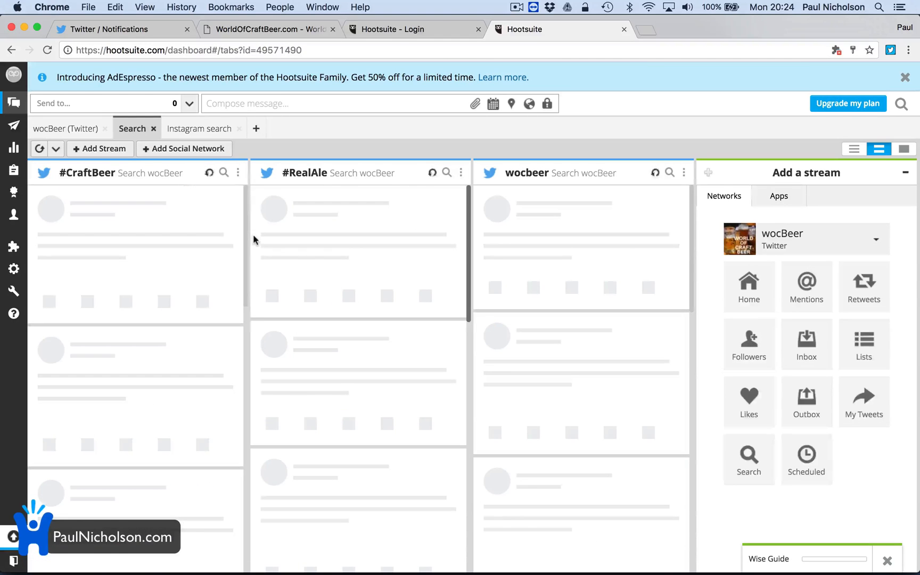
pyautogui.moveTo(295, 262)
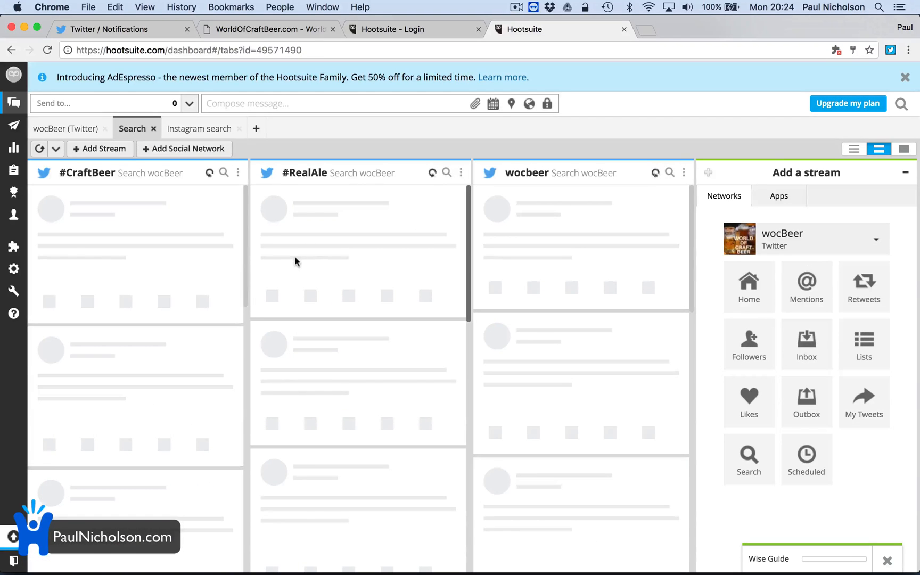
pyautogui.moveTo(359, 255)
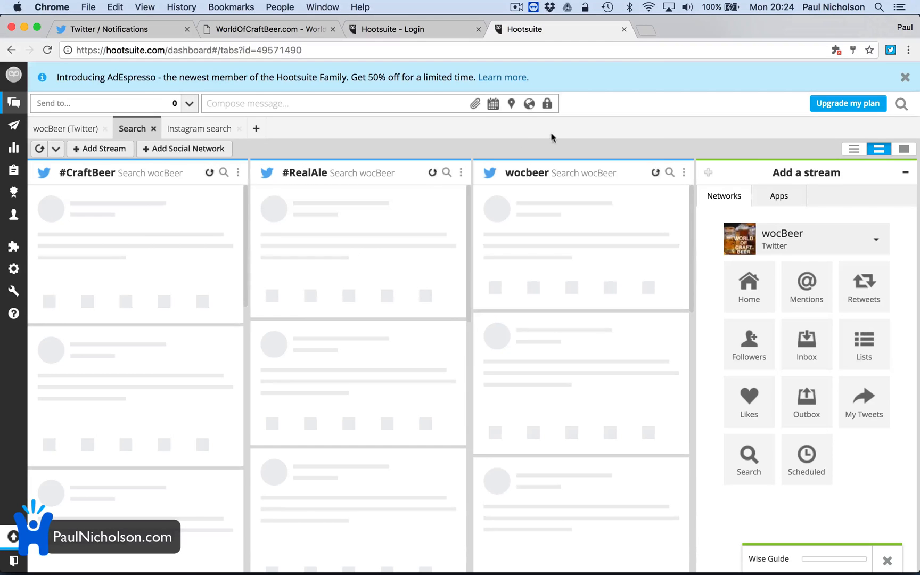
pyautogui.click(905, 77)
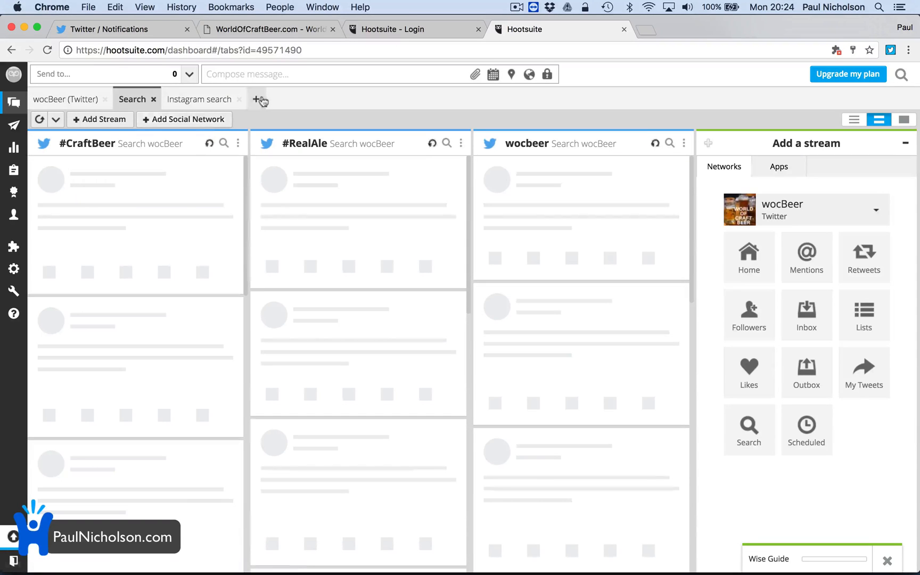
# - Add a new tab holding a Timeline stream for the World Of Craft Beer Facebook page
pyautogui.click(257, 99)
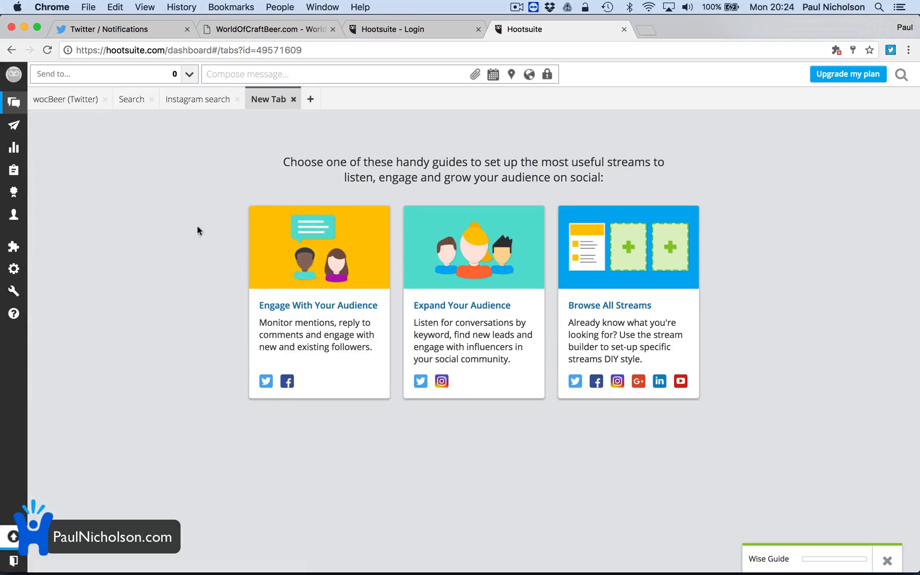
pyautogui.click(99, 119)
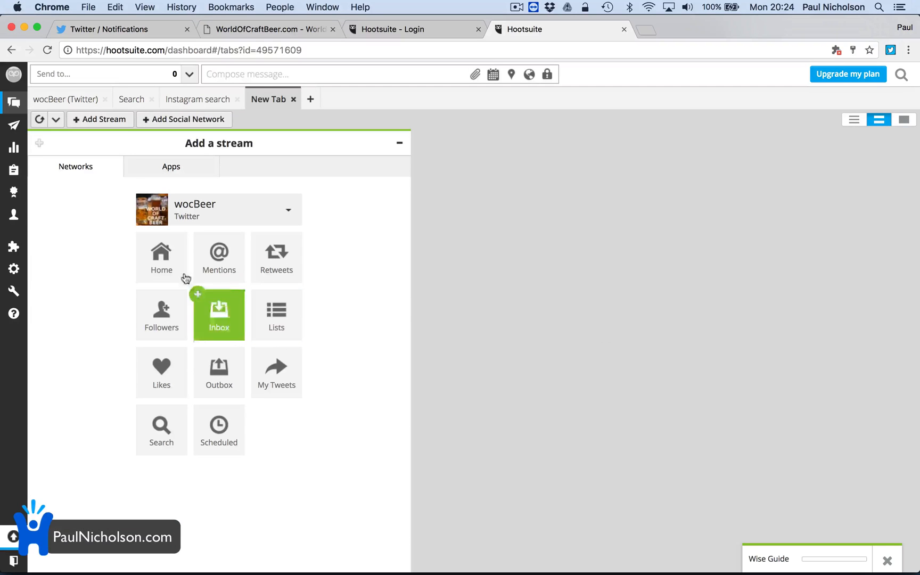
pyautogui.click(288, 210)
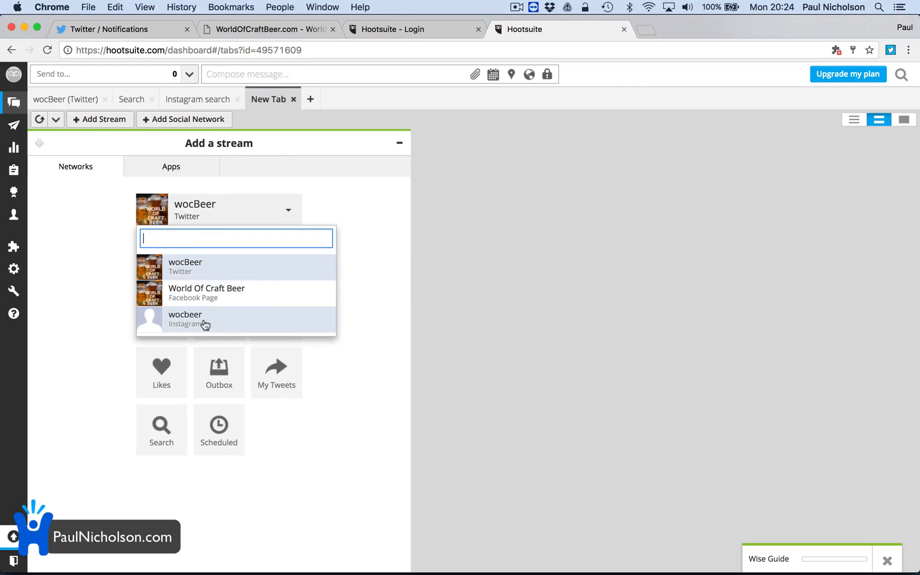
pyautogui.click(206, 292)
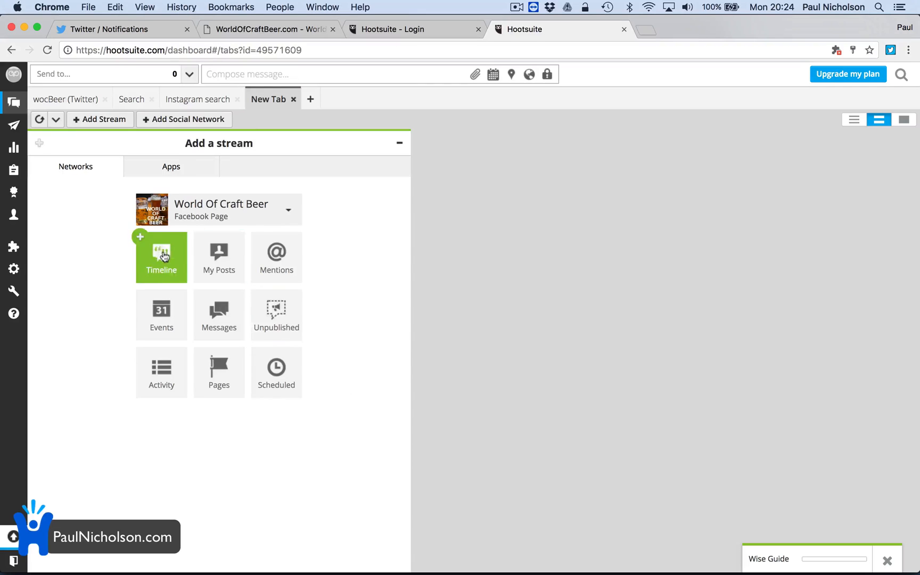
pyautogui.click(161, 257)
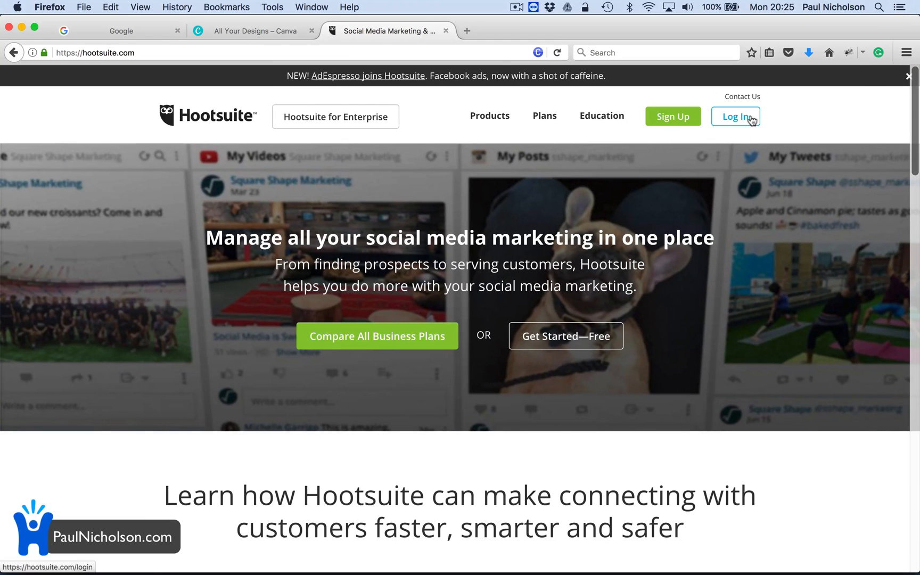
# - Sign in to Hootsuite with email and password, then reconnect the disconnected Instagram profile
pyautogui.click(734, 116)
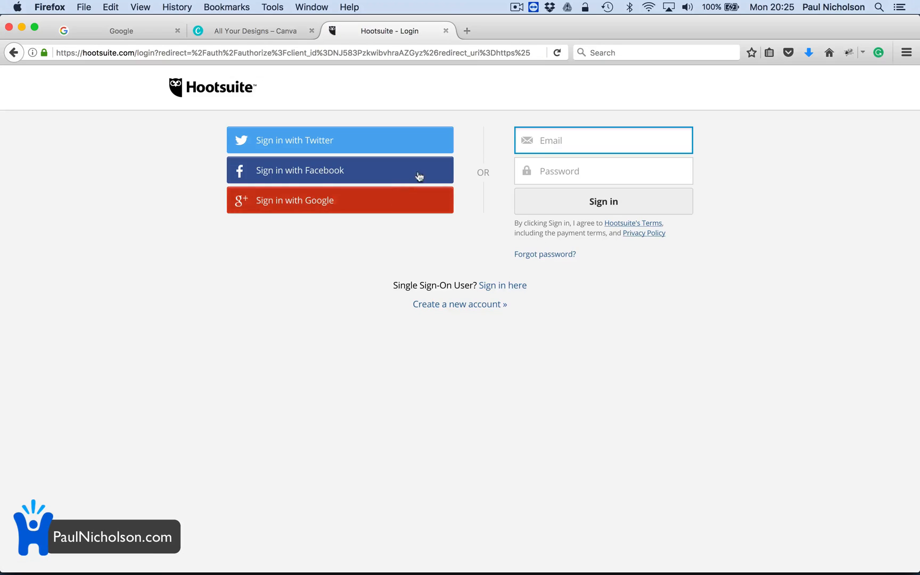
pyautogui.write('woo')
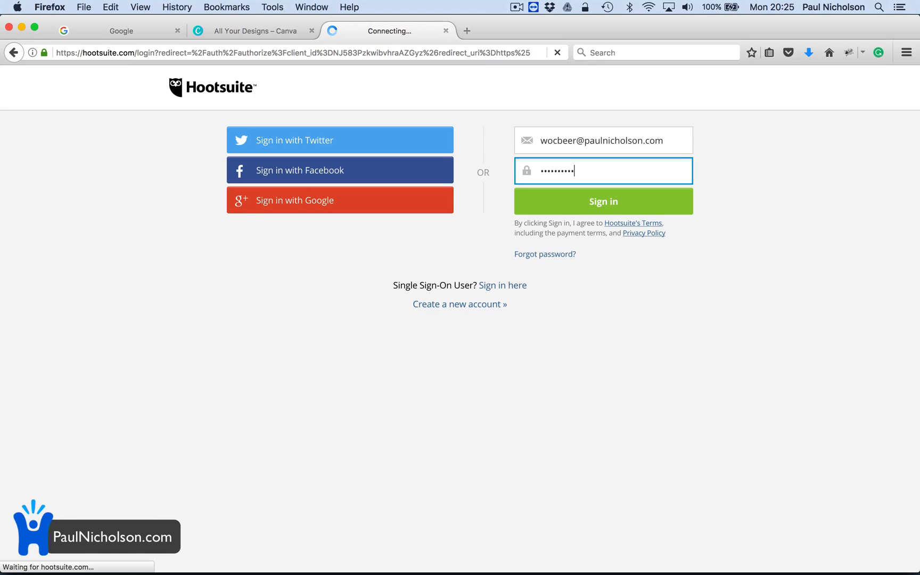
pyautogui.click(602, 201)
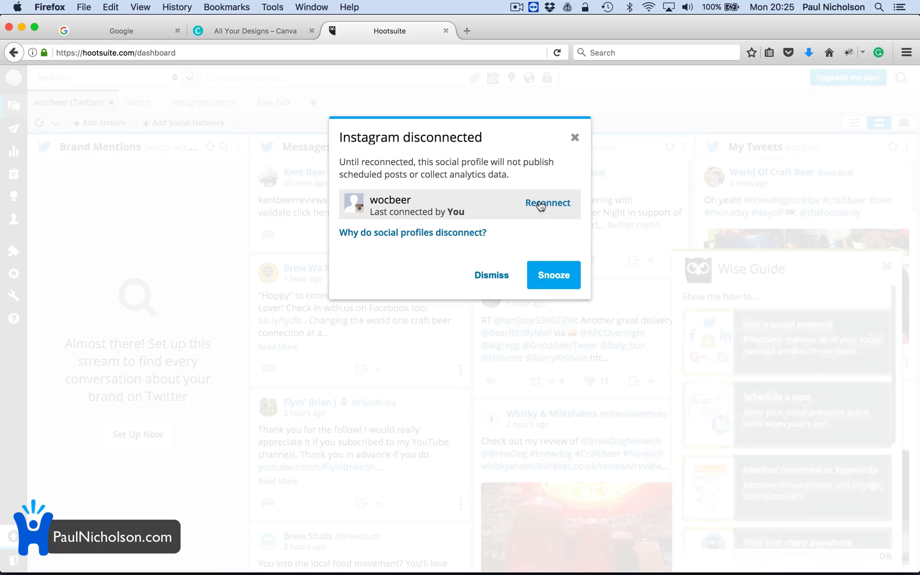
pyautogui.click(491, 275)
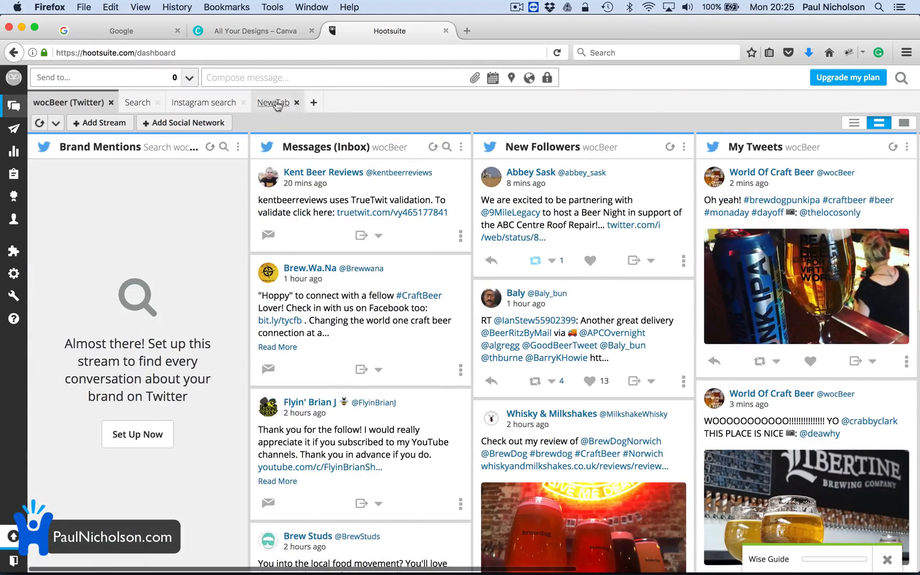
# - Select World Of Craft Beer (Facebook Page) as the commenting profile in the Timeline stream
pyautogui.click(271, 102)
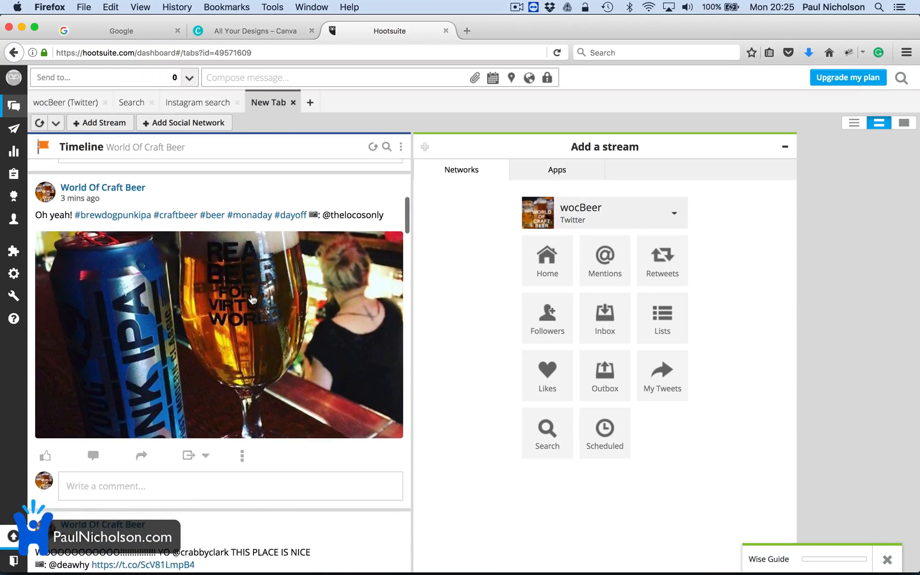
pyautogui.scroll(-3)
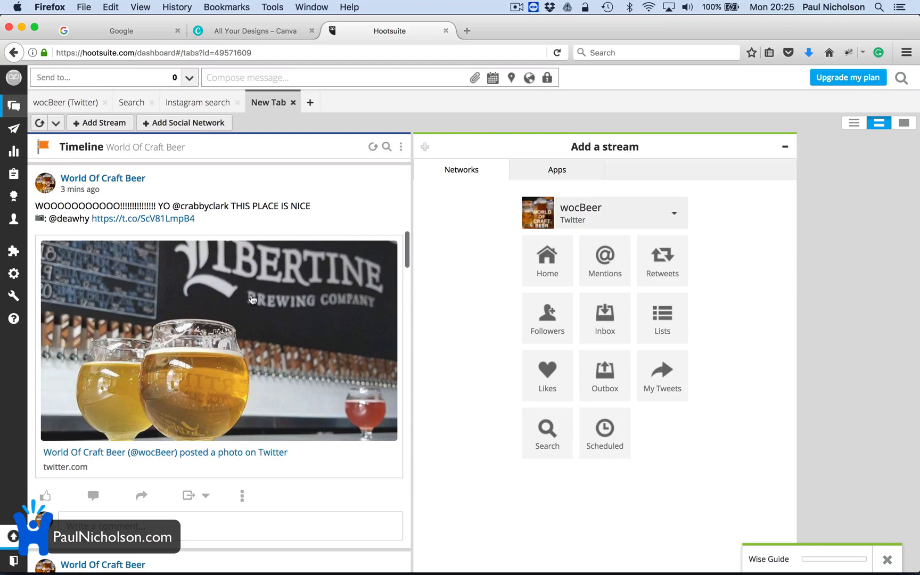
pyautogui.click(673, 212)
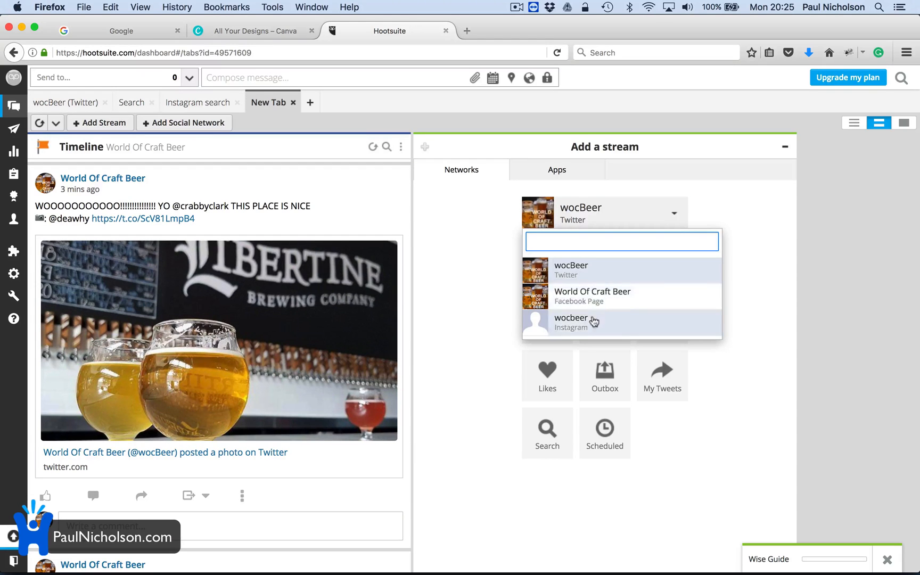
pyautogui.click(592, 296)
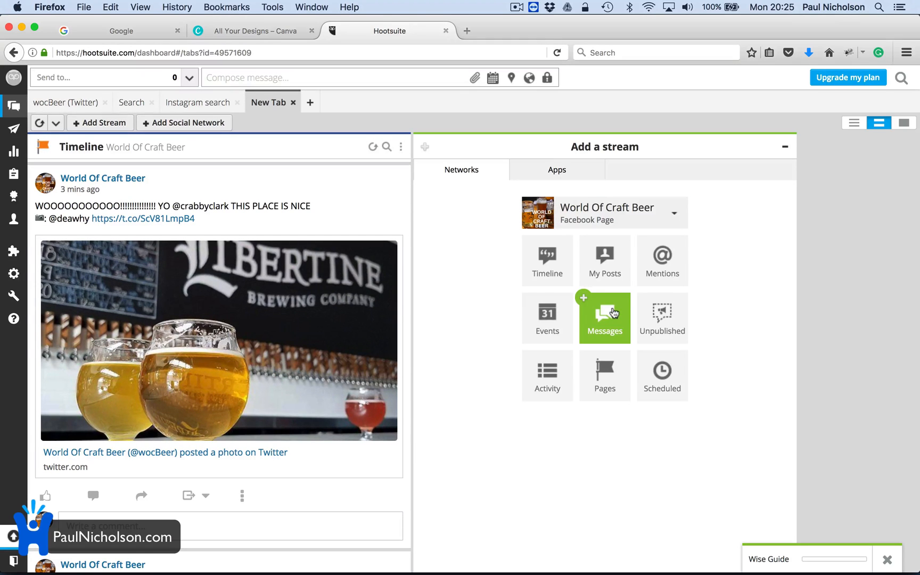
pyautogui.moveTo(604, 260)
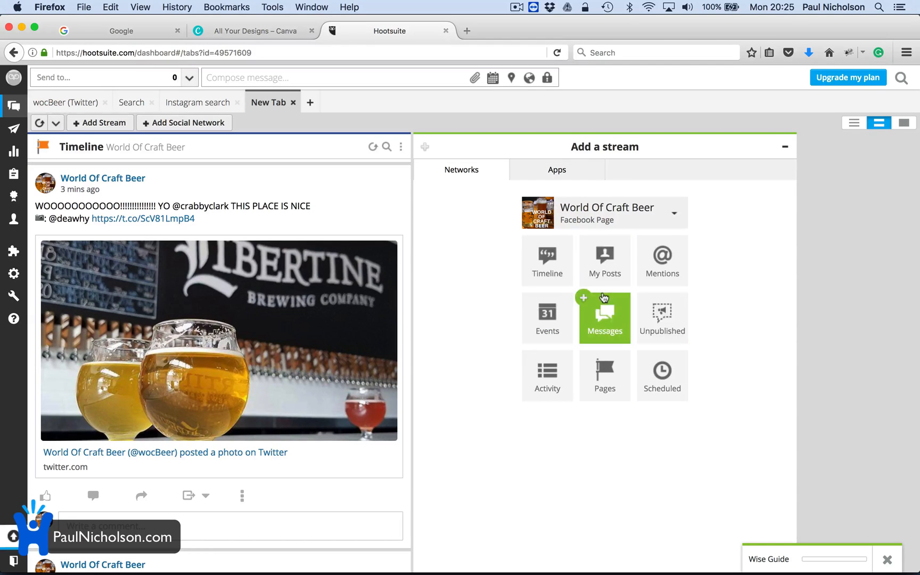
pyautogui.moveTo(604, 261)
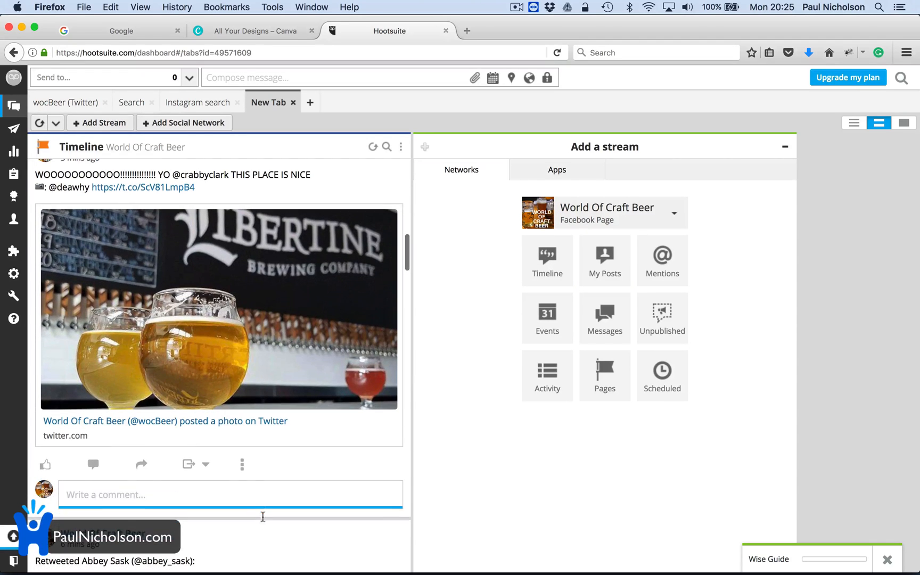
# - Comment 'Looks Awesome' on the Libertine Brewing photo post
pyautogui.write('Looks')
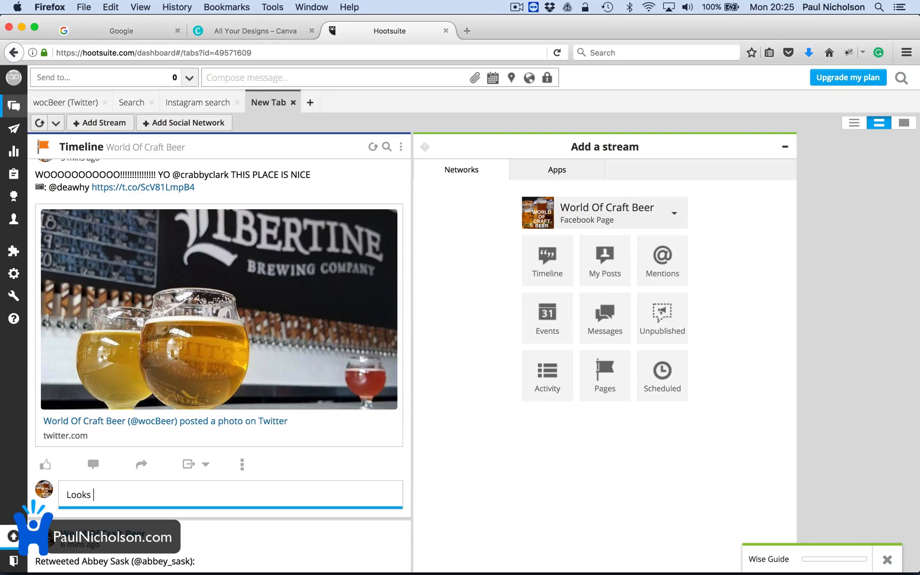
pyautogui.write('Awesome')
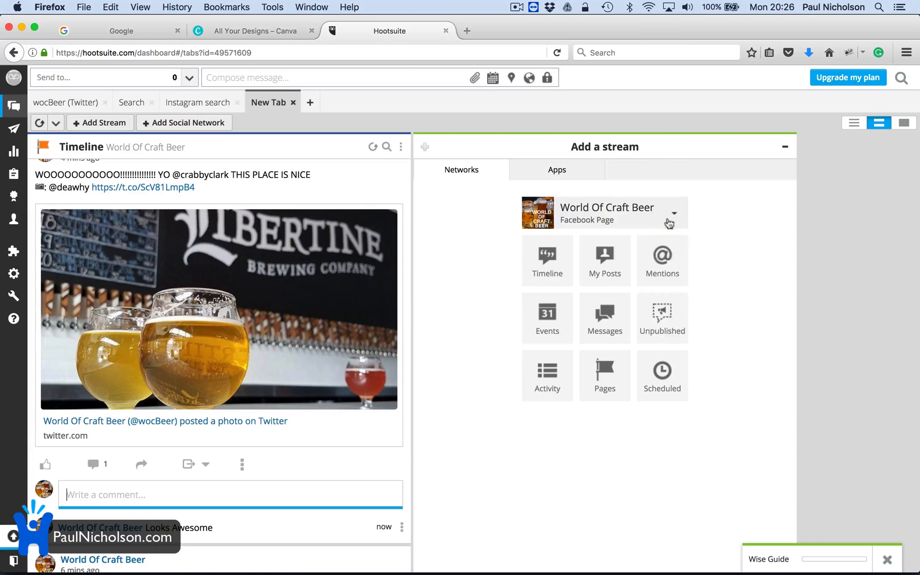
pyautogui.moveTo(695, 354)
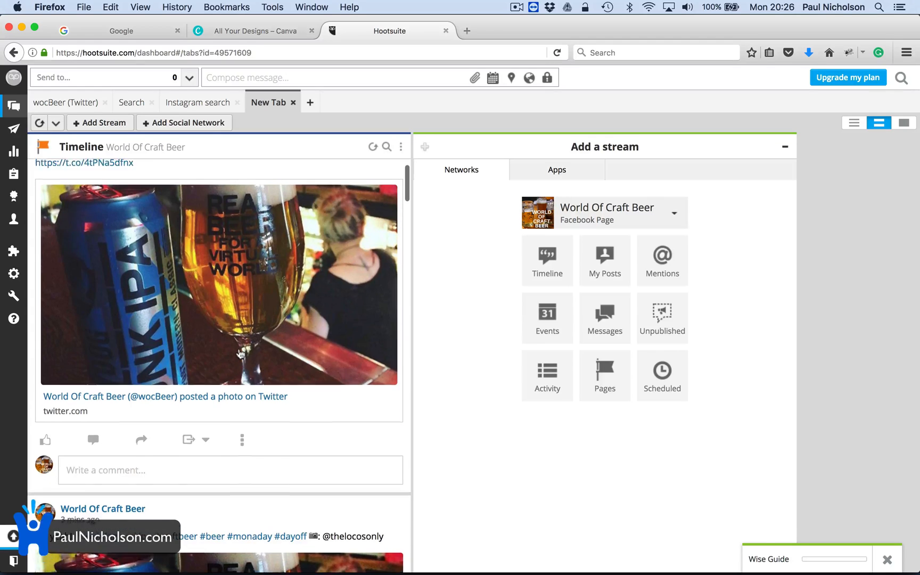
pyautogui.click(200, 102)
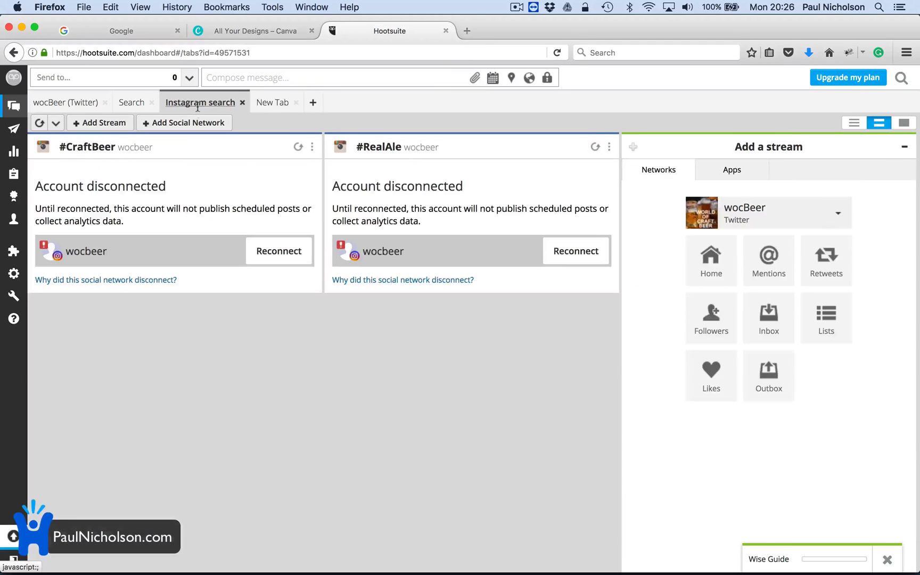
pyautogui.click(131, 102)
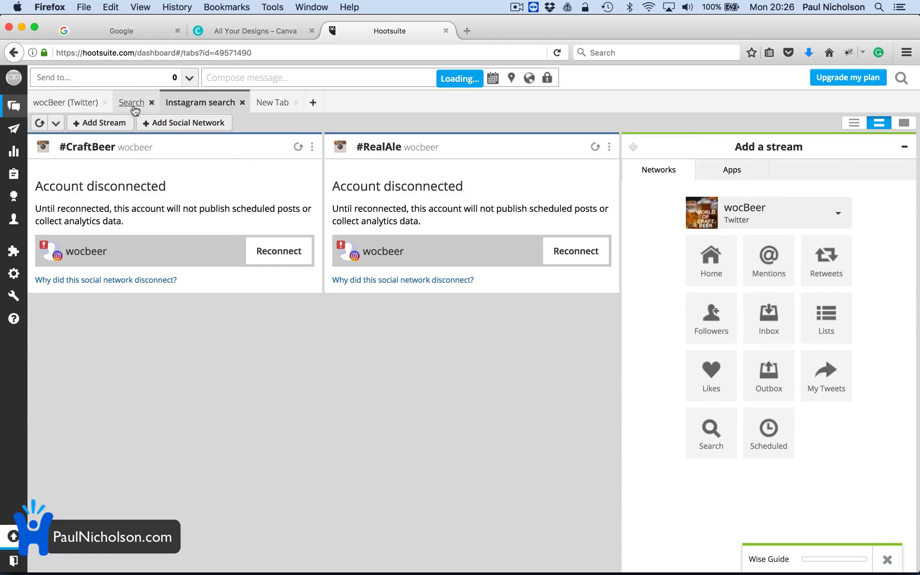
pyautogui.click(131, 102)
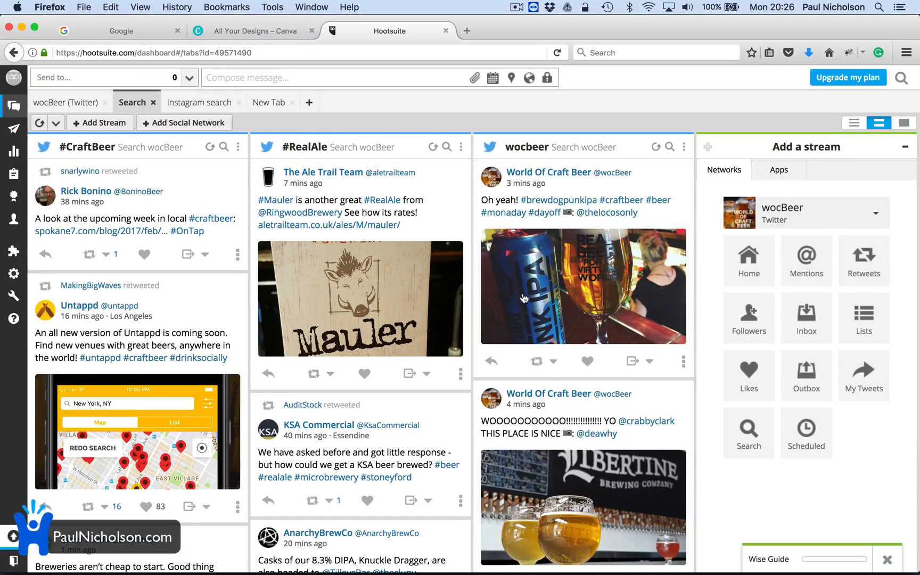
pyautogui.moveTo(643, 327)
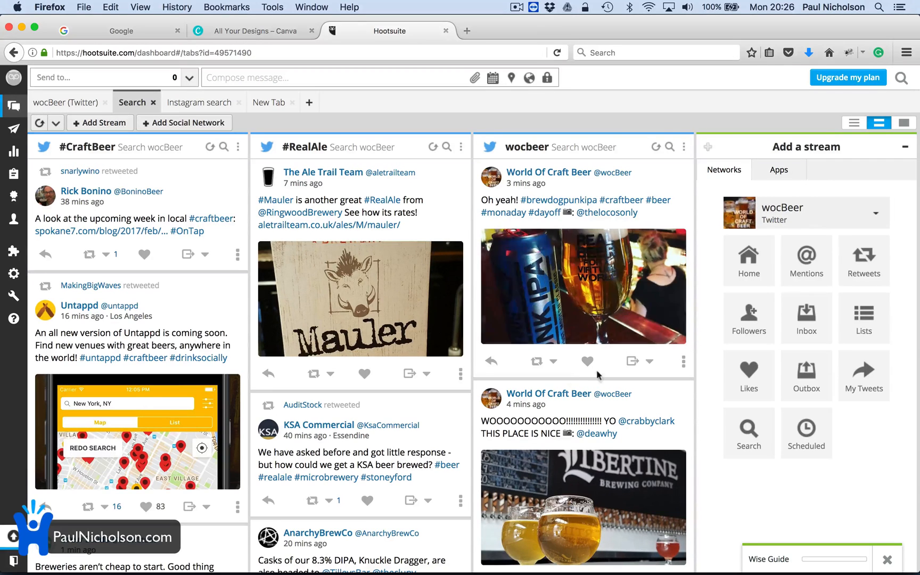
pyautogui.click(322, 171)
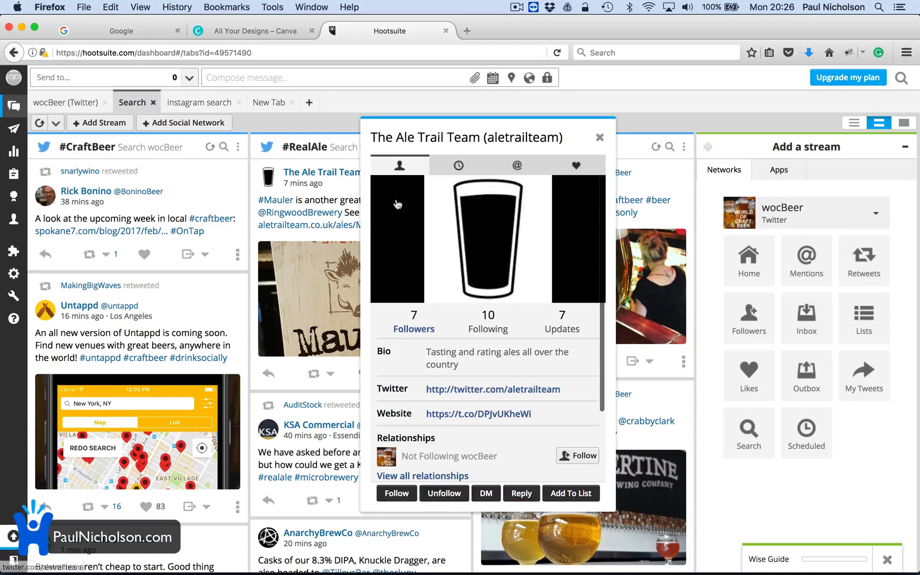
pyautogui.scroll(-3)
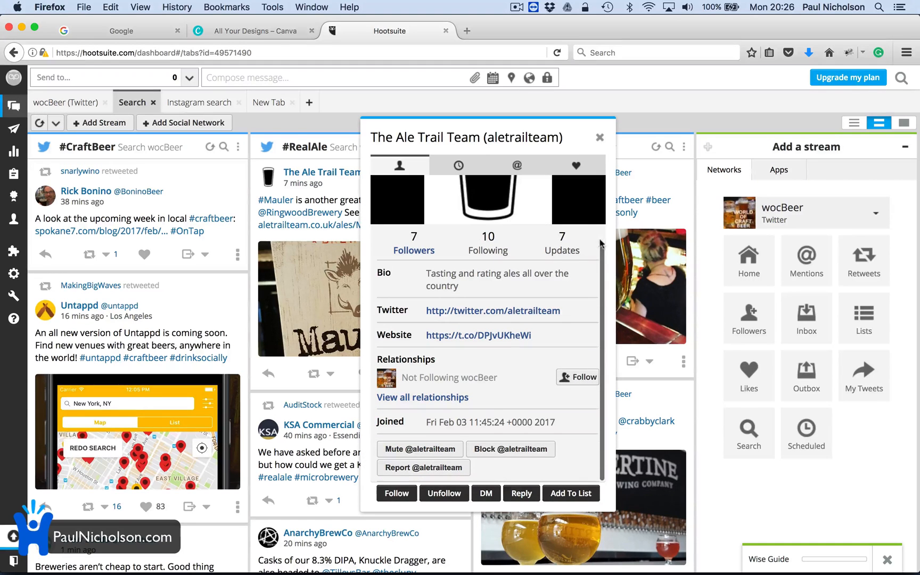
pyautogui.click(599, 137)
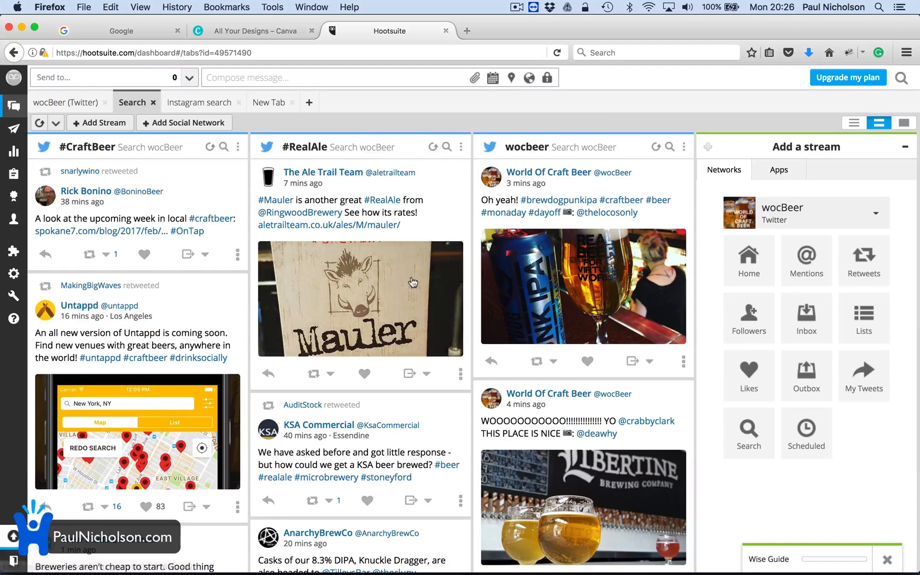
# - Browse the #RealAle stream, viewing and closing the Kent Beer Reviews profile
pyautogui.scroll(-3)
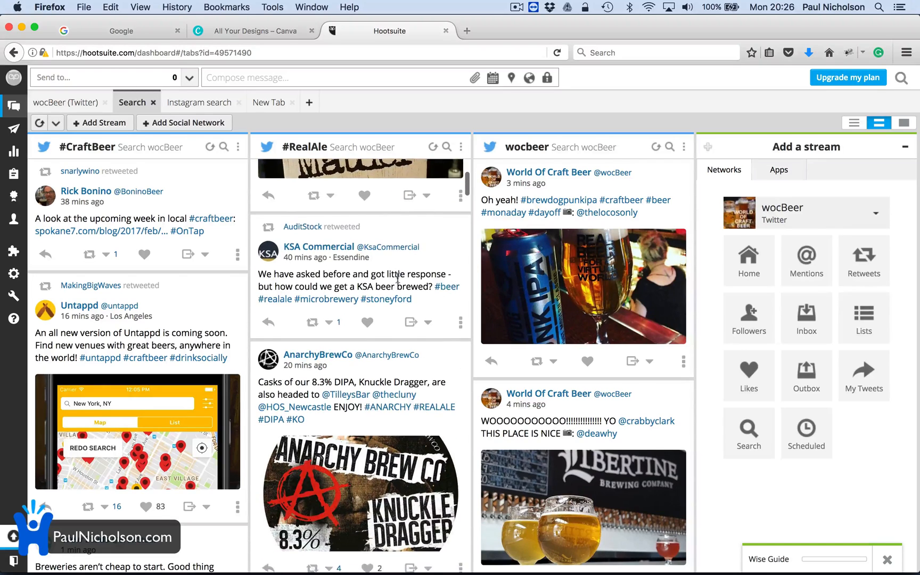
pyautogui.scroll(-3)
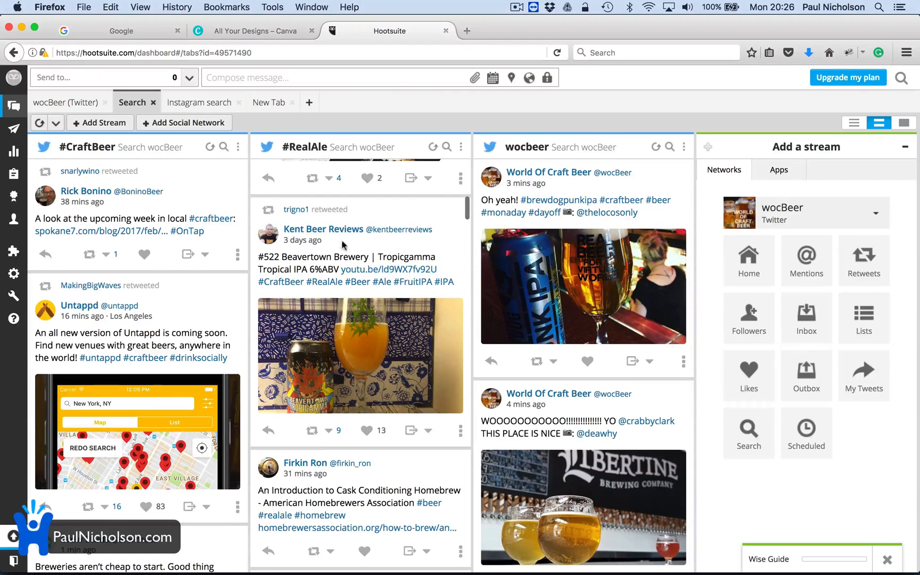
pyautogui.click(323, 229)
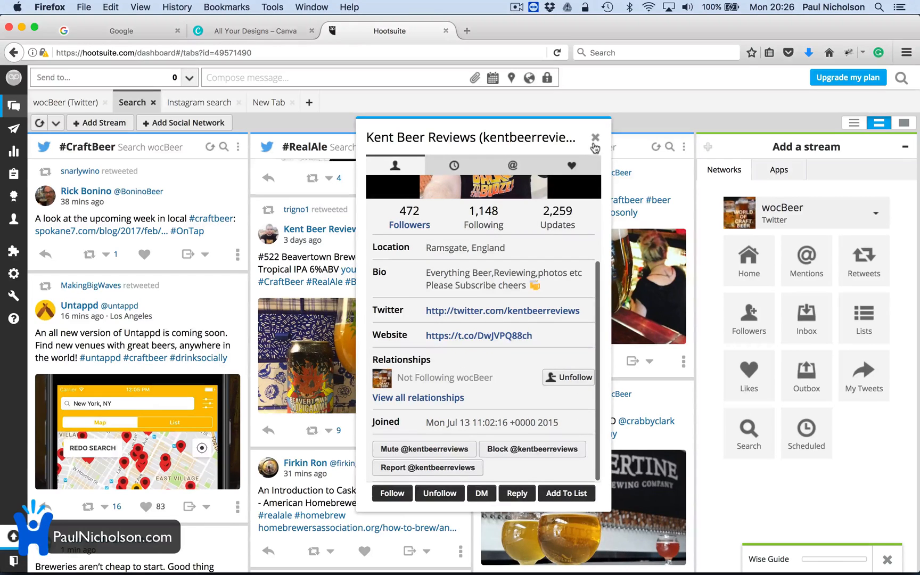
pyautogui.click(595, 137)
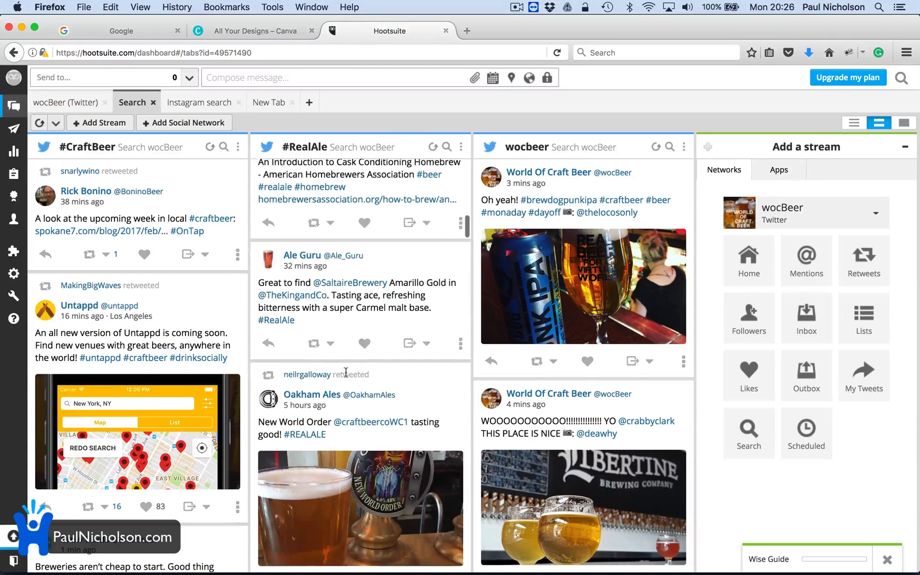
pyautogui.scroll(-3)
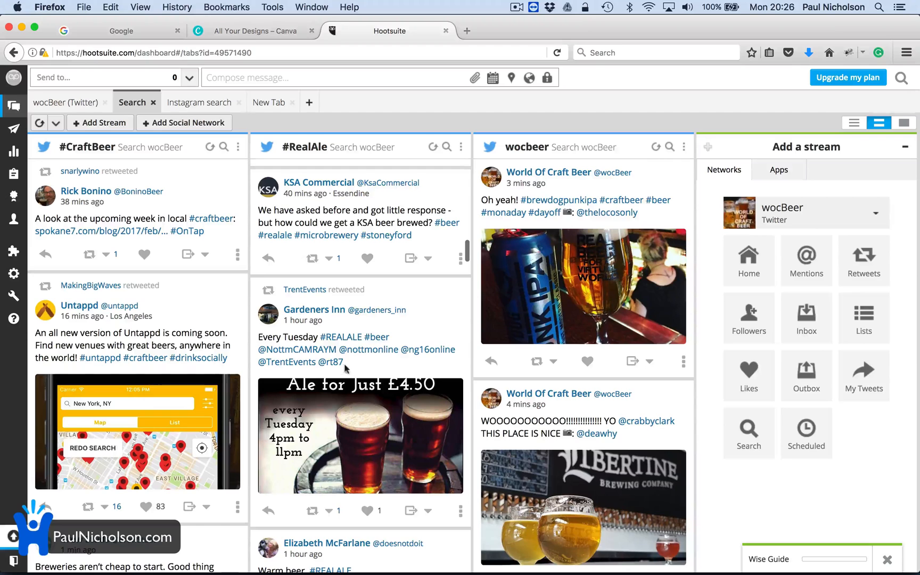
pyautogui.moveTo(336, 314)
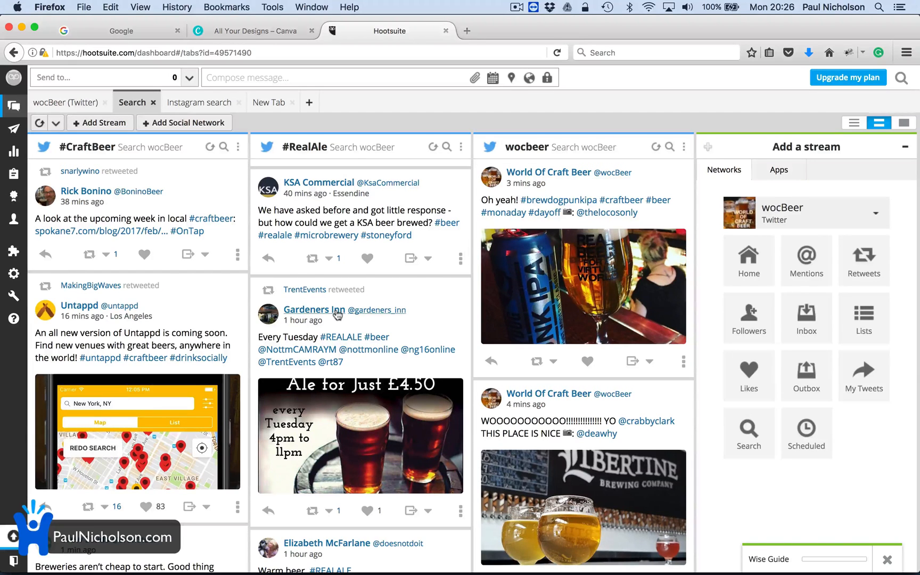
# - Expand the message composer showing wocBeer, World Of Craft Beer and wocbeer as posting profiles
pyautogui.scroll(-3)
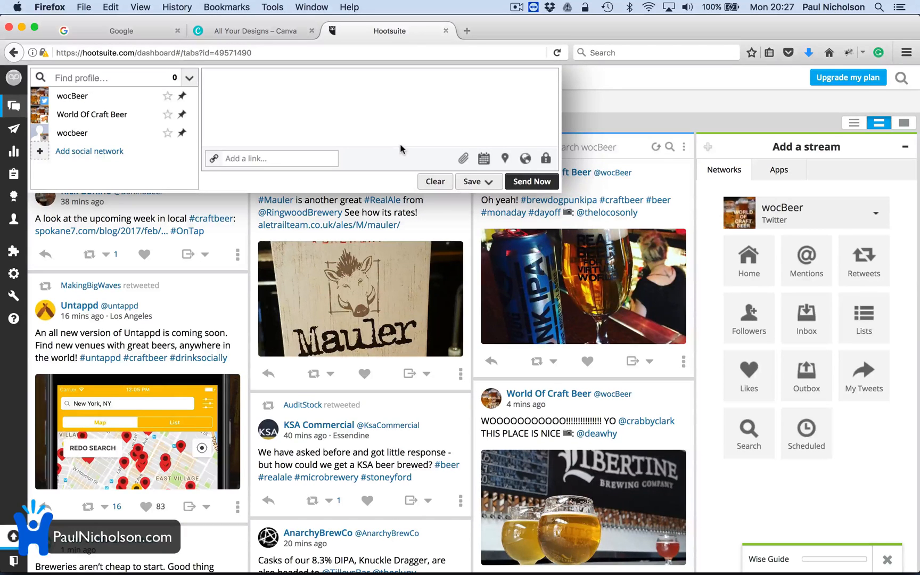
pyautogui.click(378, 79)
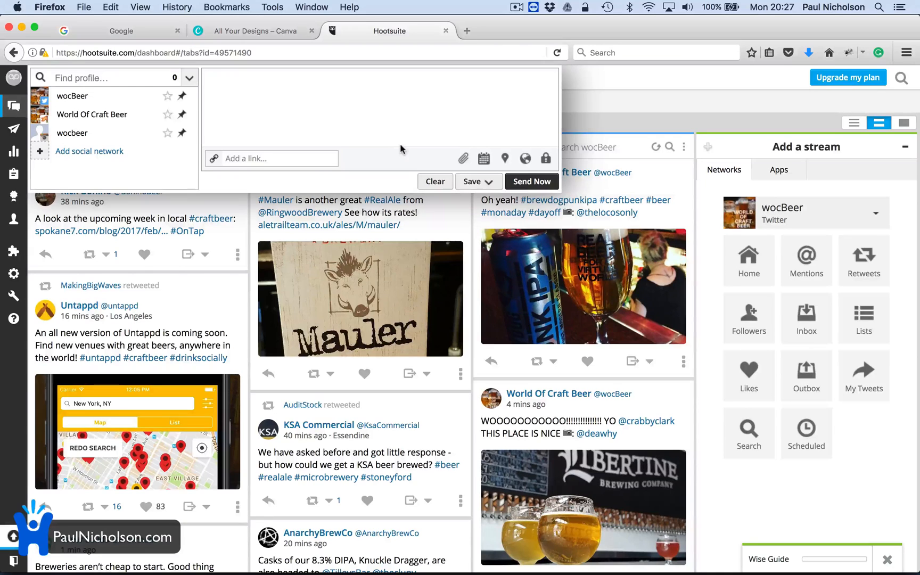
pyautogui.moveTo(398, 159)
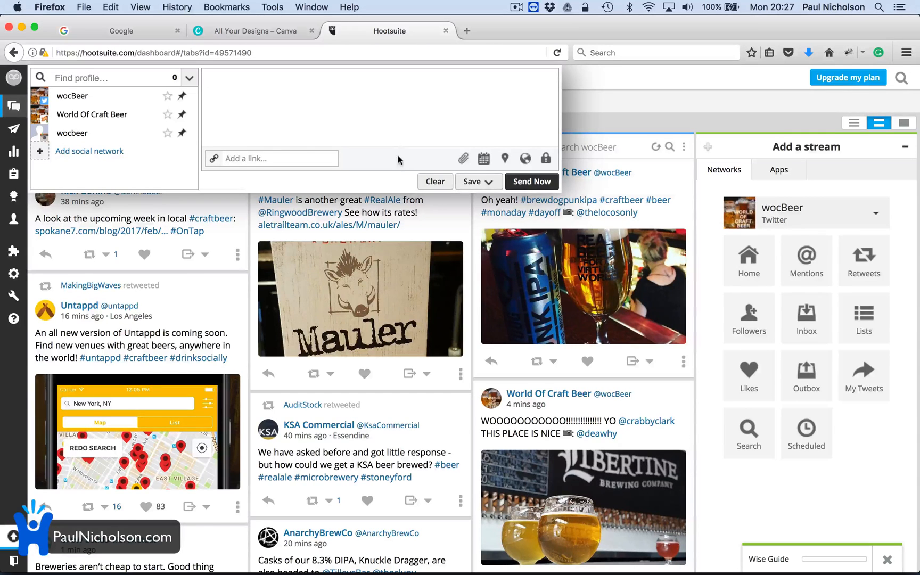